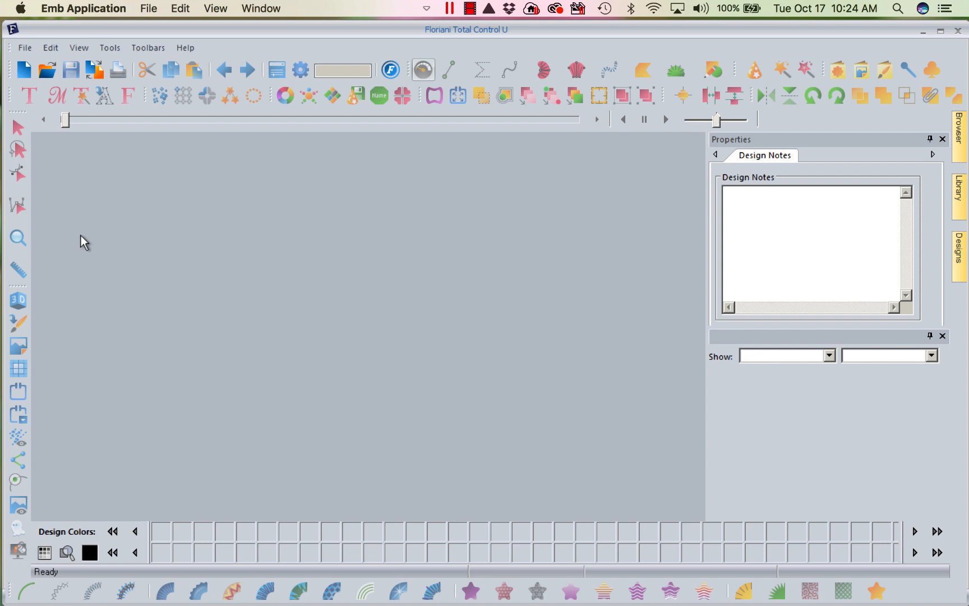
pyautogui.moveTo(29, 95)
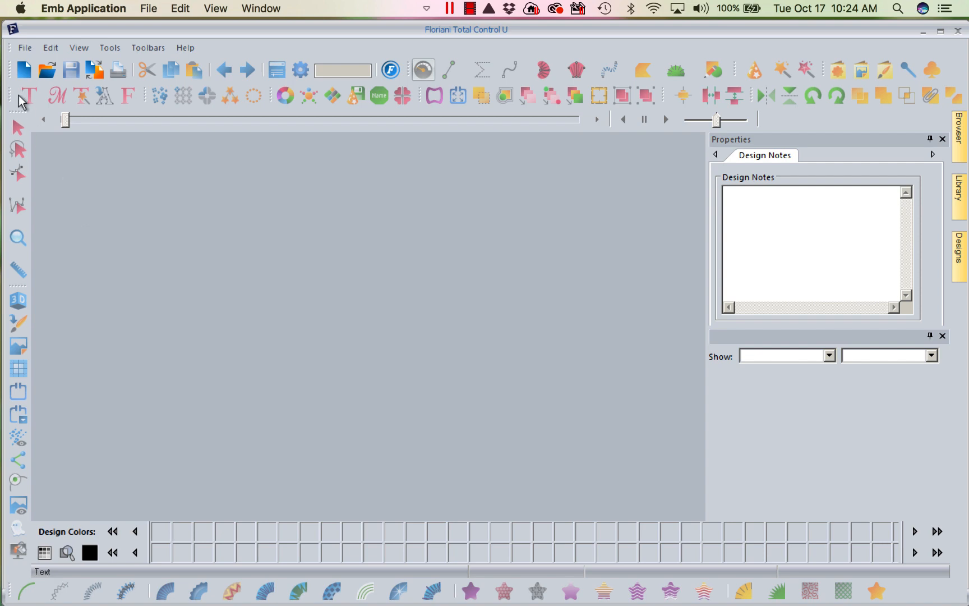
# Create a blank Design1 document on the 100 mm hoop.
pyautogui.click(24, 69)
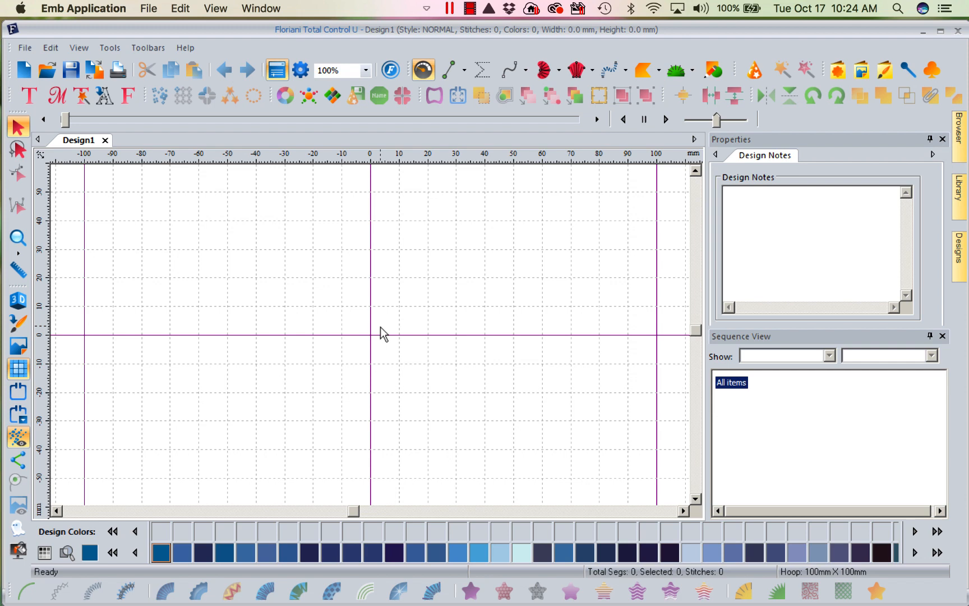
pyautogui.moveTo(860, 70)
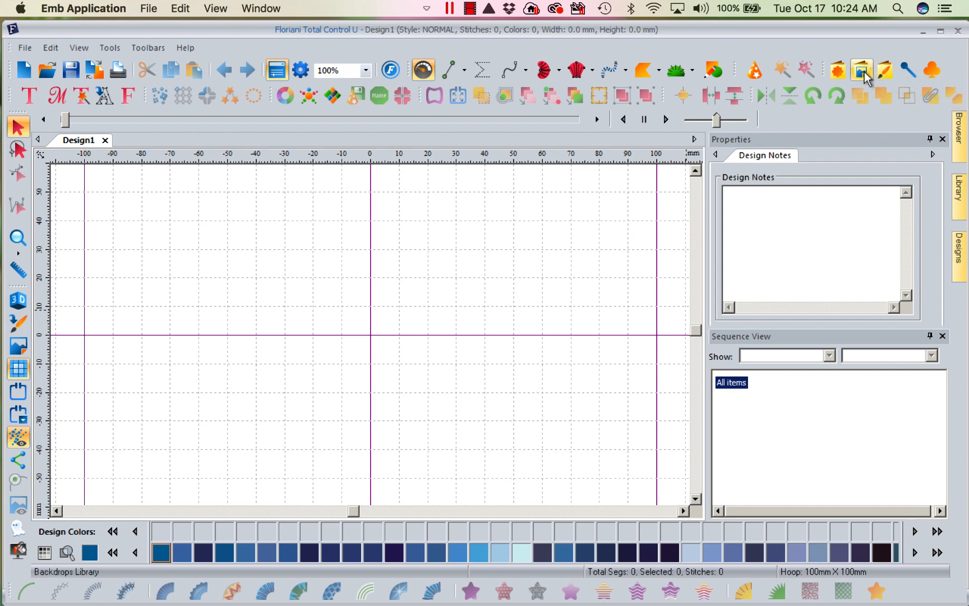
pyautogui.moveTo(860, 70)
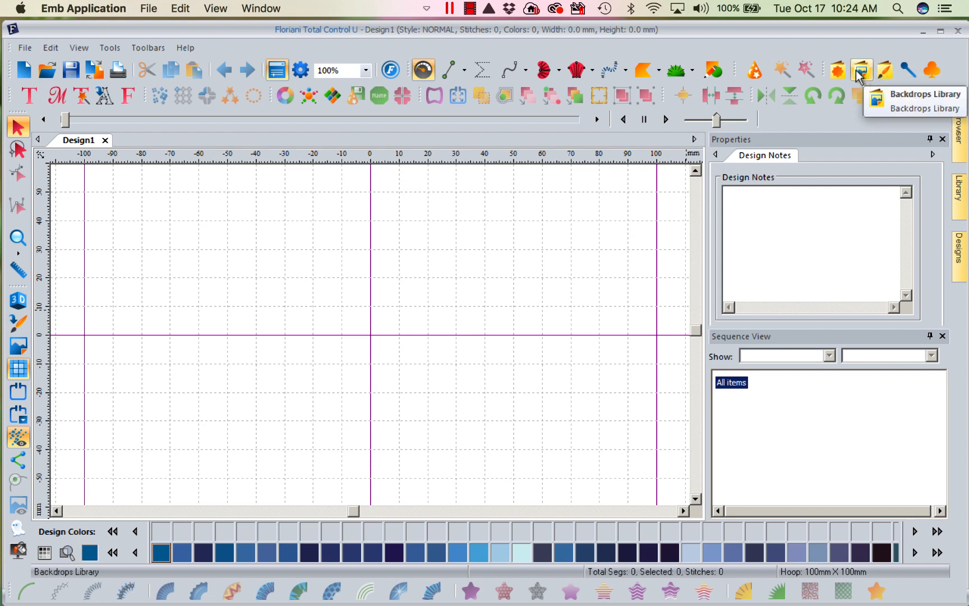
pyautogui.moveTo(860, 74)
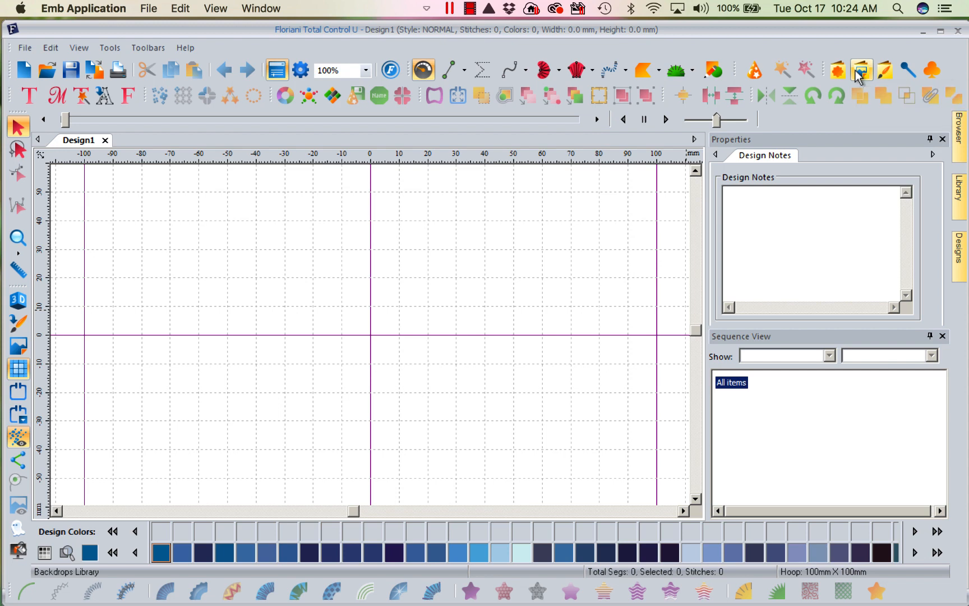
pyautogui.moveTo(837, 70)
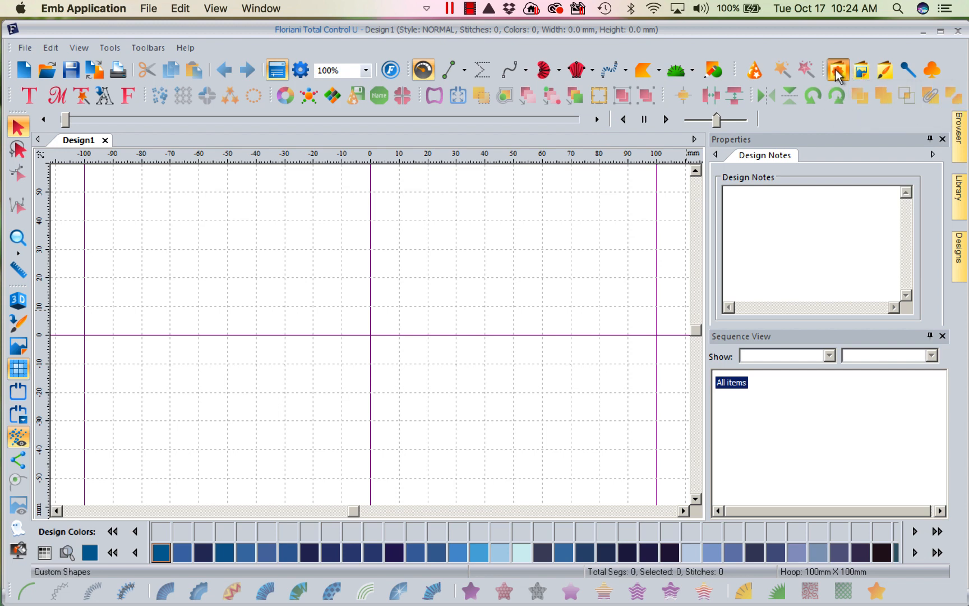
pyautogui.click(837, 71)
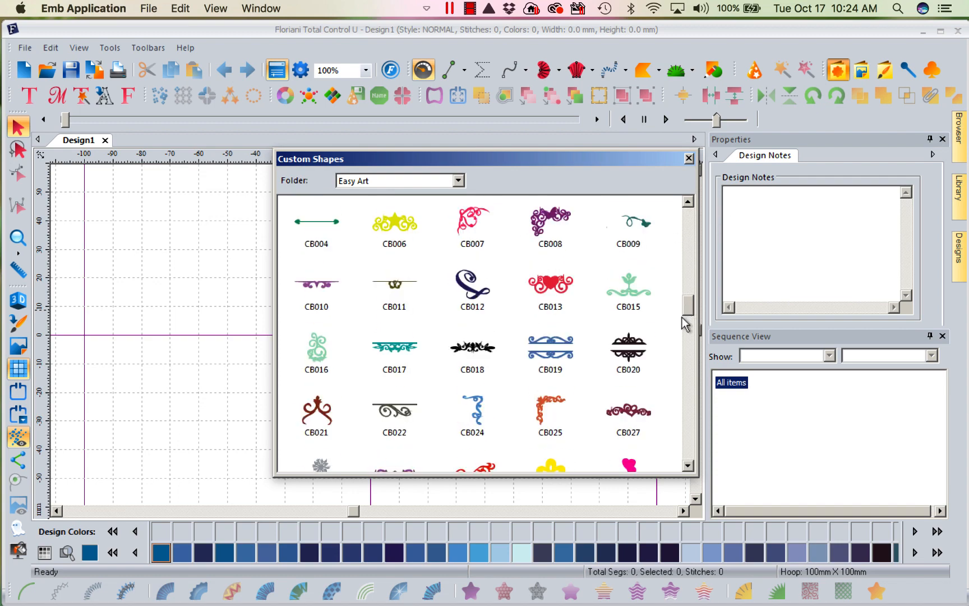
pyautogui.scroll(-3)
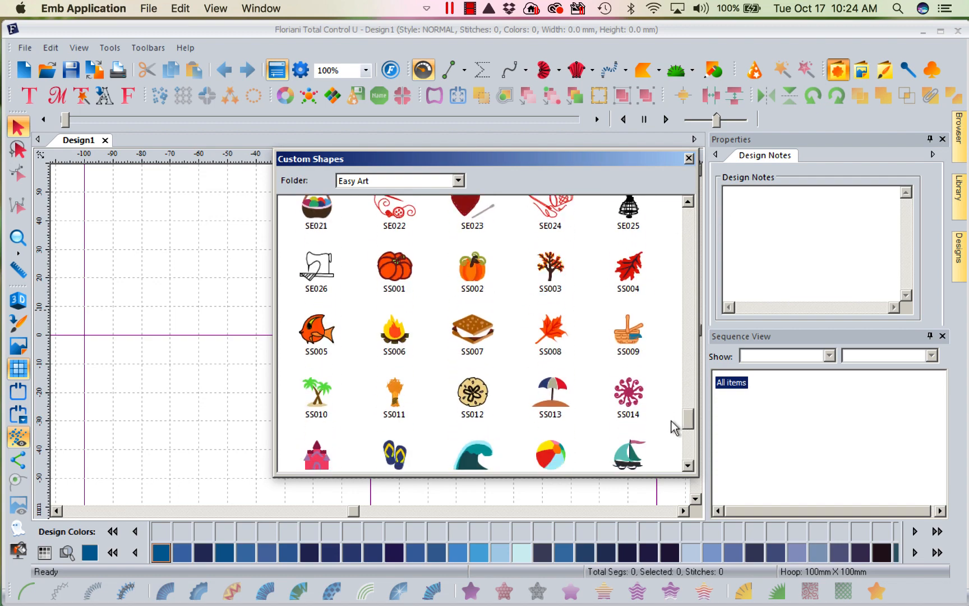
pyautogui.scroll(3)
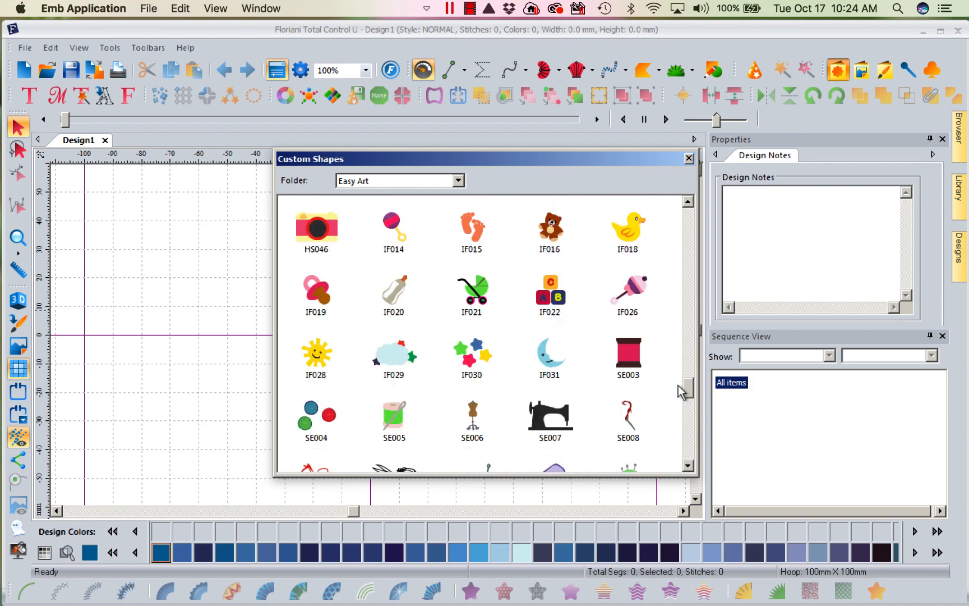
pyautogui.scroll(-3)
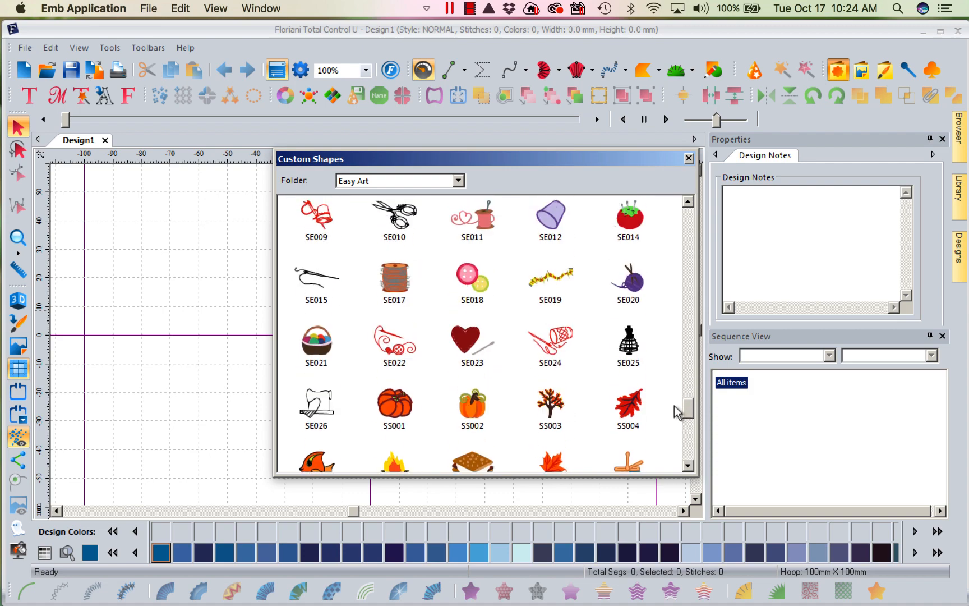
pyautogui.click(687, 158)
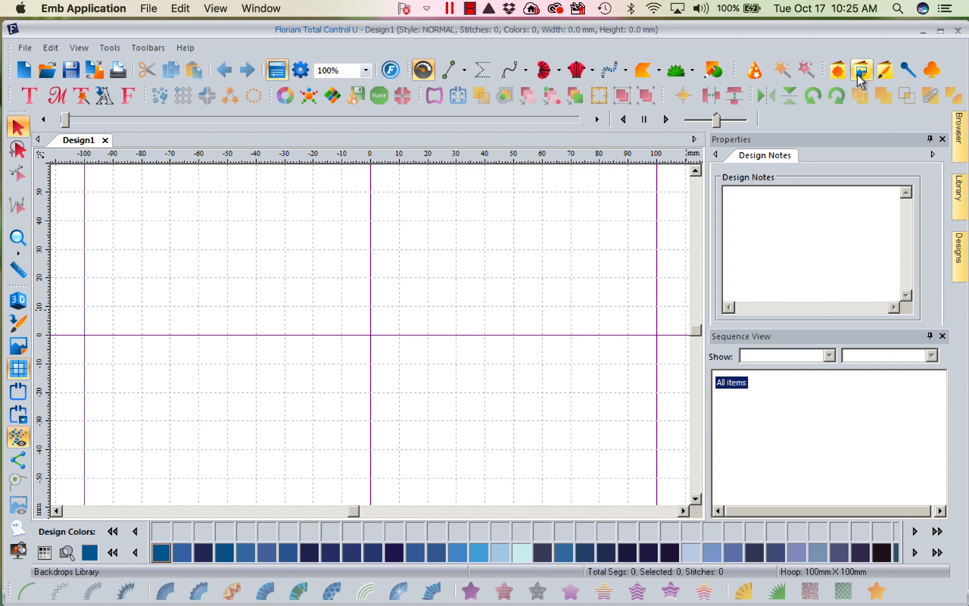
# Load the caterpillar picture FBD005 from the Backdrops Library as the backdrop.
pyautogui.click(861, 70)
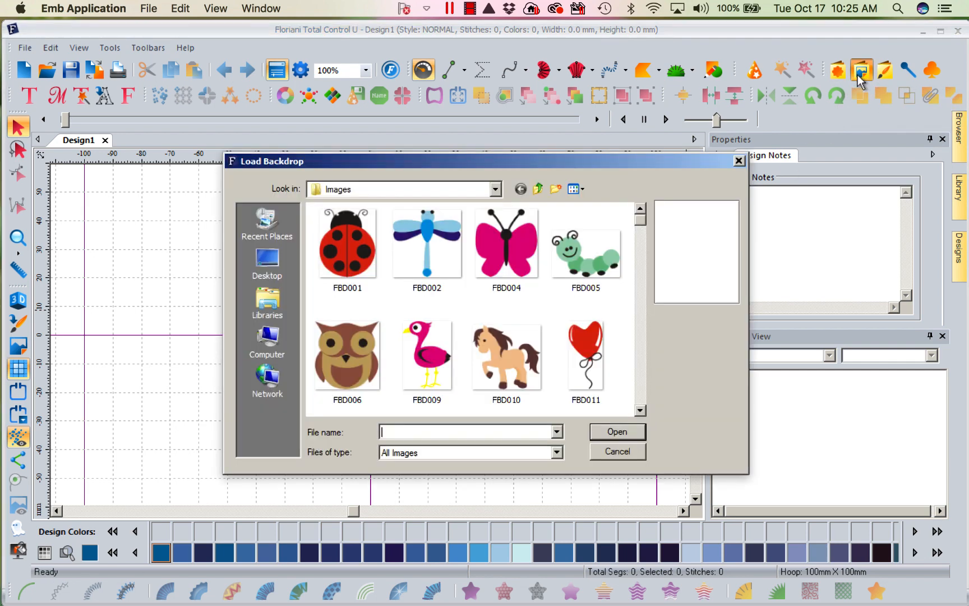
pyautogui.click(585, 248)
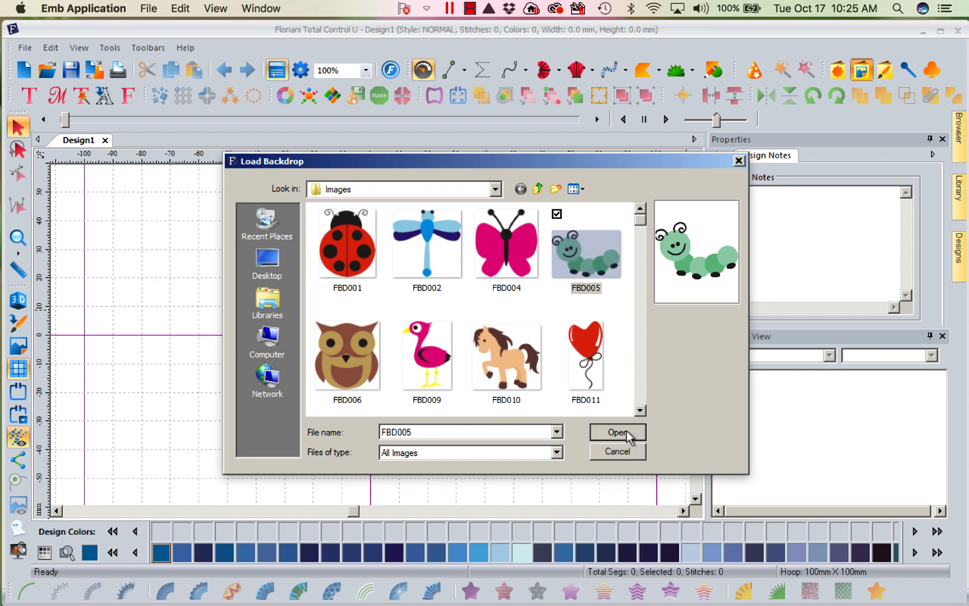
pyautogui.click(617, 431)
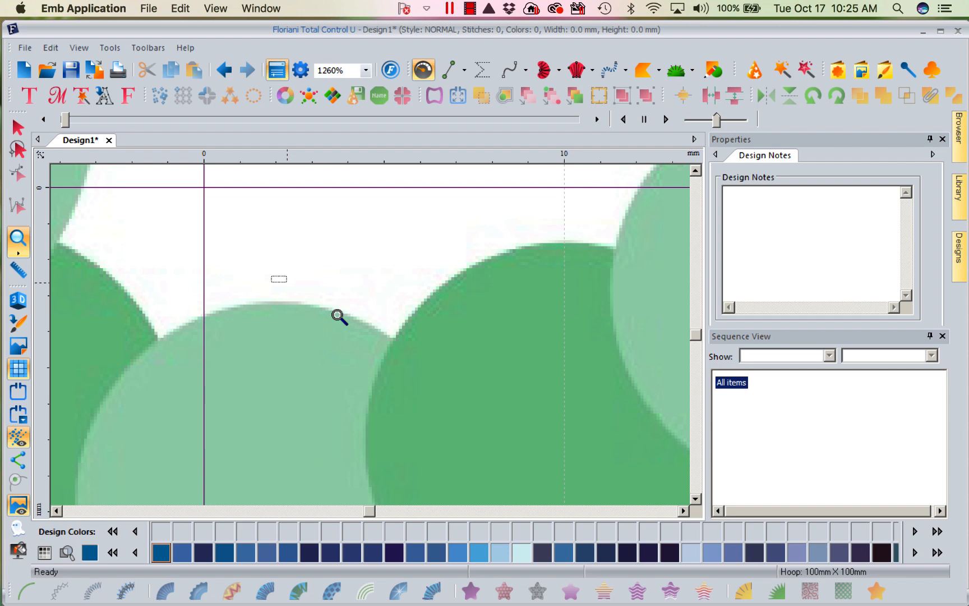
pyautogui.click(339, 316)
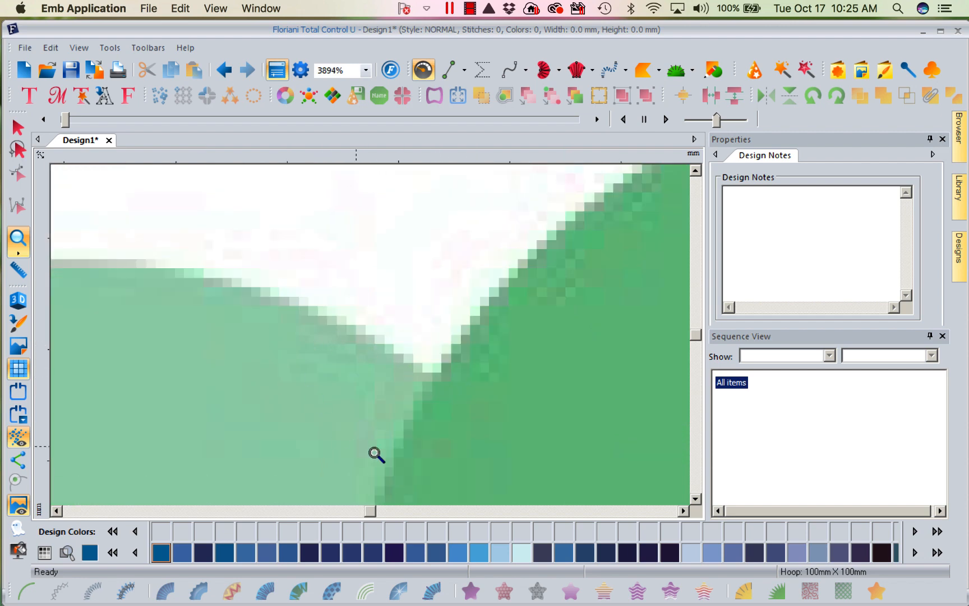
pyautogui.click(375, 453)
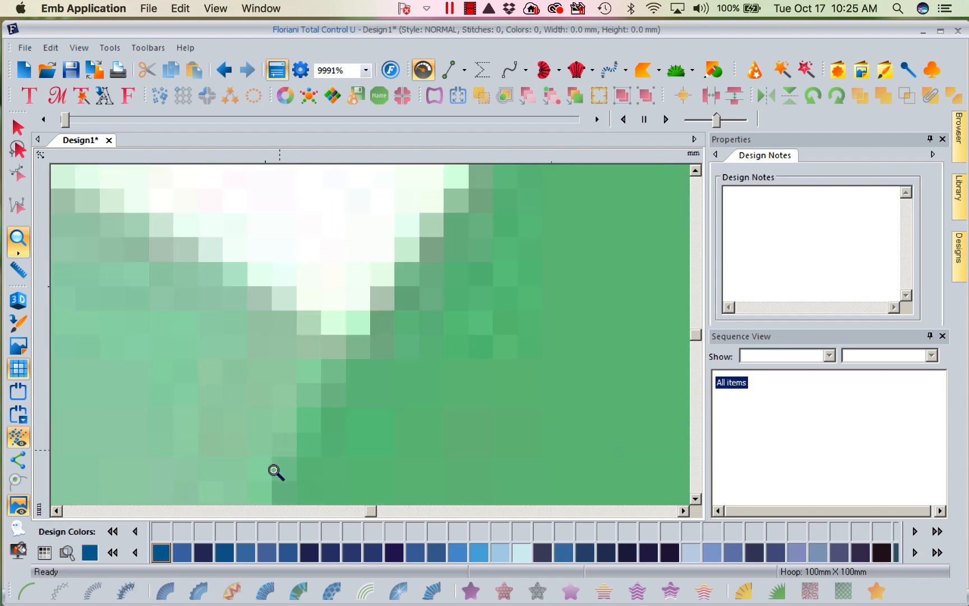
pyautogui.moveTo(514, 231)
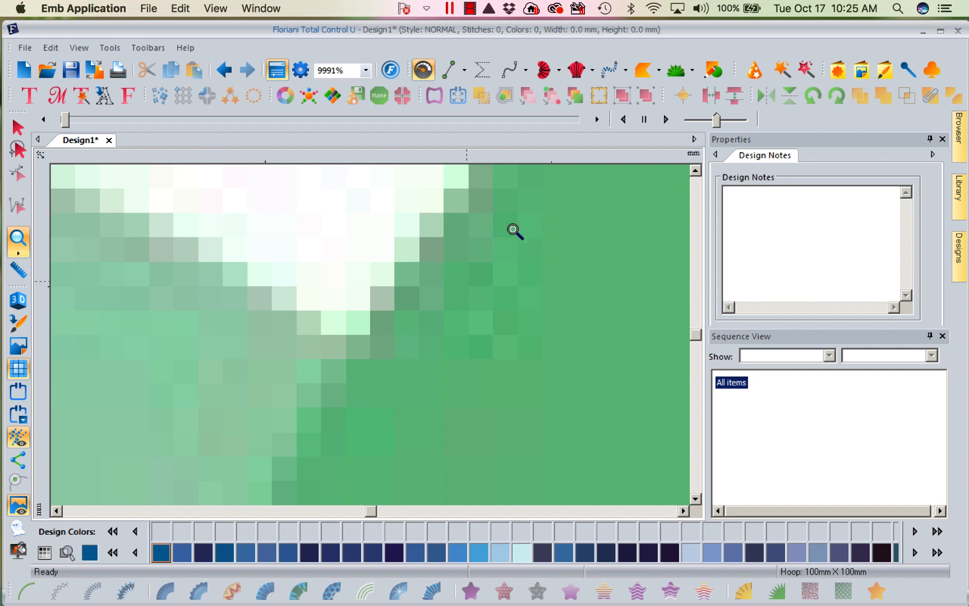
pyautogui.moveTo(498, 291)
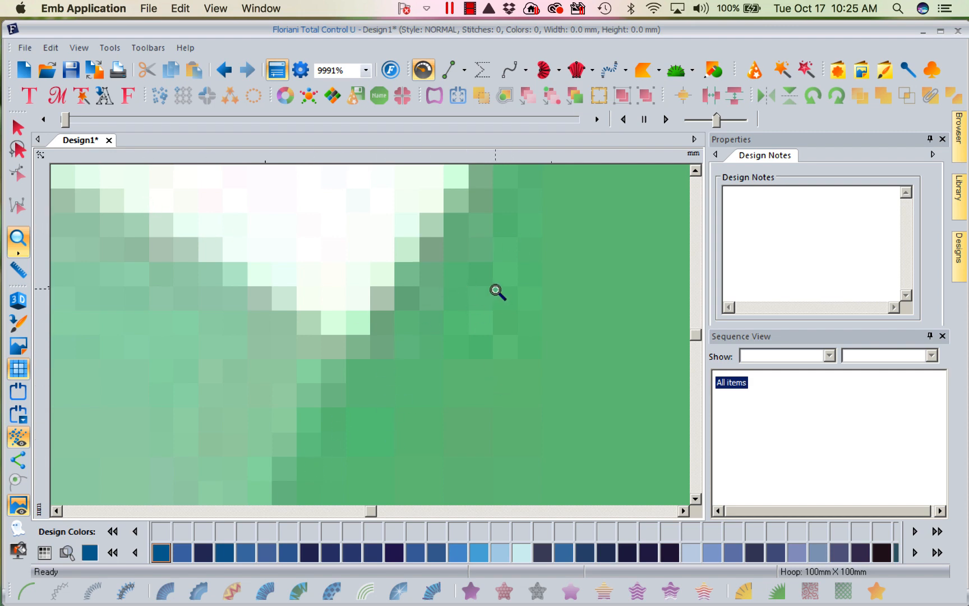
pyautogui.moveTo(391, 343)
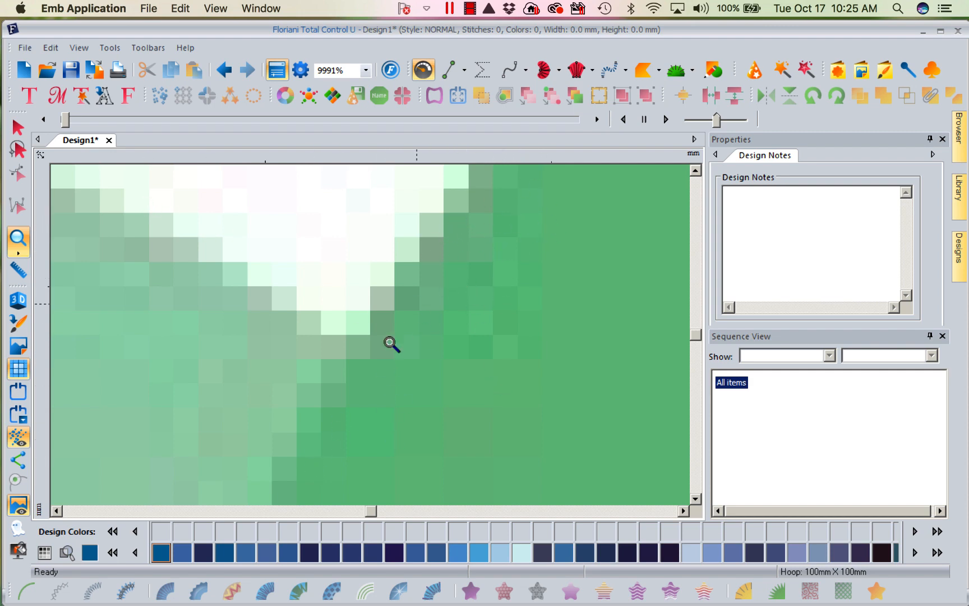
pyautogui.moveTo(367, 325)
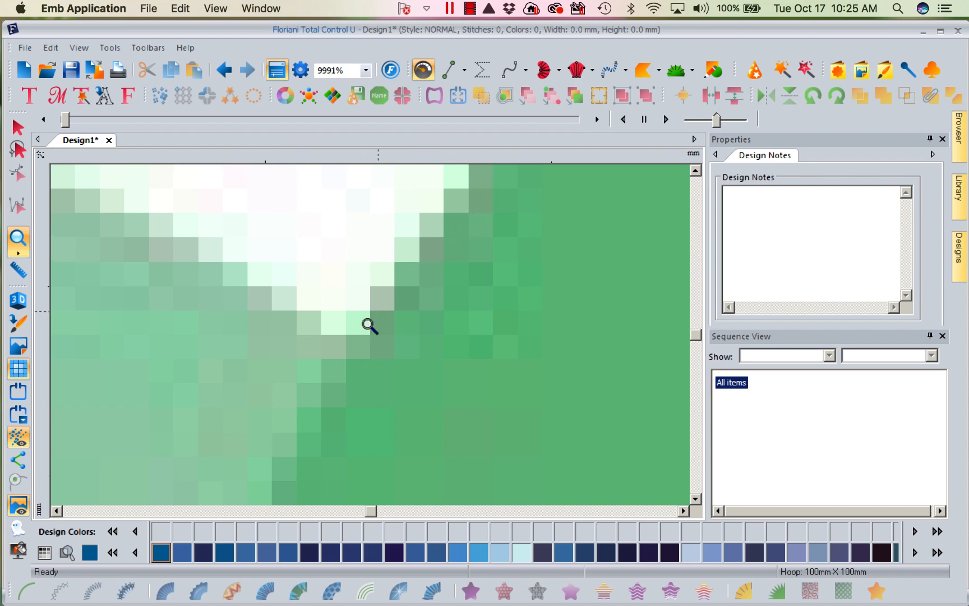
pyautogui.moveTo(301, 457)
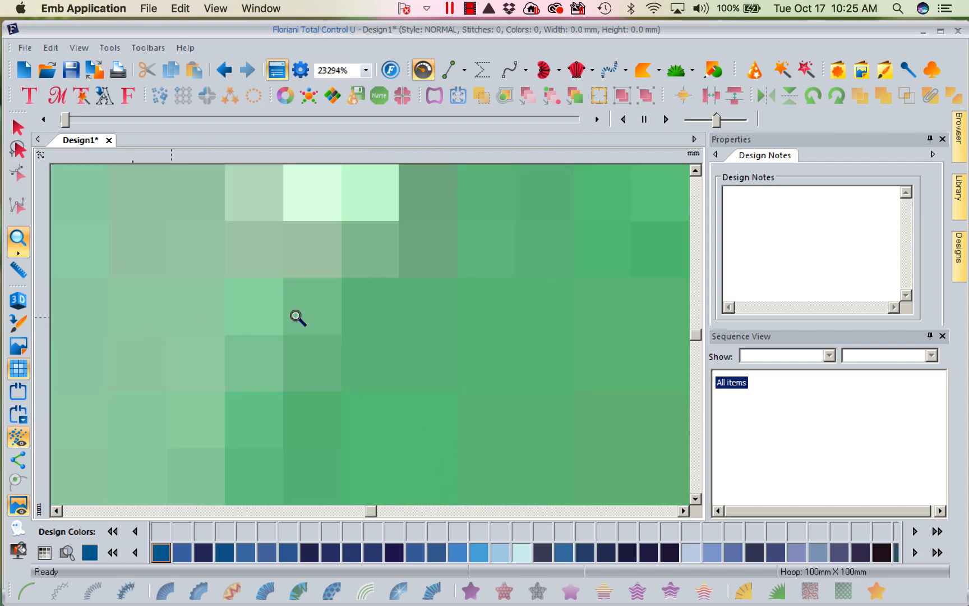
pyautogui.click(365, 70)
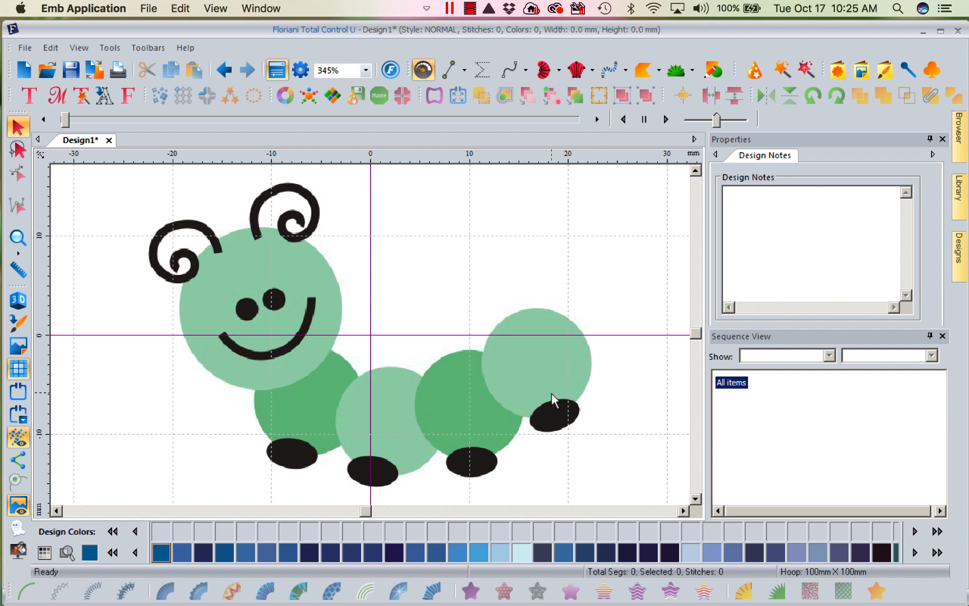
pyautogui.moveTo(607, 416)
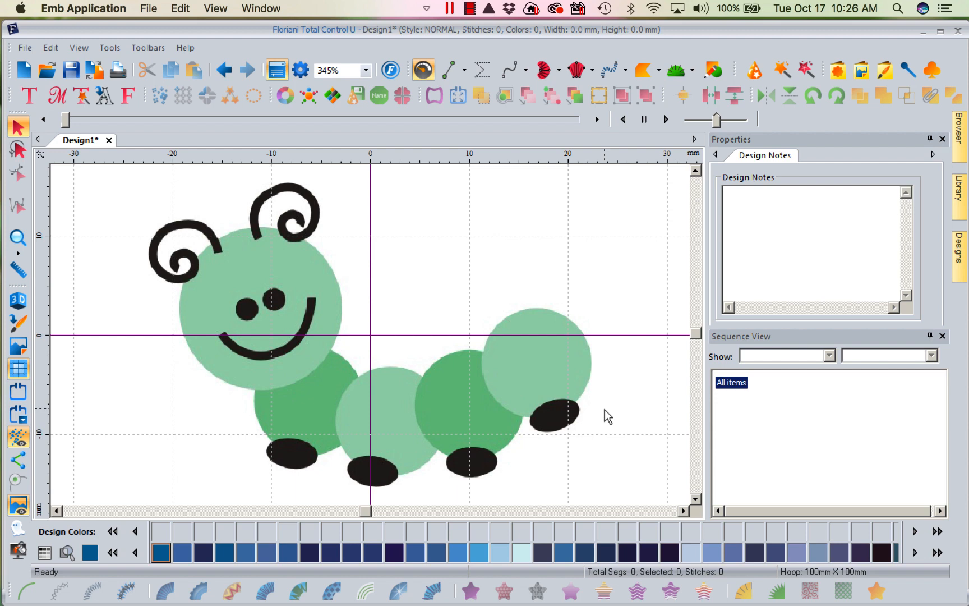
pyautogui.moveTo(416, 416)
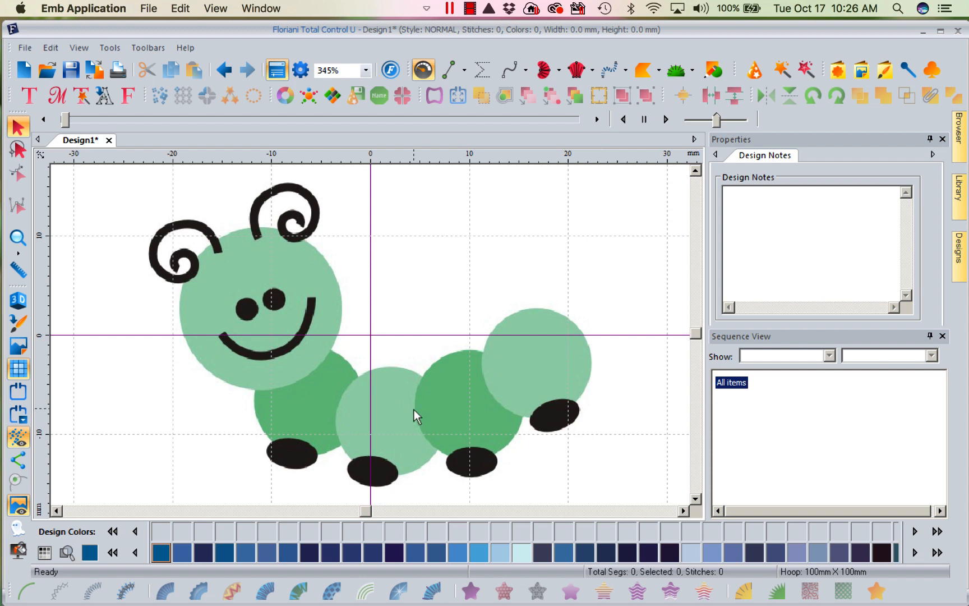
pyautogui.moveTo(574, 256)
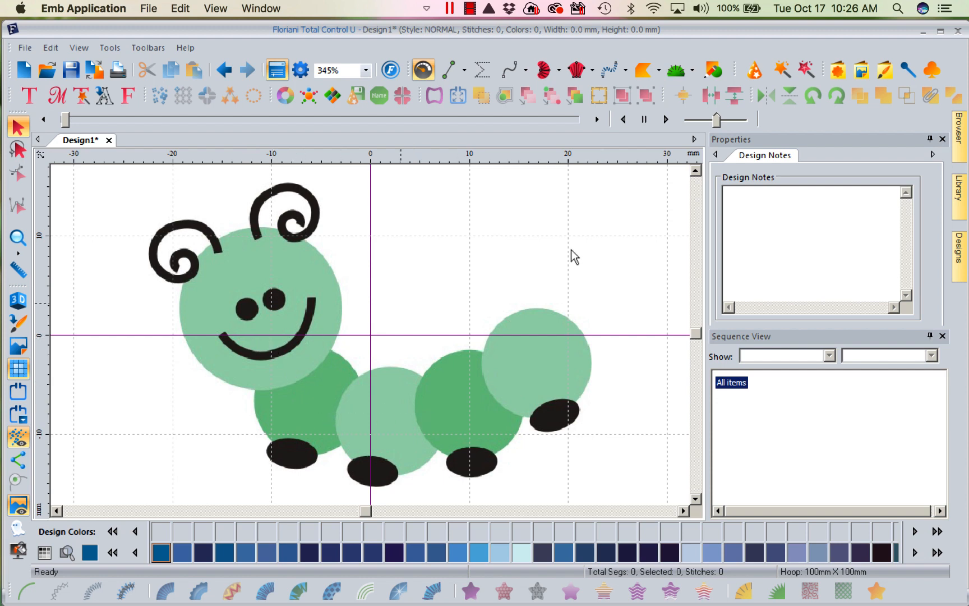
pyautogui.moveTo(841, 90)
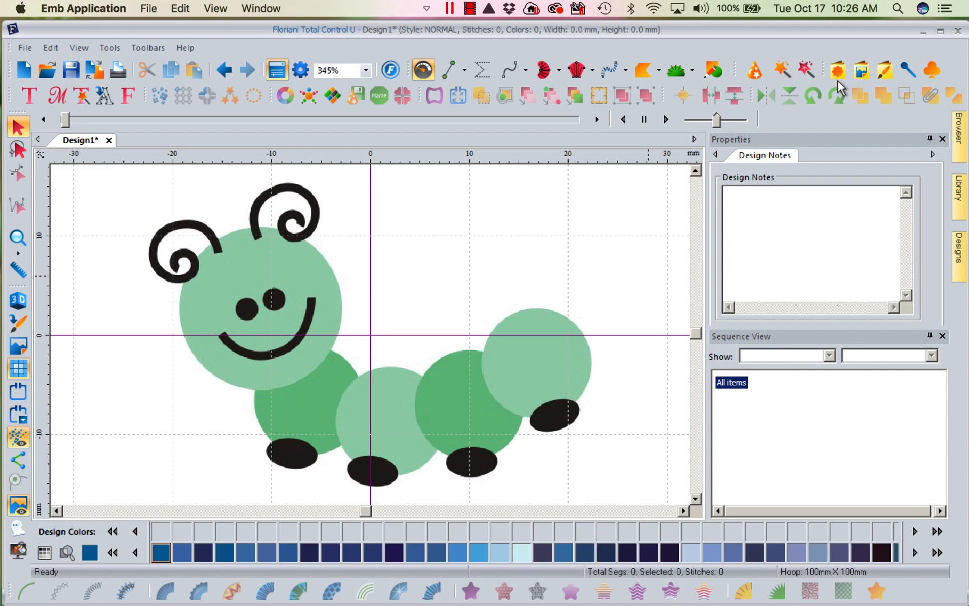
# Add the pumpkin shape SS001 from the Easy Art custom shapes library.
pyautogui.click(837, 71)
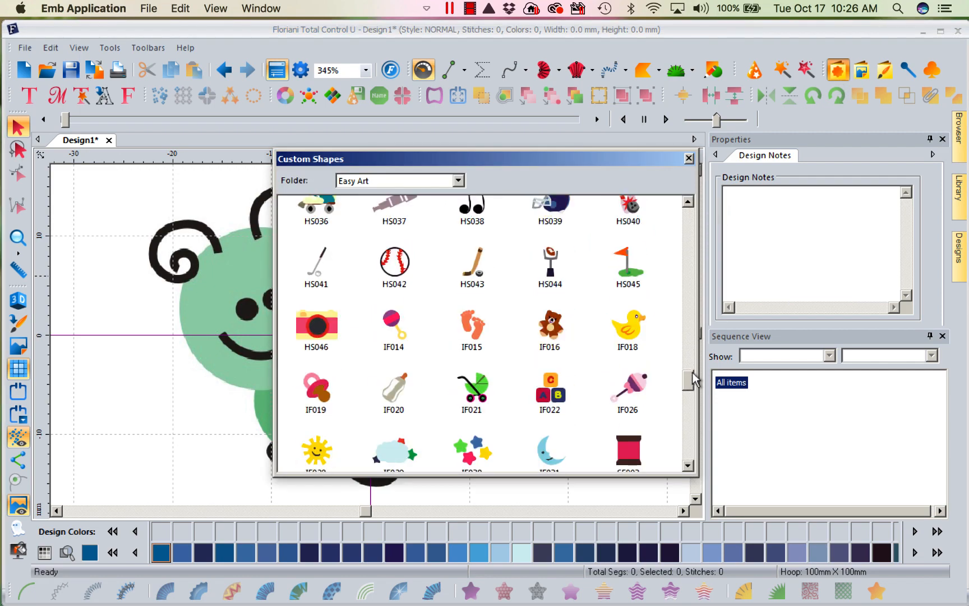
pyautogui.scroll(-3)
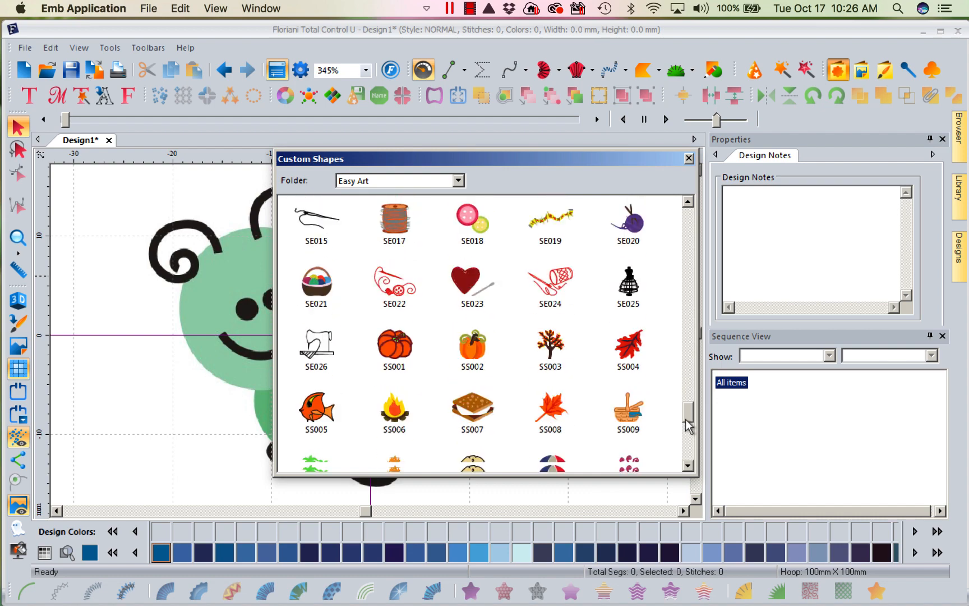
pyautogui.scroll(-3)
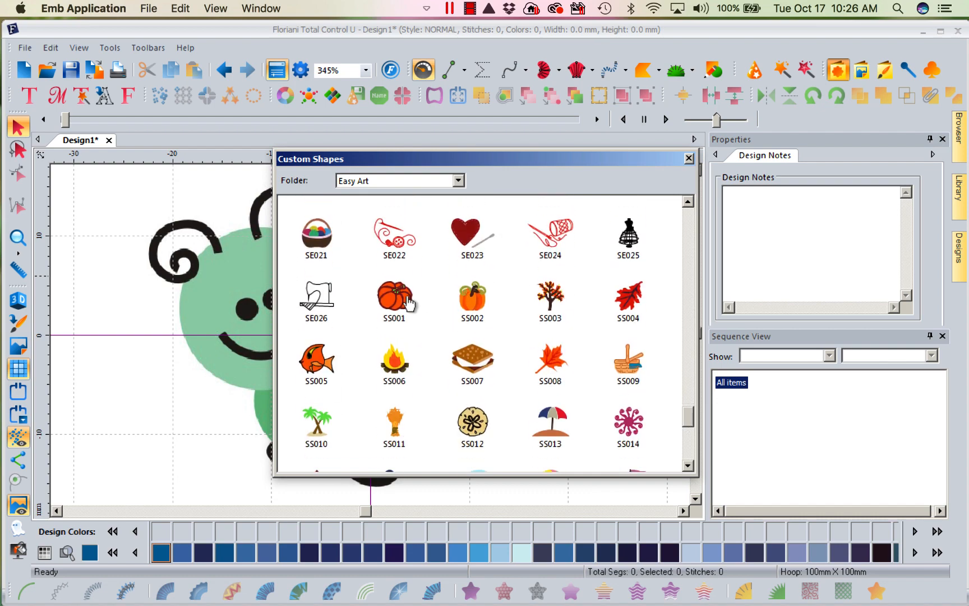
pyautogui.doubleClick(394, 299)
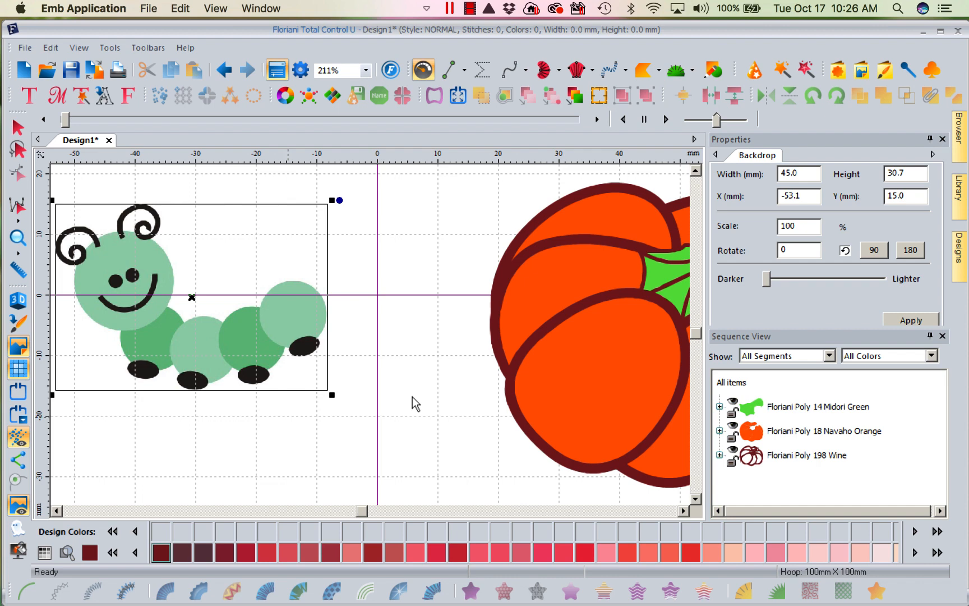
pyautogui.moveTo(501, 303)
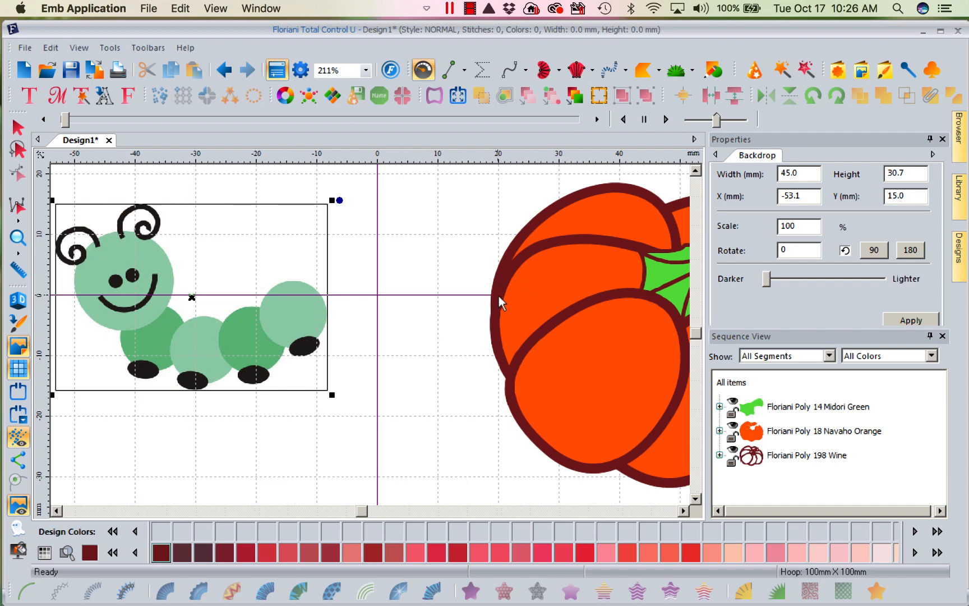
# Zoom out to 160% so the caterpillar and pumpkin are both visible.
pyautogui.click(367, 70)
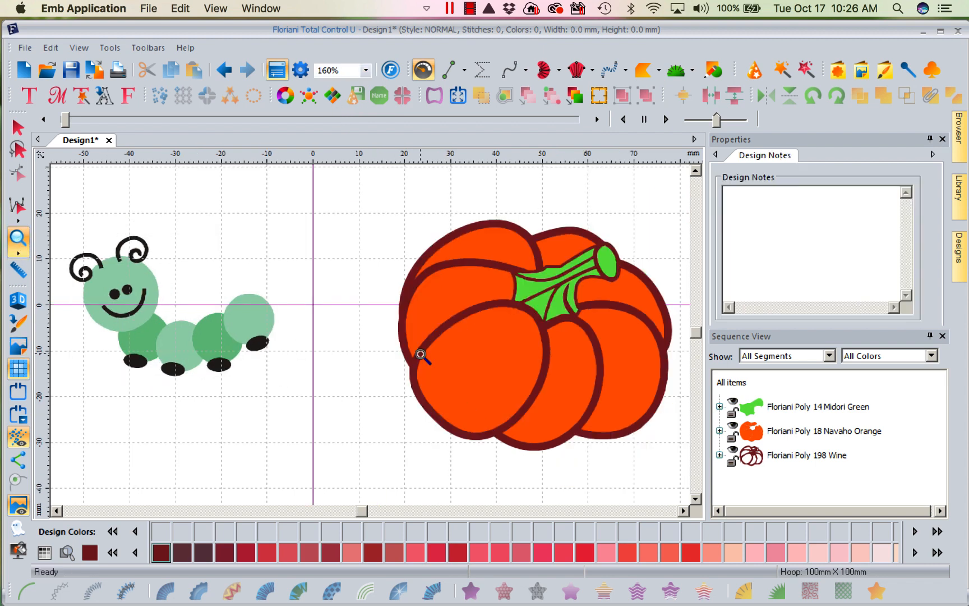
pyautogui.moveTo(167, 313)
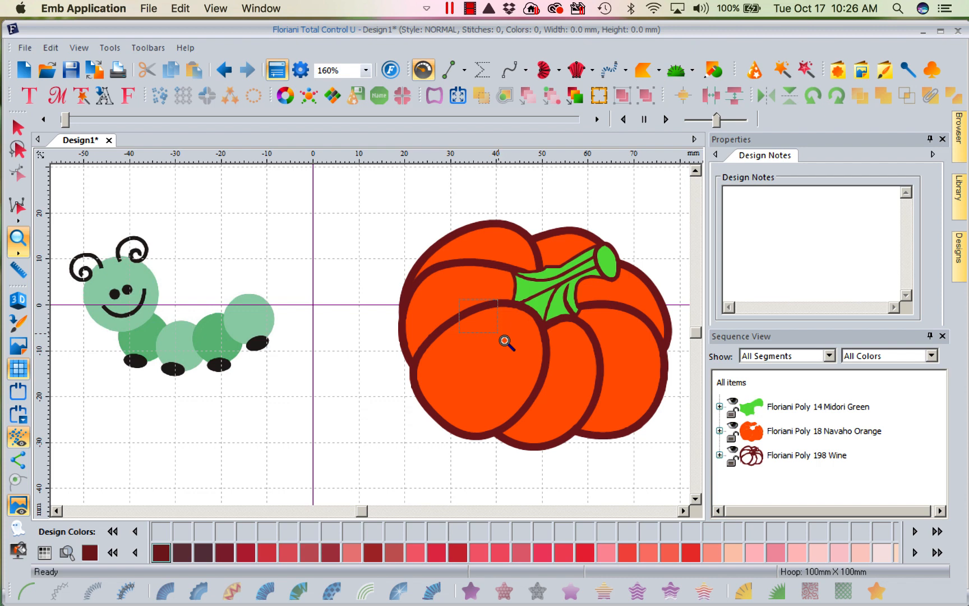
pyautogui.click(507, 341)
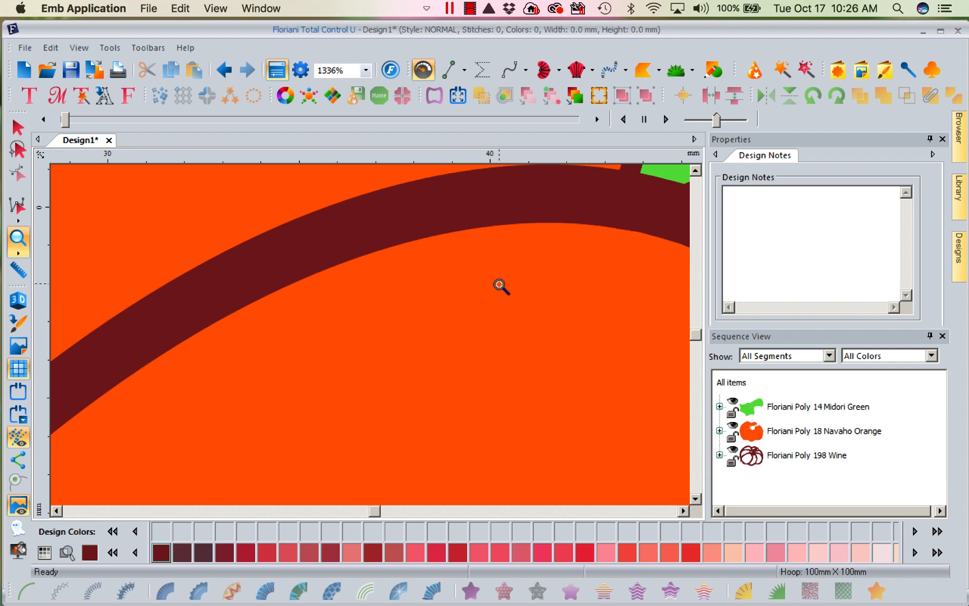
pyautogui.moveTo(569, 246)
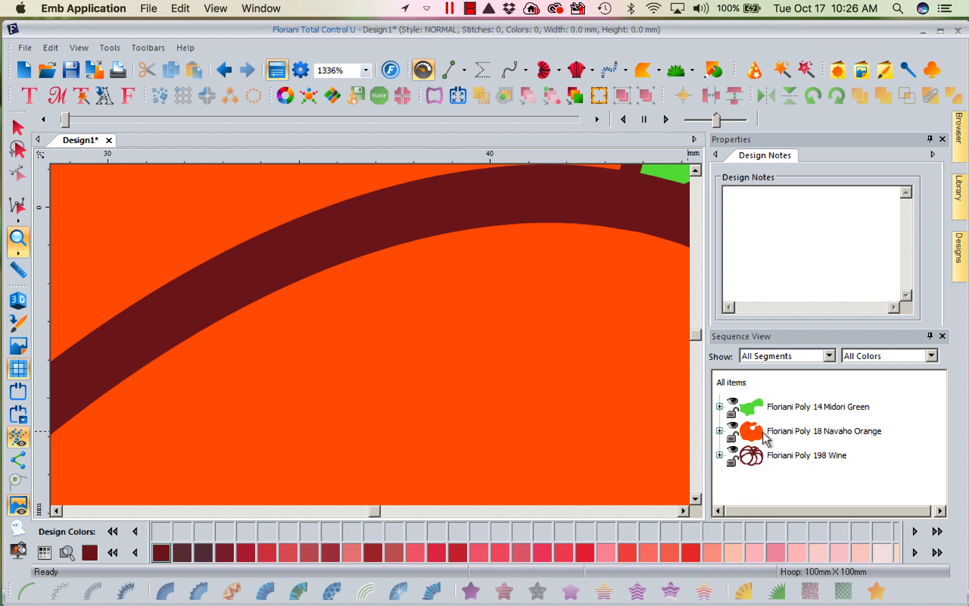
pyautogui.click(719, 406)
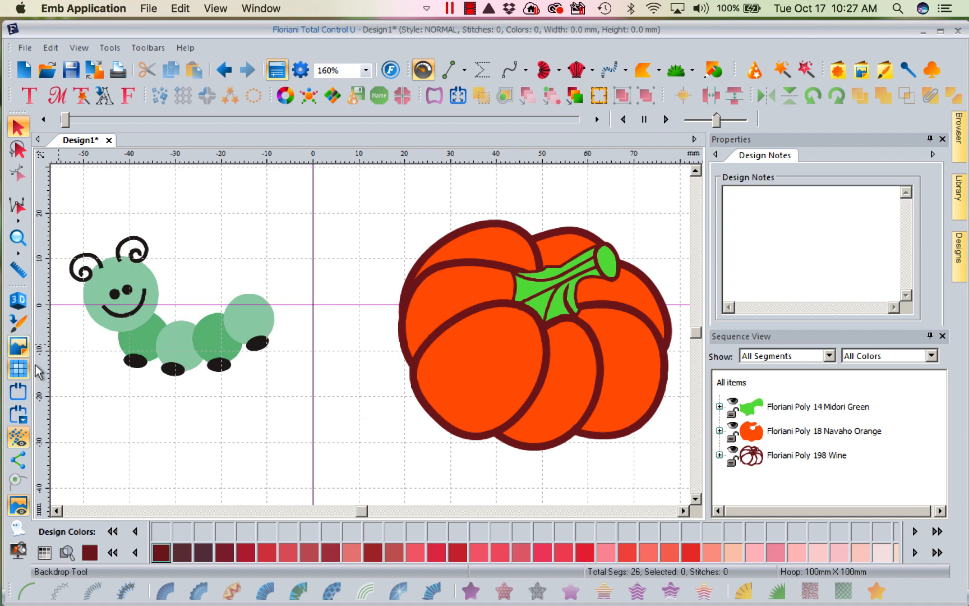
# Select the 45 × 30.7 mm caterpillar backdrop to show its Backdrop properties.
pyautogui.click(155, 290)
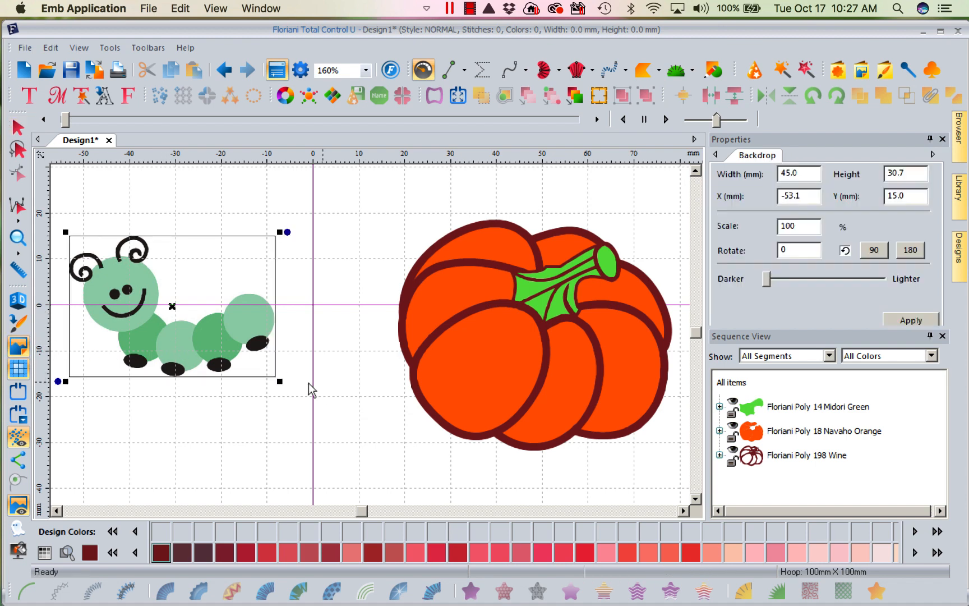
pyautogui.moveTo(768, 437)
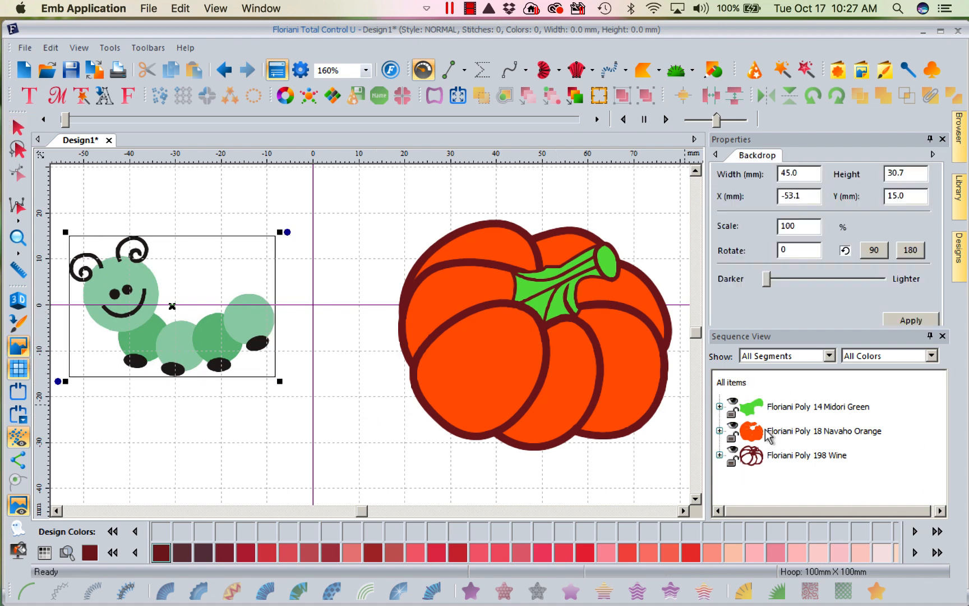
pyautogui.moveTo(786, 407)
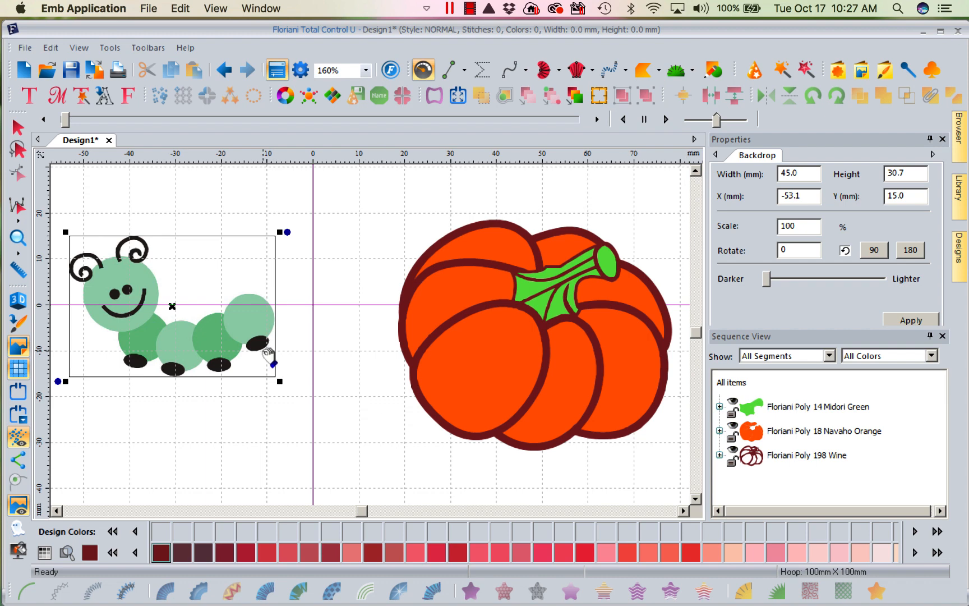
pyautogui.moveTo(587, 264)
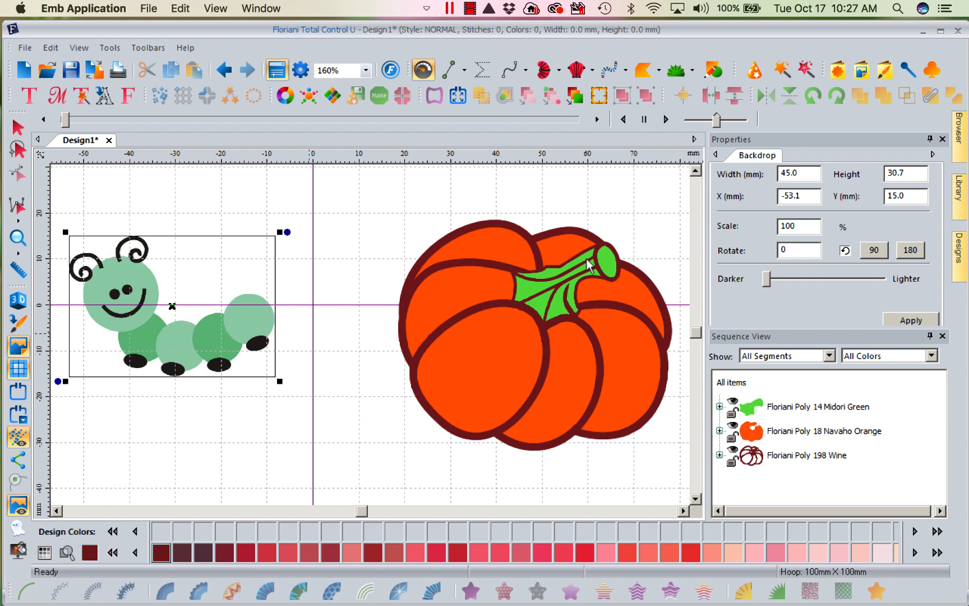
pyautogui.moveTo(654, 186)
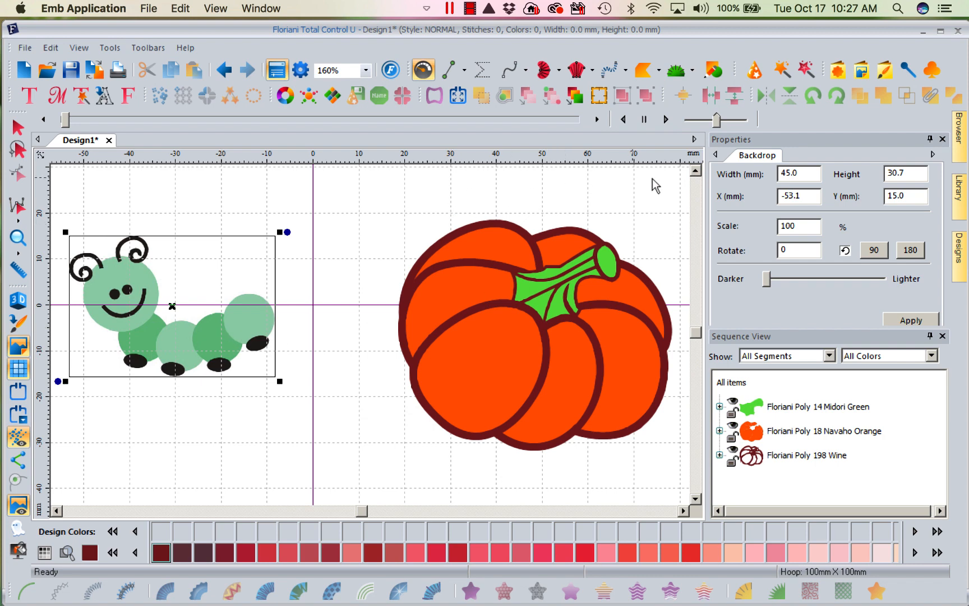
pyautogui.moveTo(643, 70)
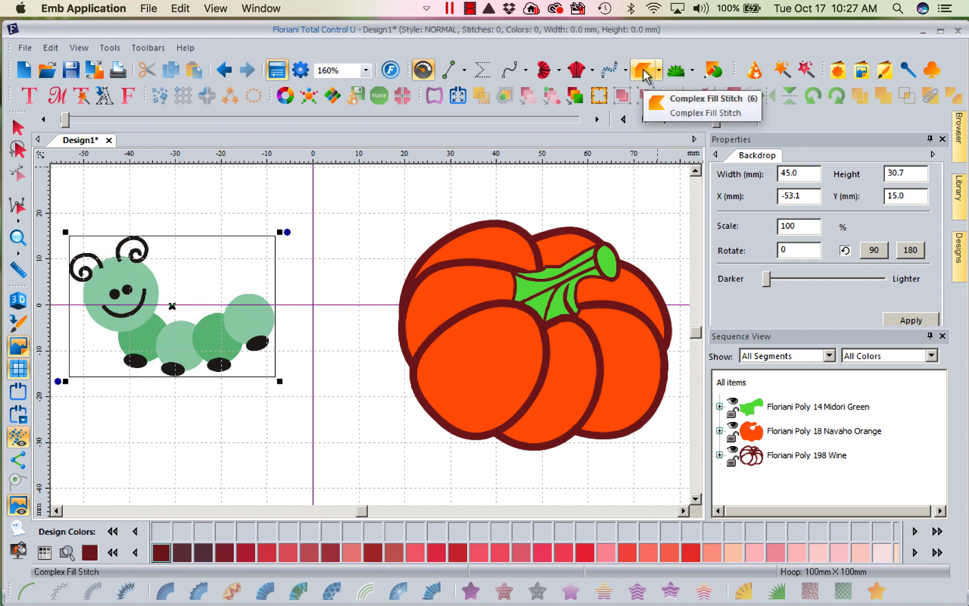
# Start a Complex Fill outline on the caterpillar's rightmost body circle.
pyautogui.click(642, 71)
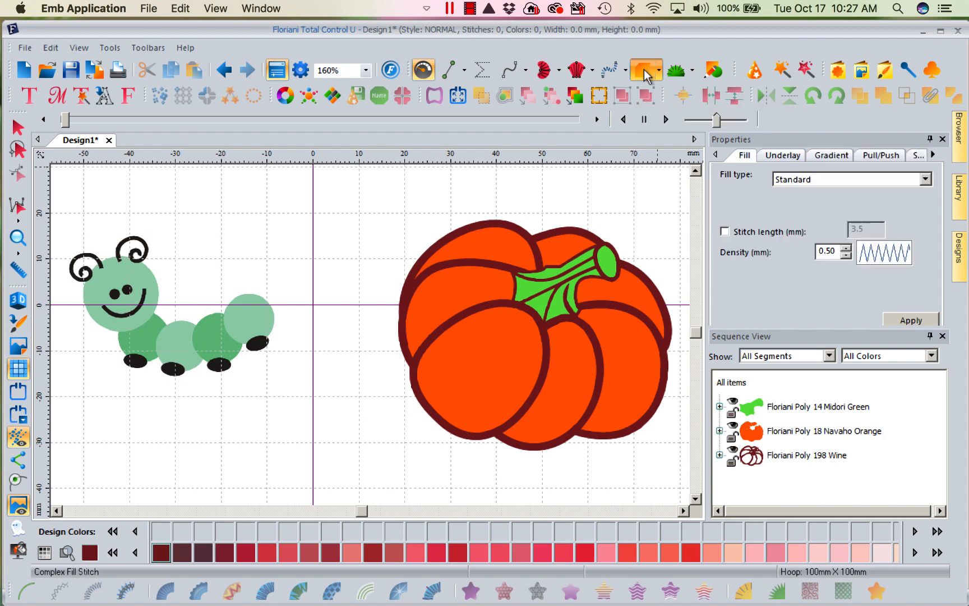
pyautogui.click(646, 69)
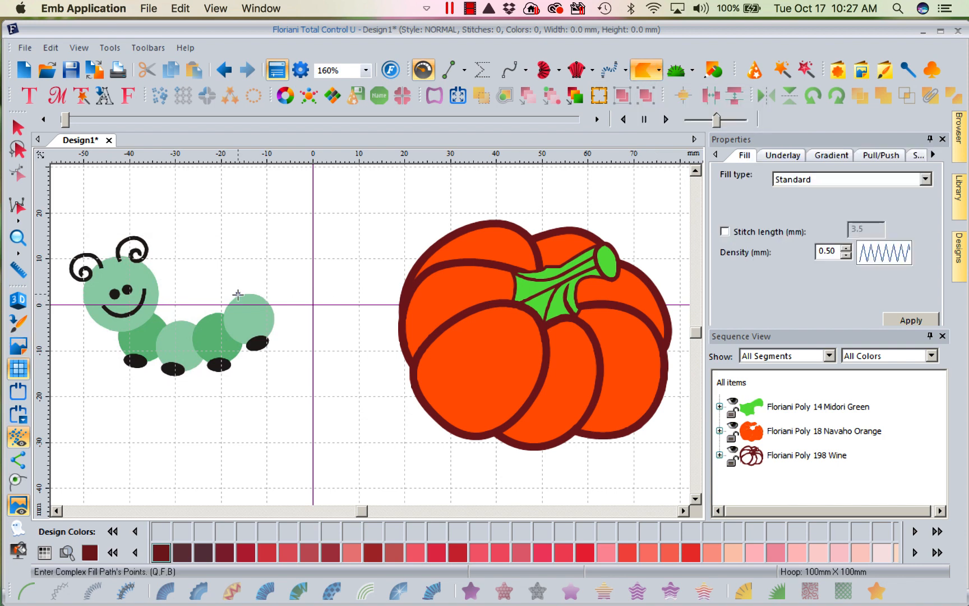
pyautogui.click(267, 303)
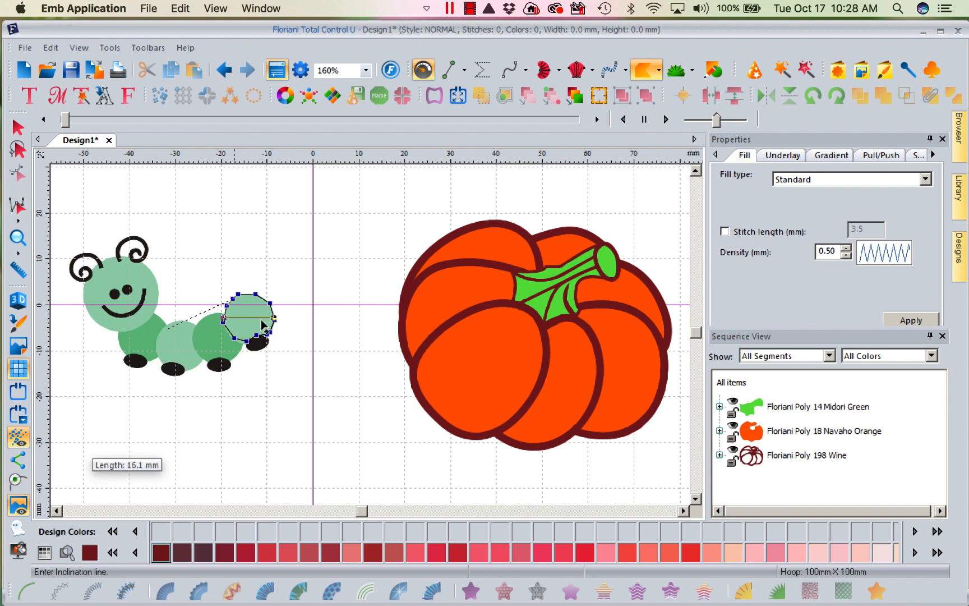
pyautogui.moveTo(281, 324)
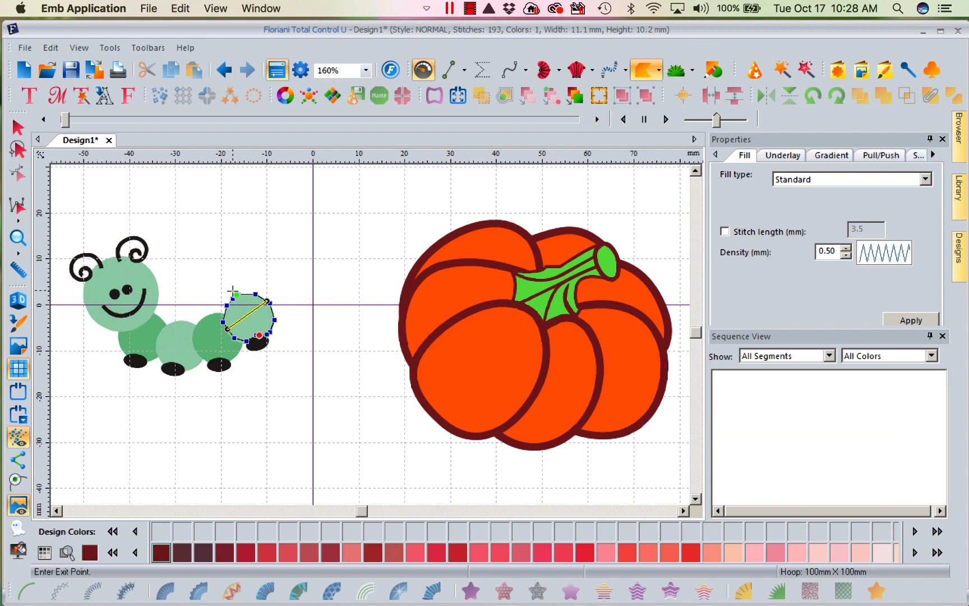
# Generate the 193-stitch wine complex fill and display it in 3D.
pyautogui.click(18, 237)
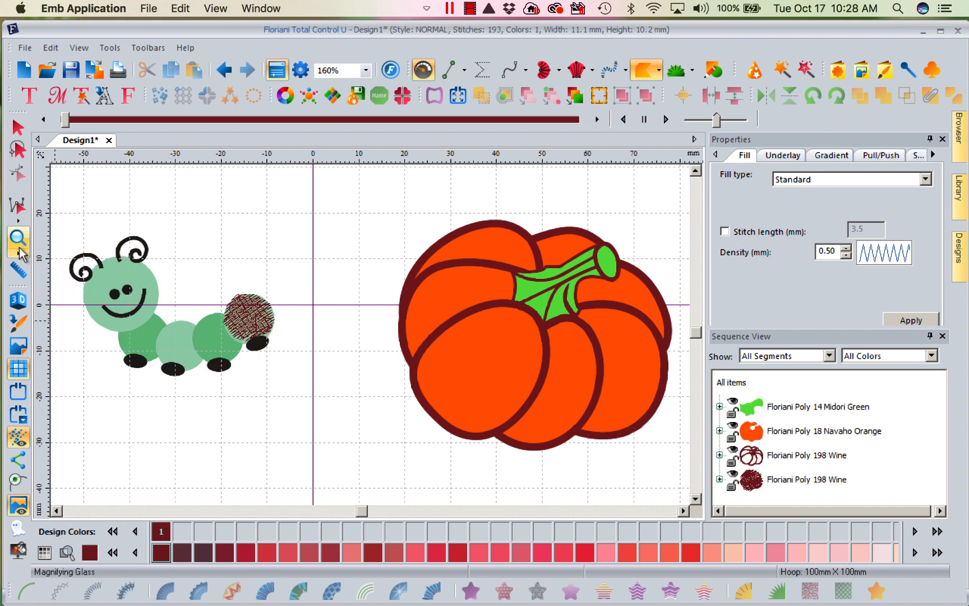
pyautogui.moveTo(18, 303)
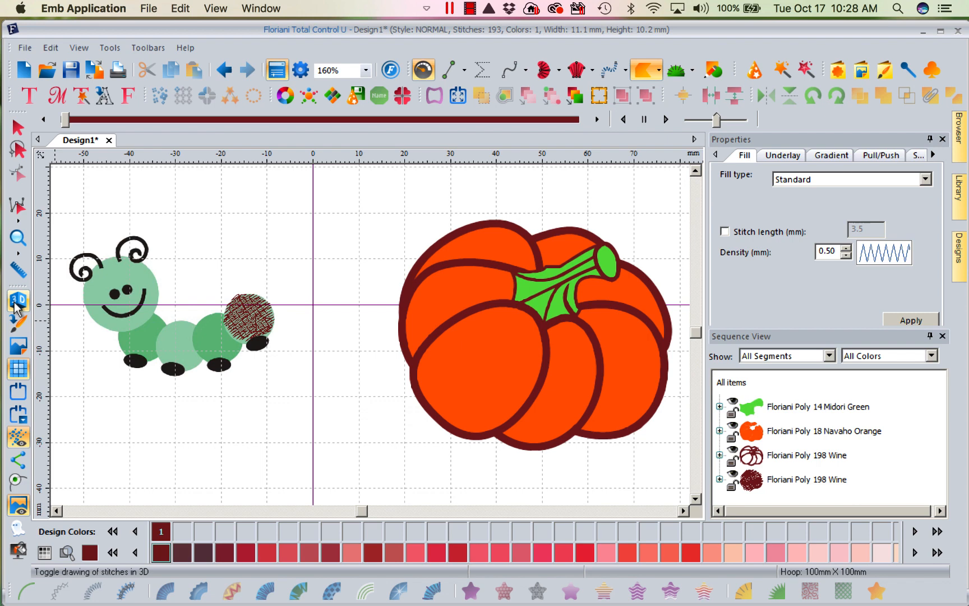
pyautogui.click(18, 301)
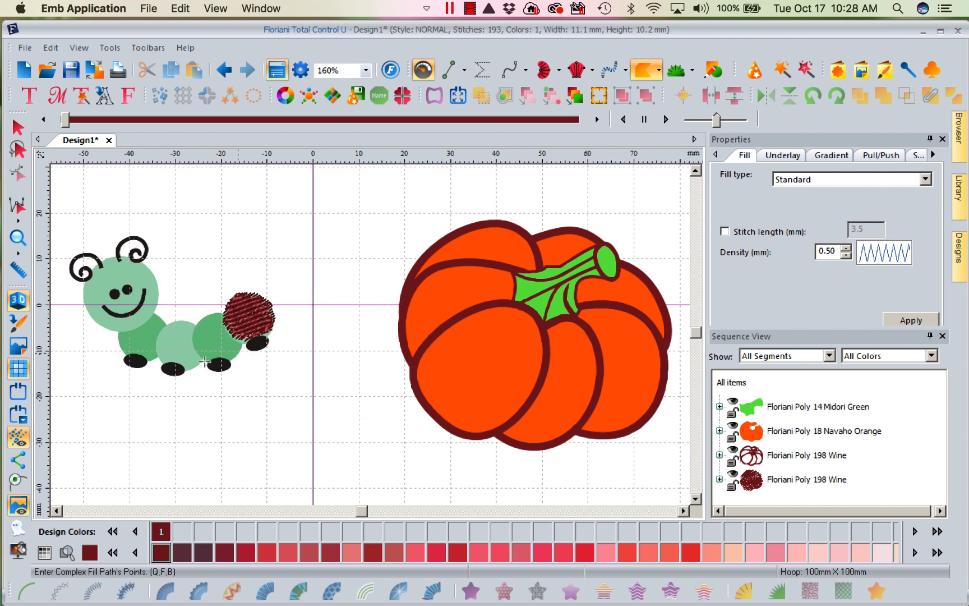
pyautogui.moveTo(223, 382)
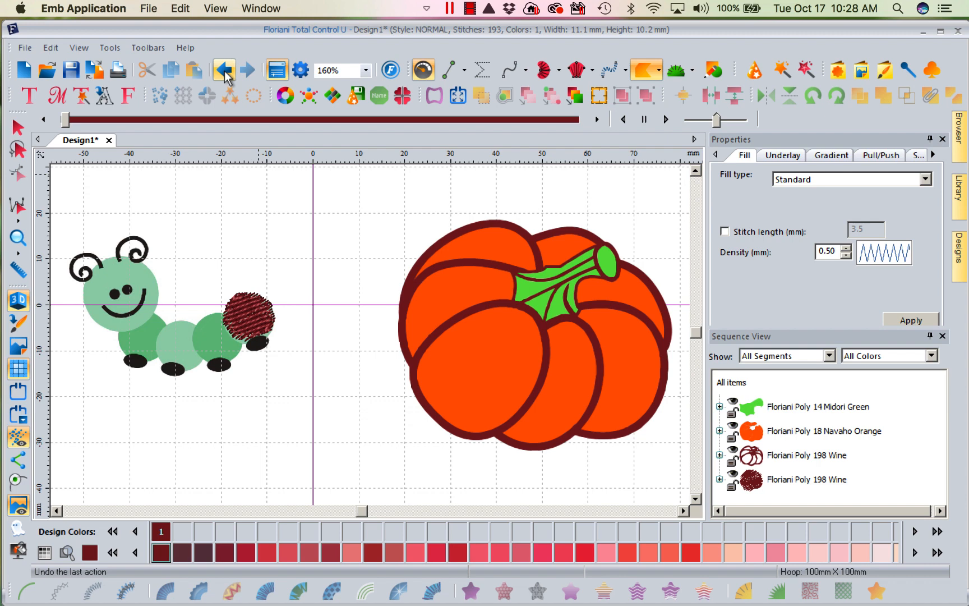
# Undo the wine fill on the rightmost body circle, returning to zero stitches.
pyautogui.click(224, 69)
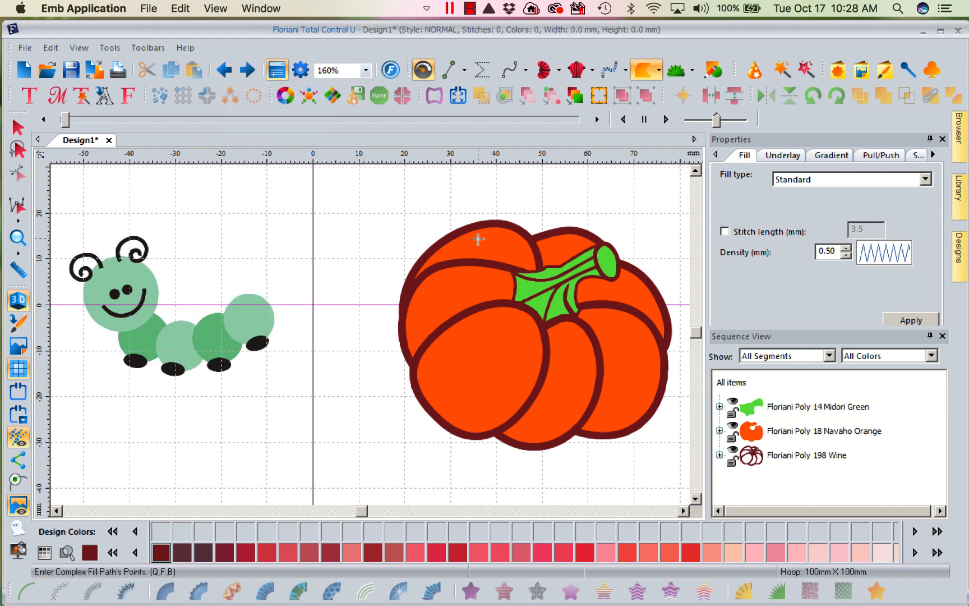
pyautogui.moveTo(783, 70)
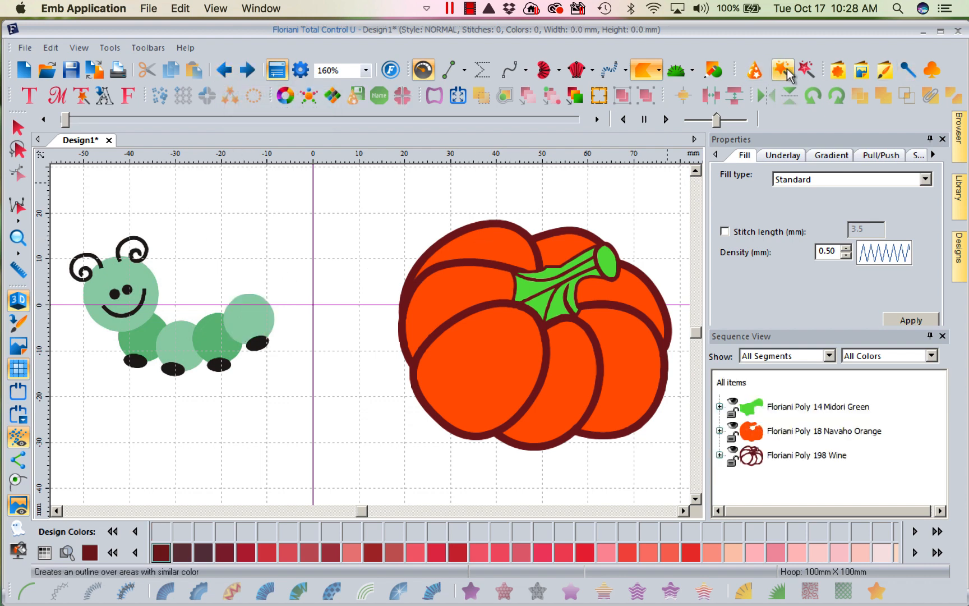
pyautogui.moveTo(784, 71)
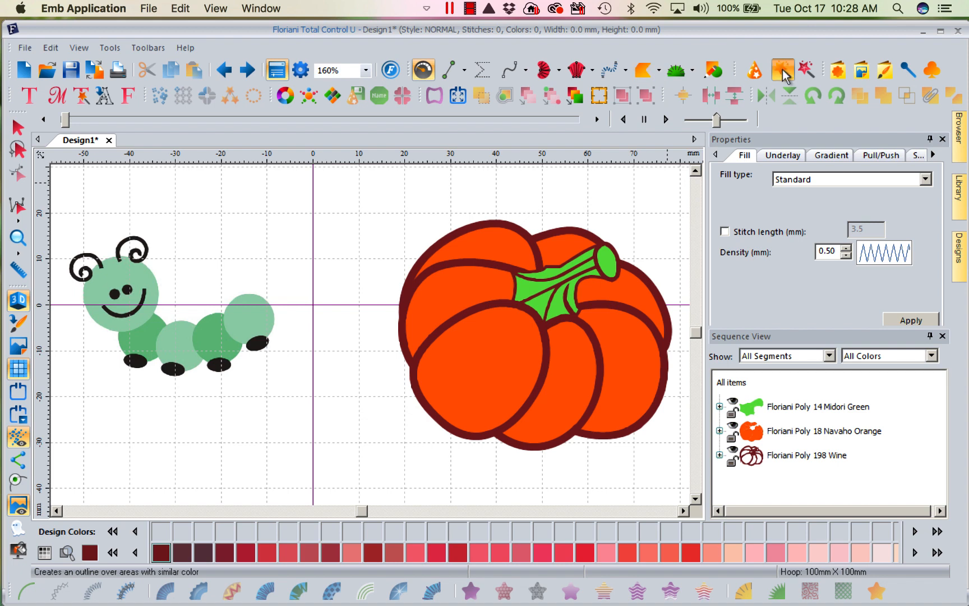
pyautogui.moveTo(784, 70)
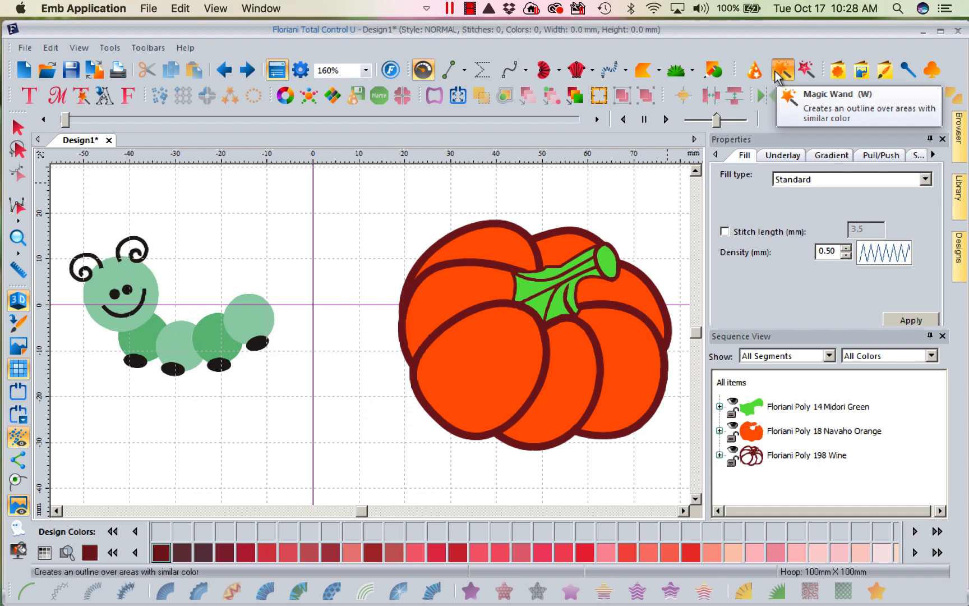
pyautogui.moveTo(254, 312)
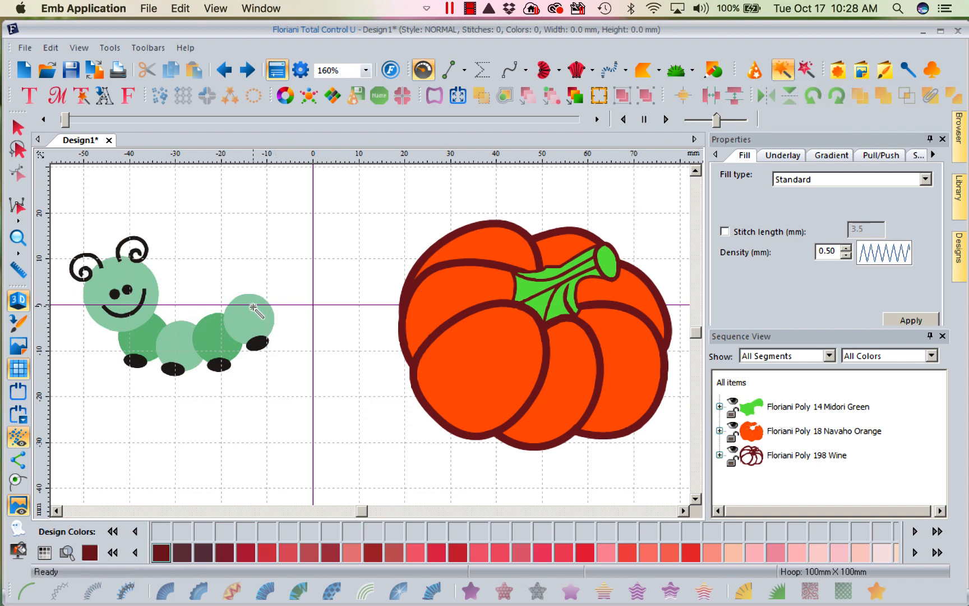
pyautogui.moveTo(259, 316)
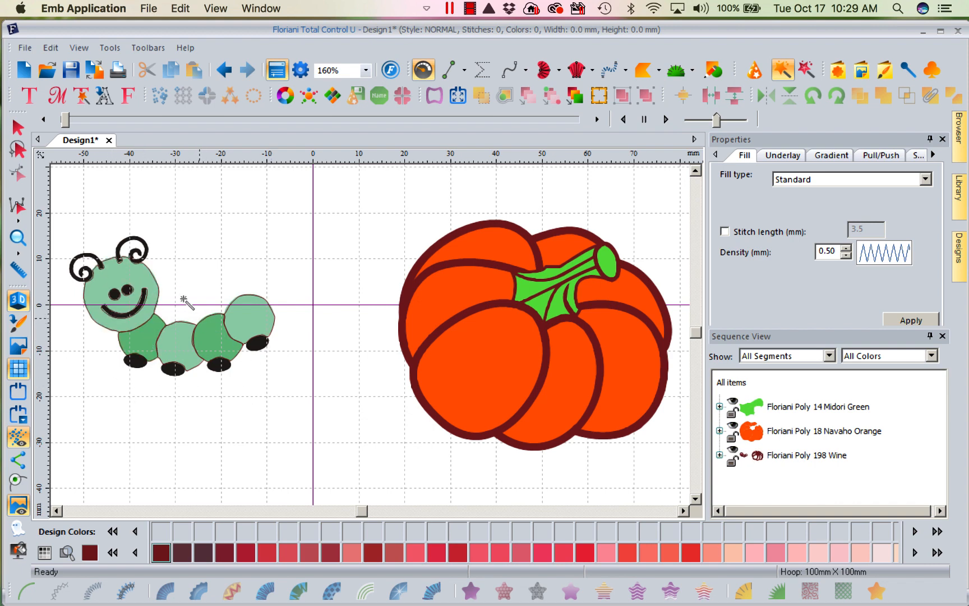
pyautogui.moveTo(258, 346)
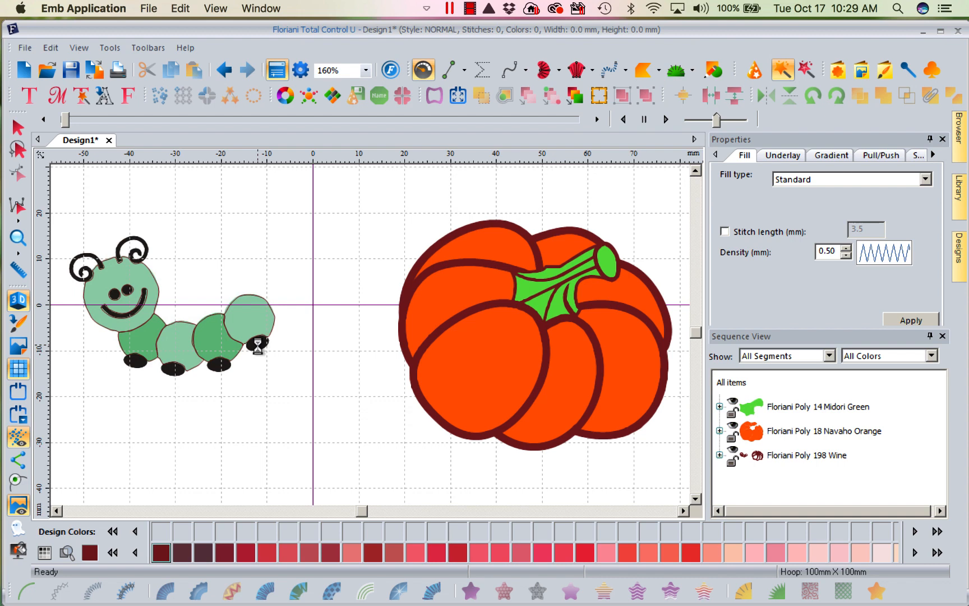
pyautogui.moveTo(172, 371)
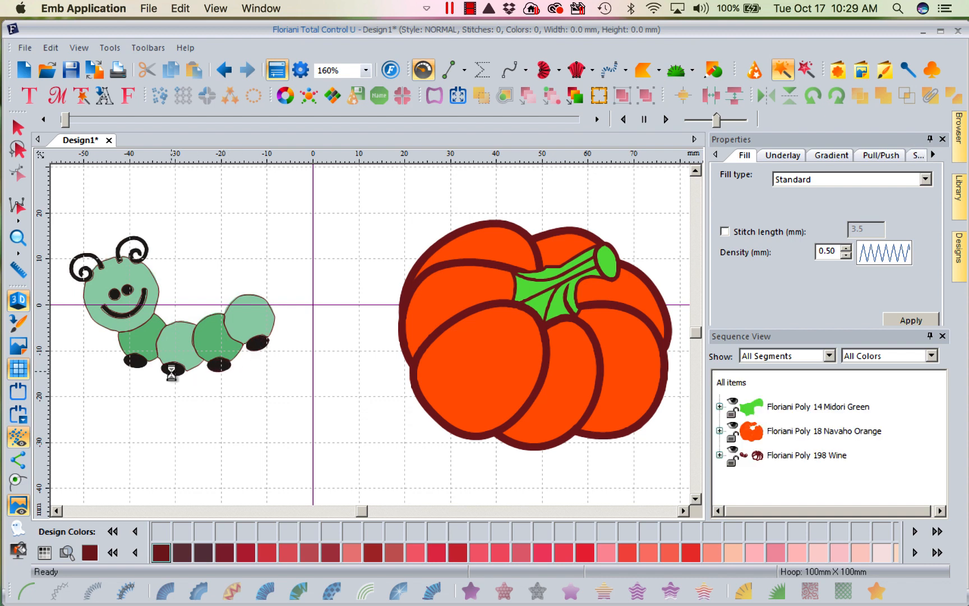
pyautogui.moveTo(117, 248)
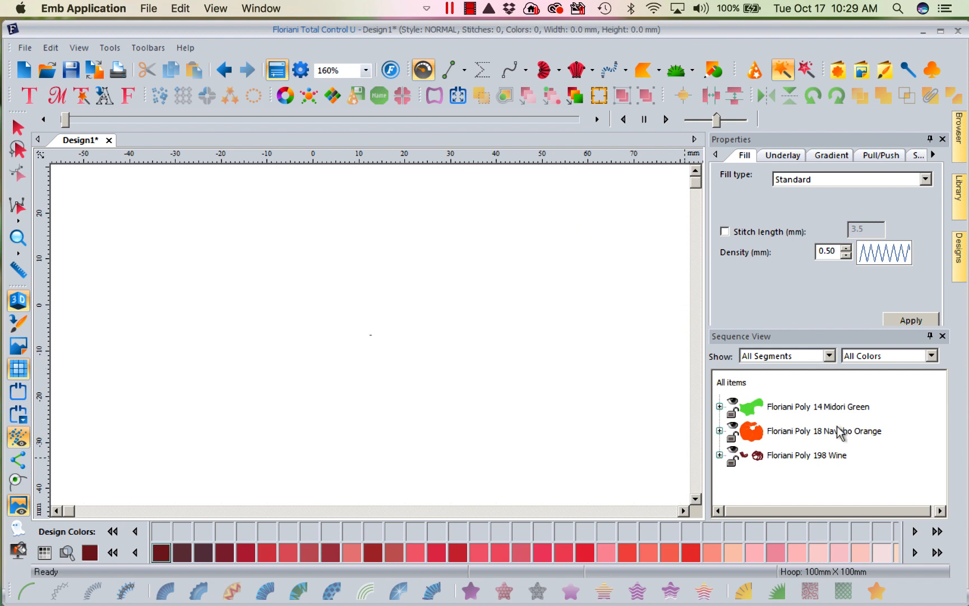
# Zoom in to 160% on the caterpillar and pumpkin artwork.
pyautogui.click(365, 70)
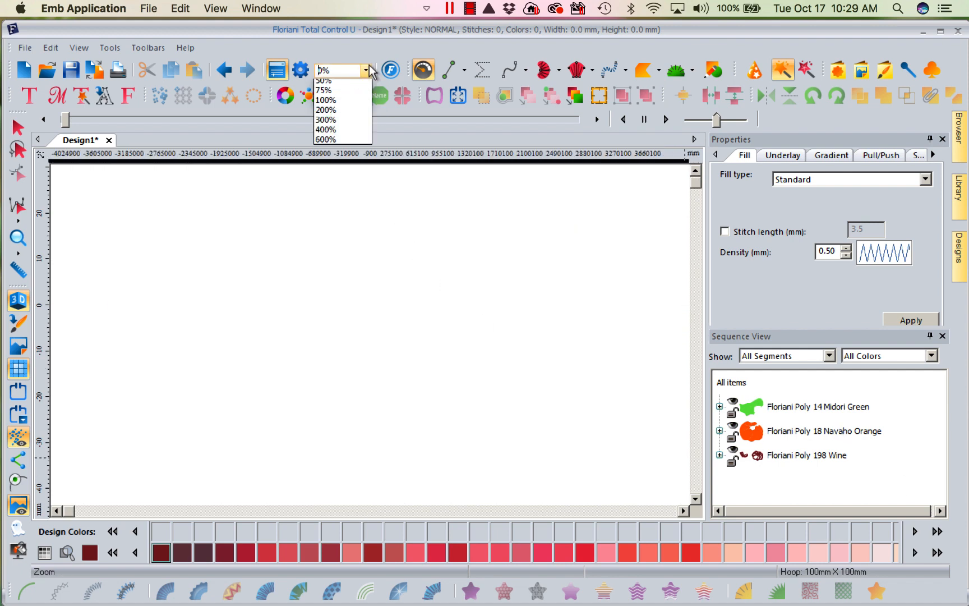
pyautogui.click(365, 70)
pyautogui.write('160')
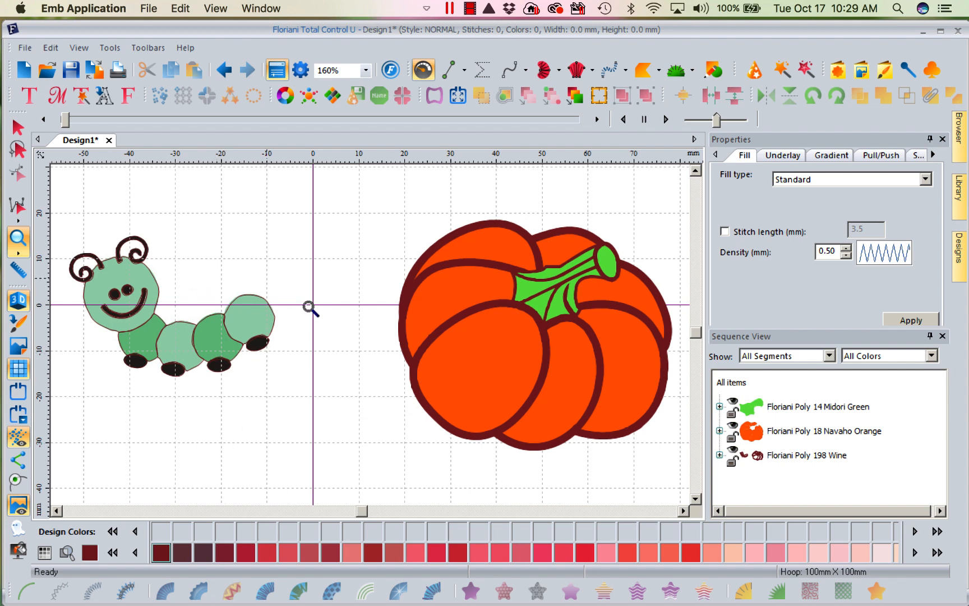
pyautogui.moveTo(302, 368)
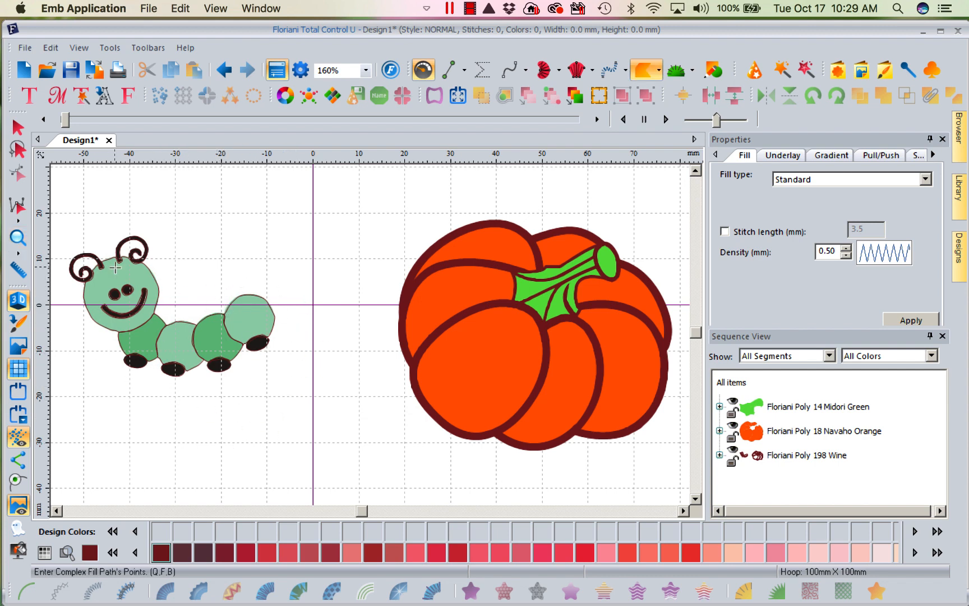
# Select a caterpillar head outline and scroll the 40 Wine artwork items in Sequence View.
pyautogui.click(17, 126)
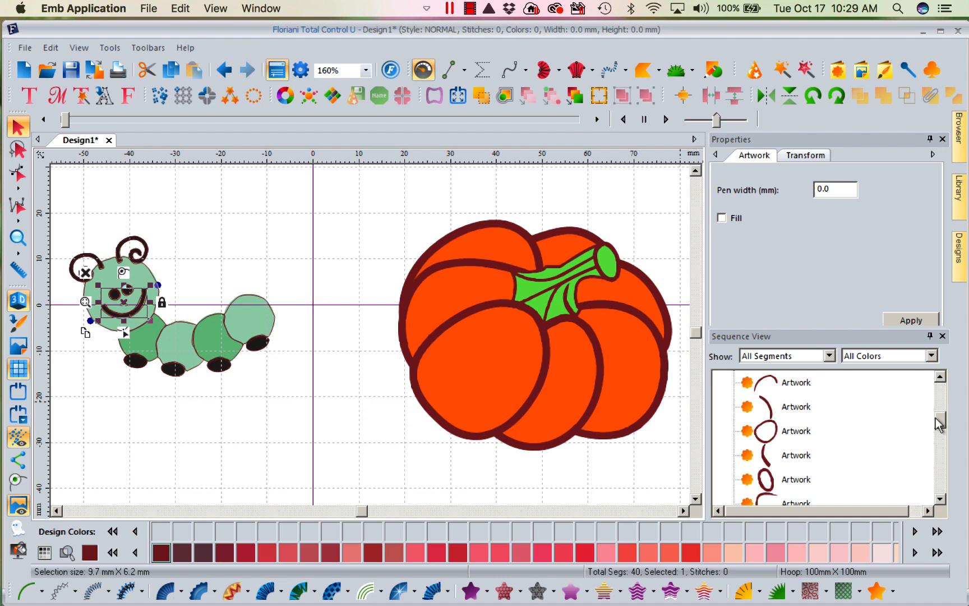
pyautogui.scroll(-3)
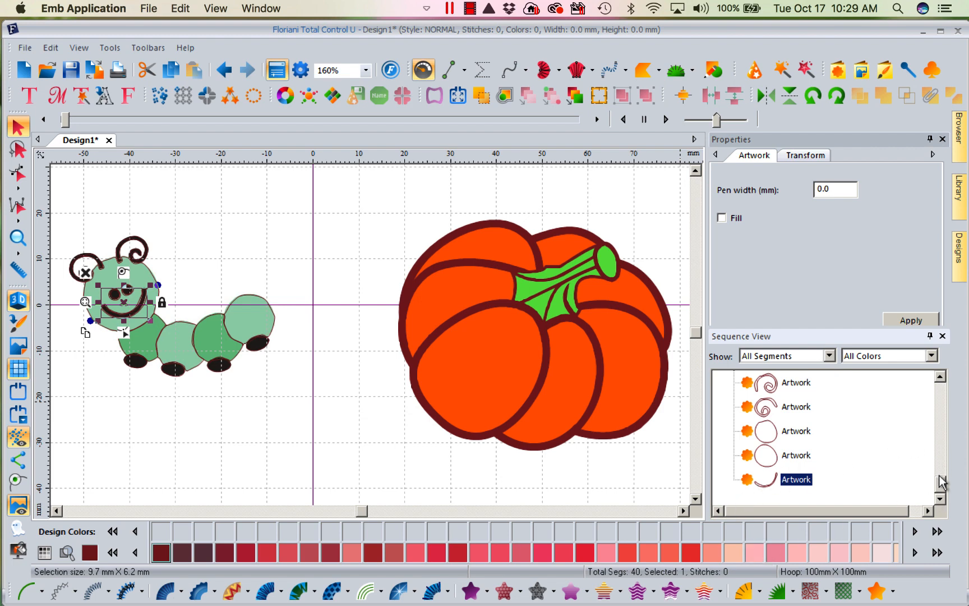
pyautogui.scroll(-3)
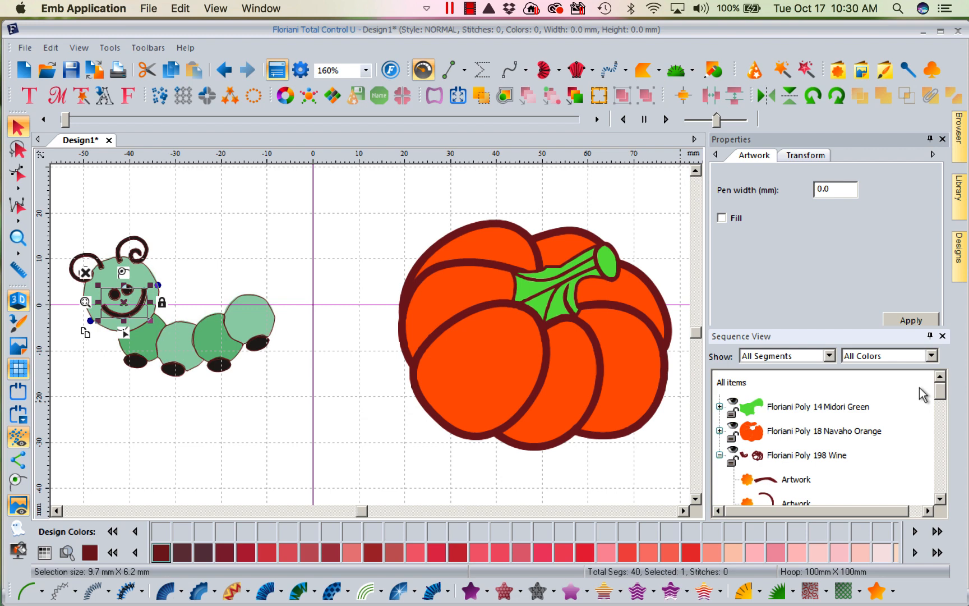
pyautogui.moveTo(777, 372)
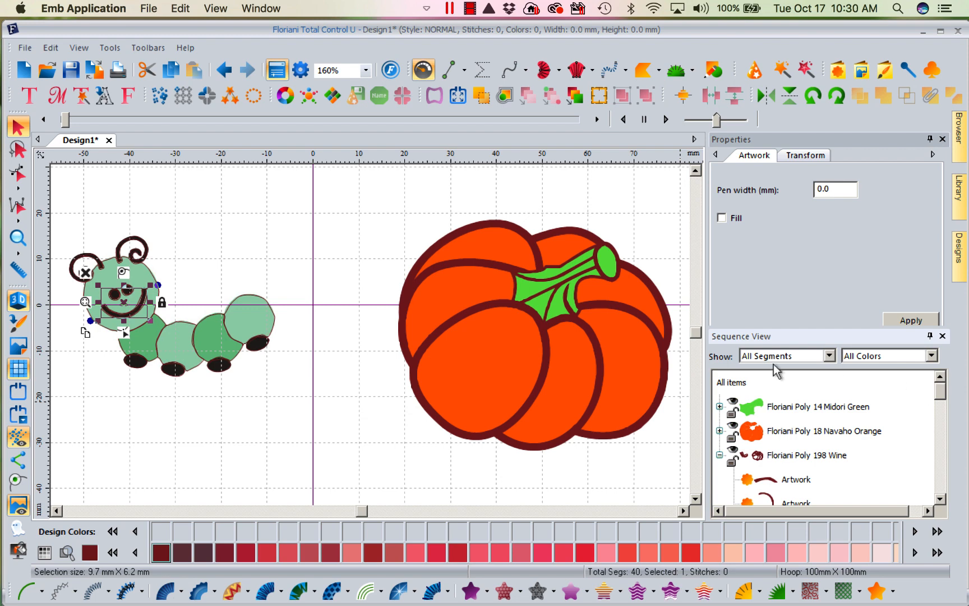
# Undo the last four actions to strip the dark outlines from the caterpillar's body circles.
pyautogui.click(224, 69)
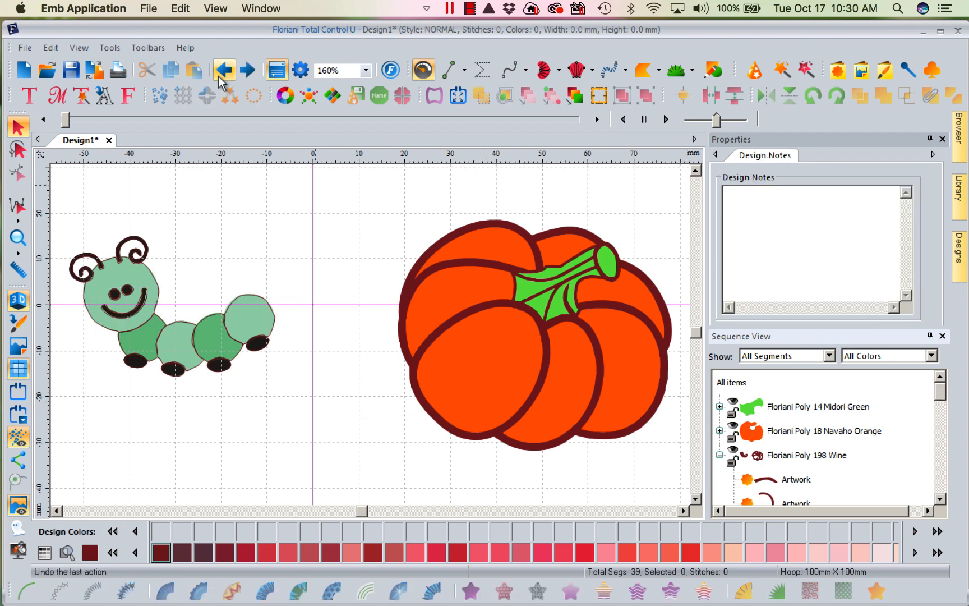
pyautogui.click(224, 70)
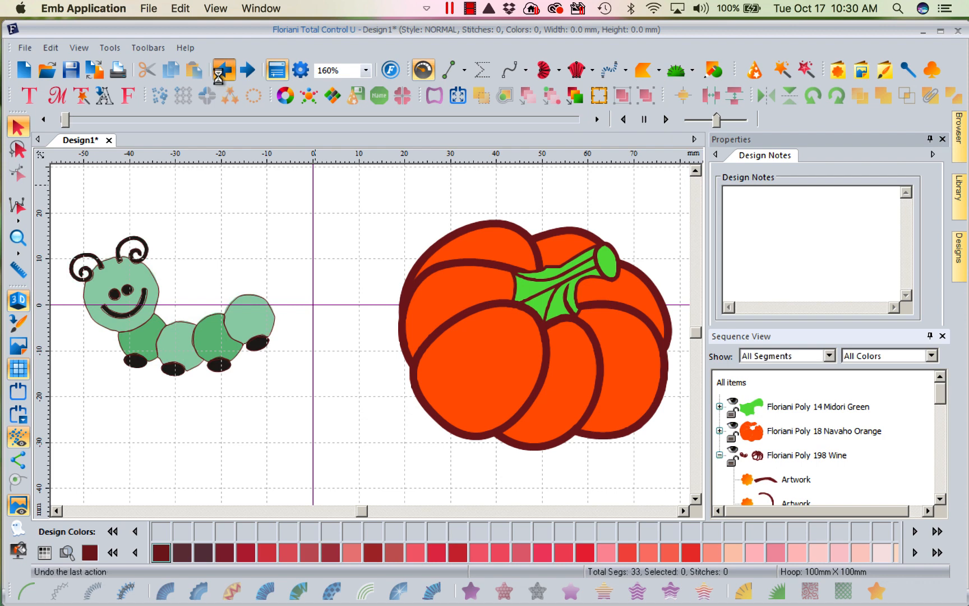
pyautogui.click(223, 68)
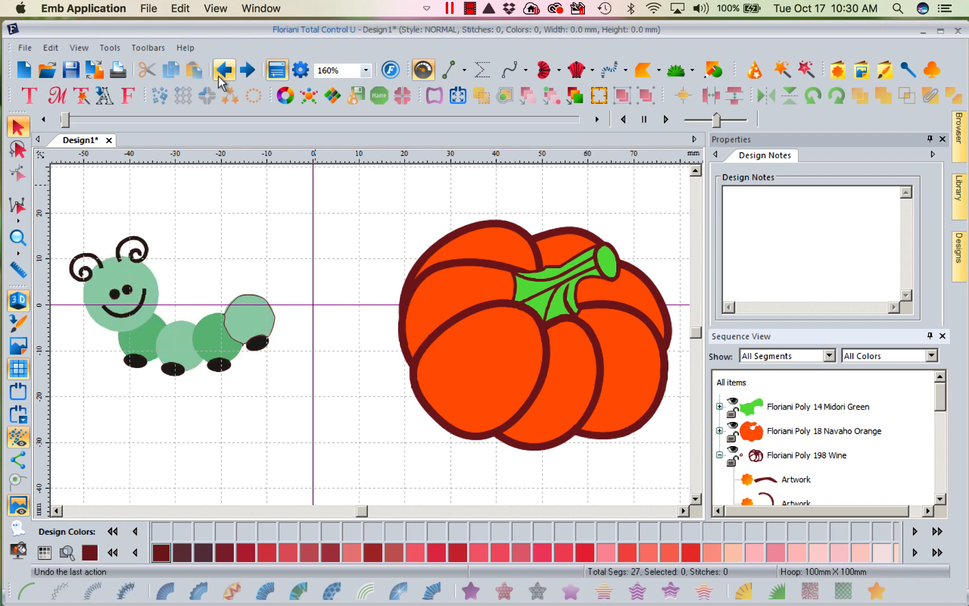
pyautogui.click(223, 70)
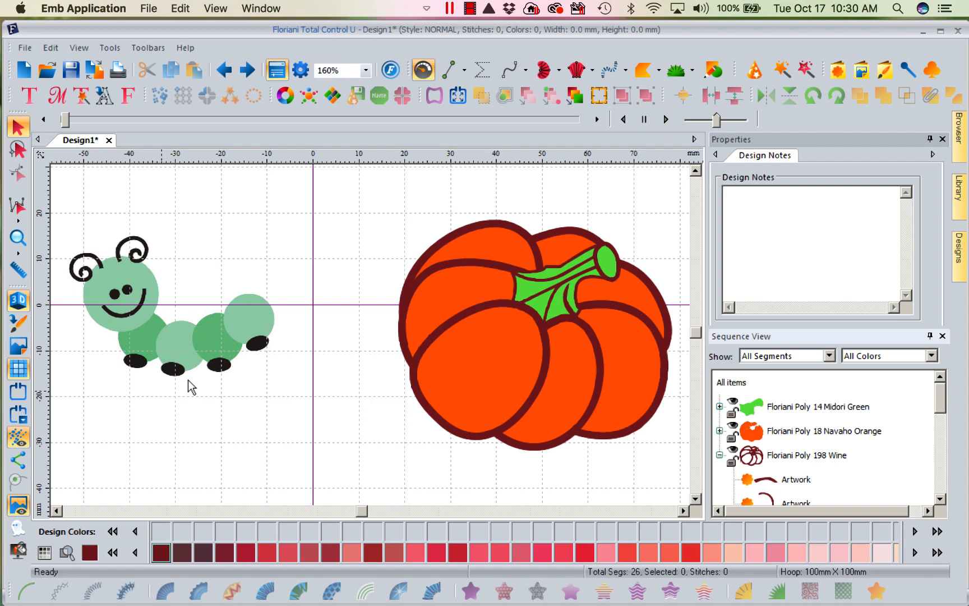
pyautogui.moveTo(278, 363)
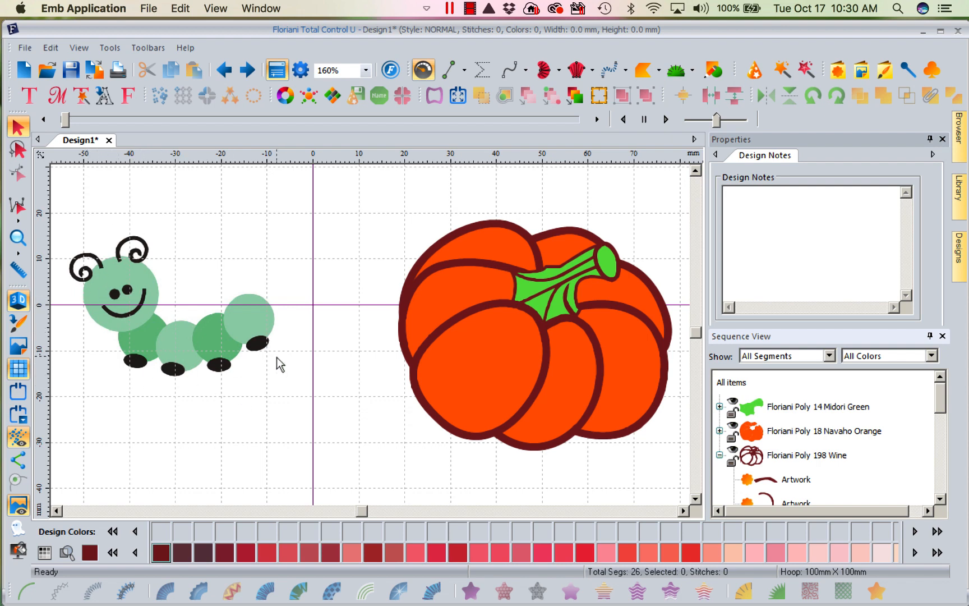
pyautogui.moveTo(73, 137)
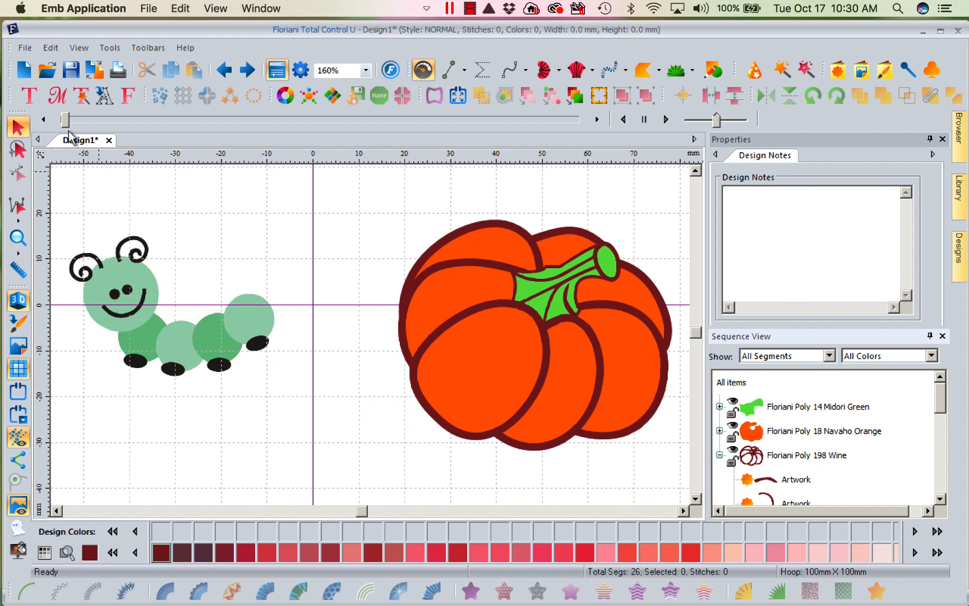
# Create blank Design2 and launch the Auto Artwork Wizard.
pyautogui.click(23, 69)
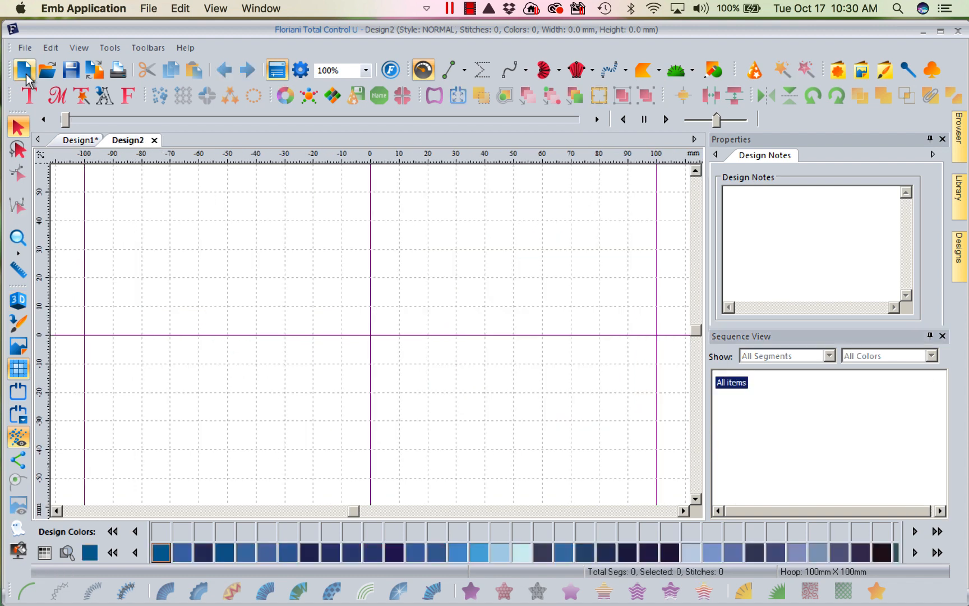
pyautogui.moveTo(872, 99)
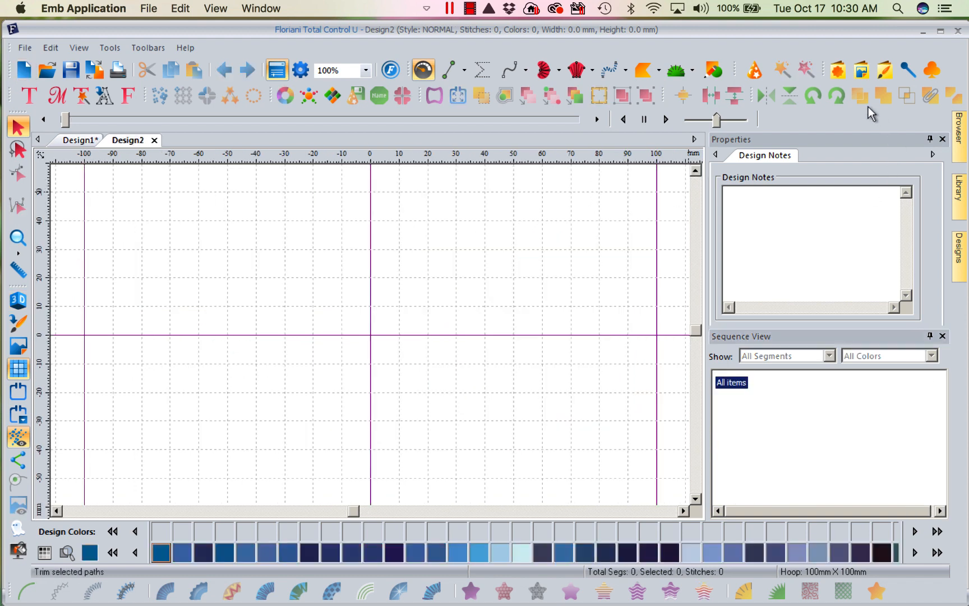
pyautogui.moveTo(754, 70)
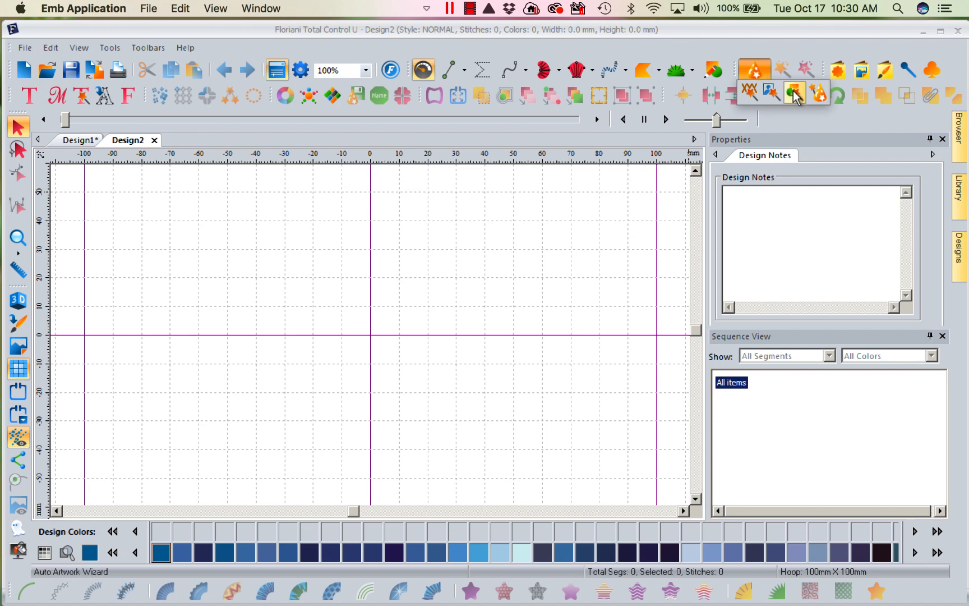
pyautogui.moveTo(797, 92)
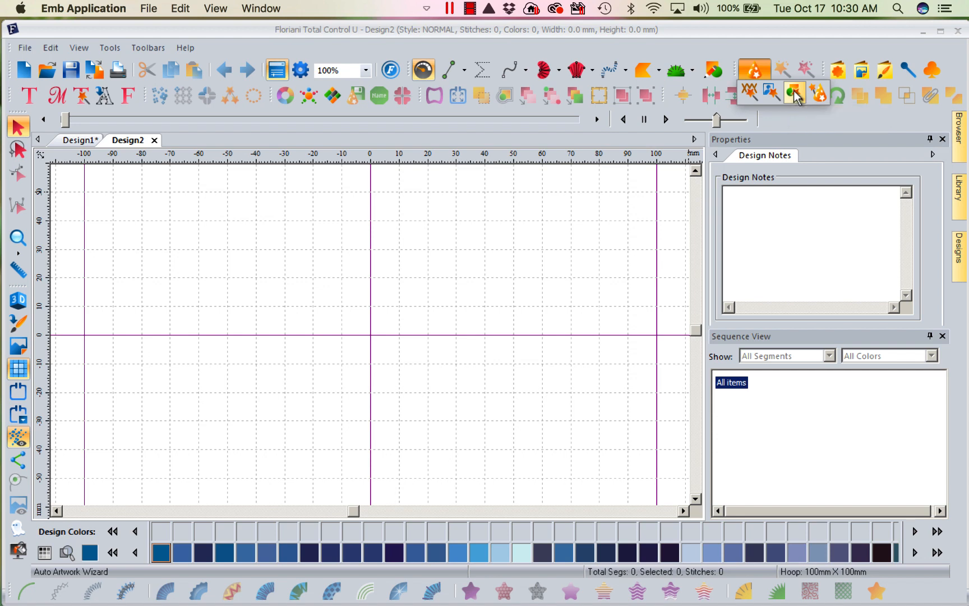
pyautogui.click(796, 94)
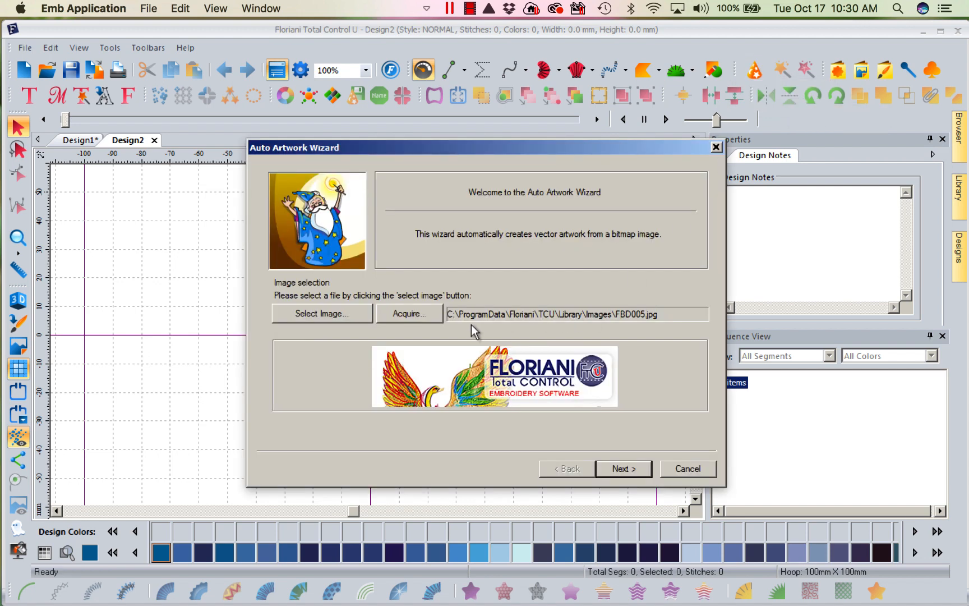
# Load caterpillar image FBD005 into the wizard, size it to 75, and reach colour reduction.
pyautogui.click(321, 314)
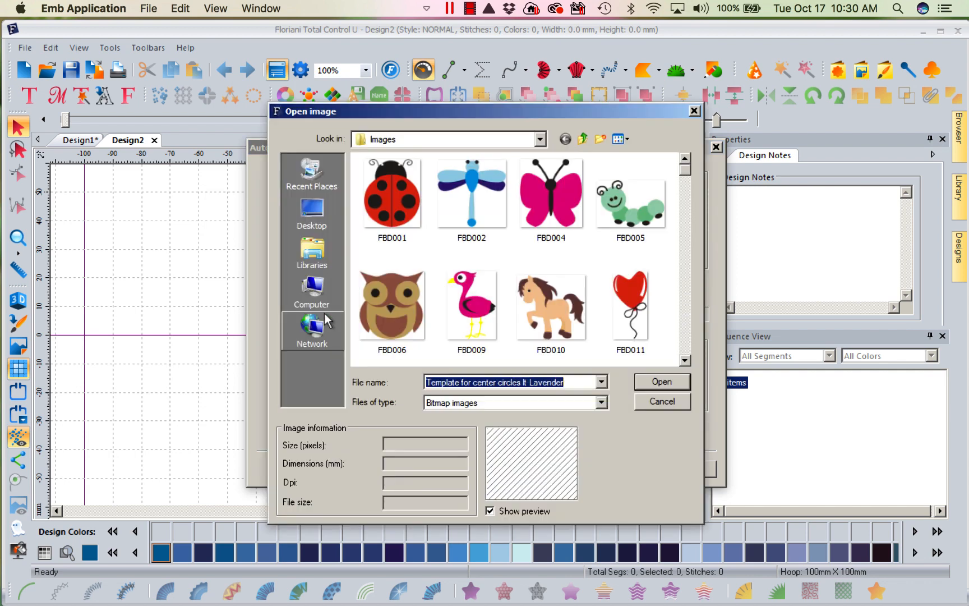
pyautogui.click(629, 198)
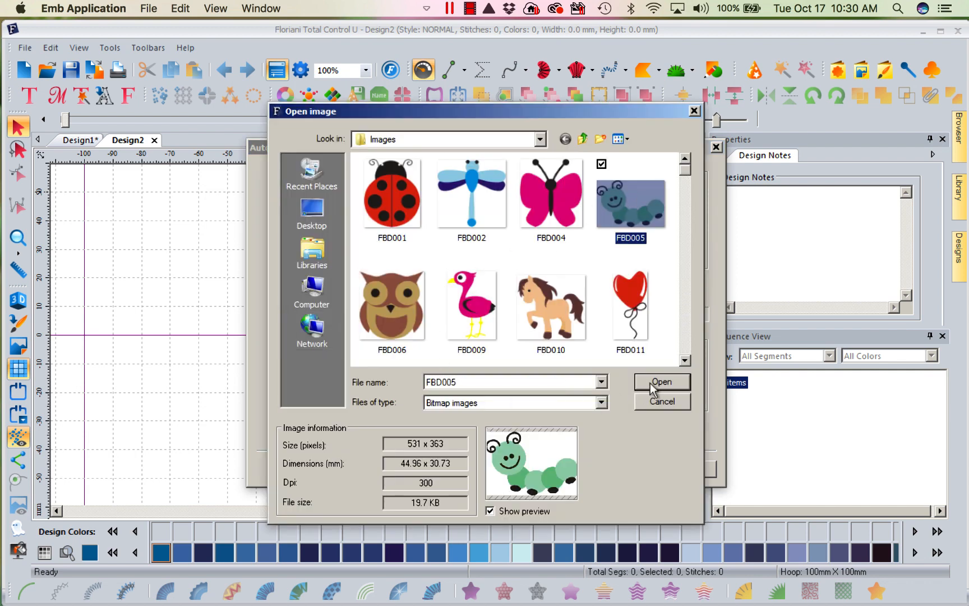
pyautogui.click(662, 382)
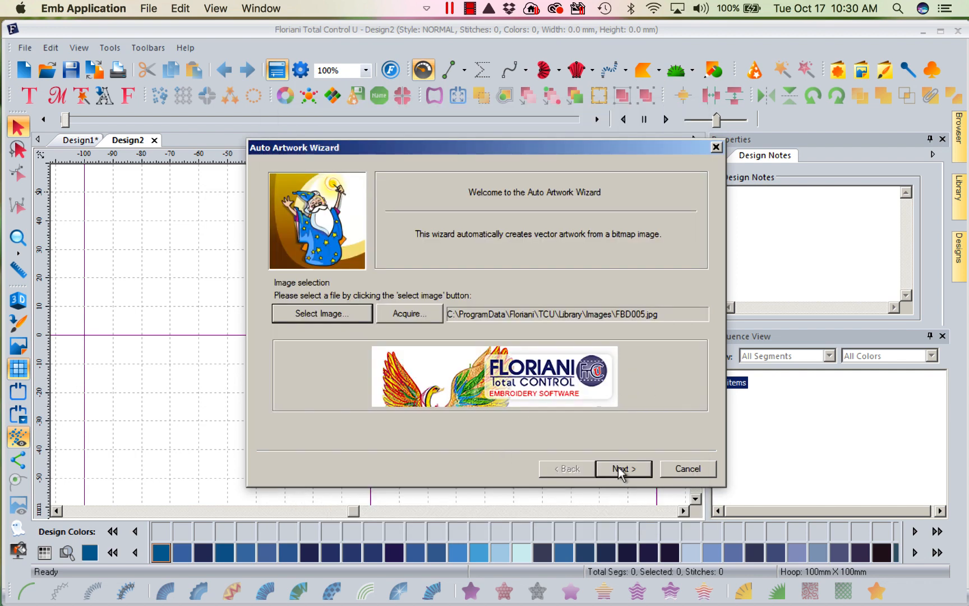
pyautogui.click(623, 468)
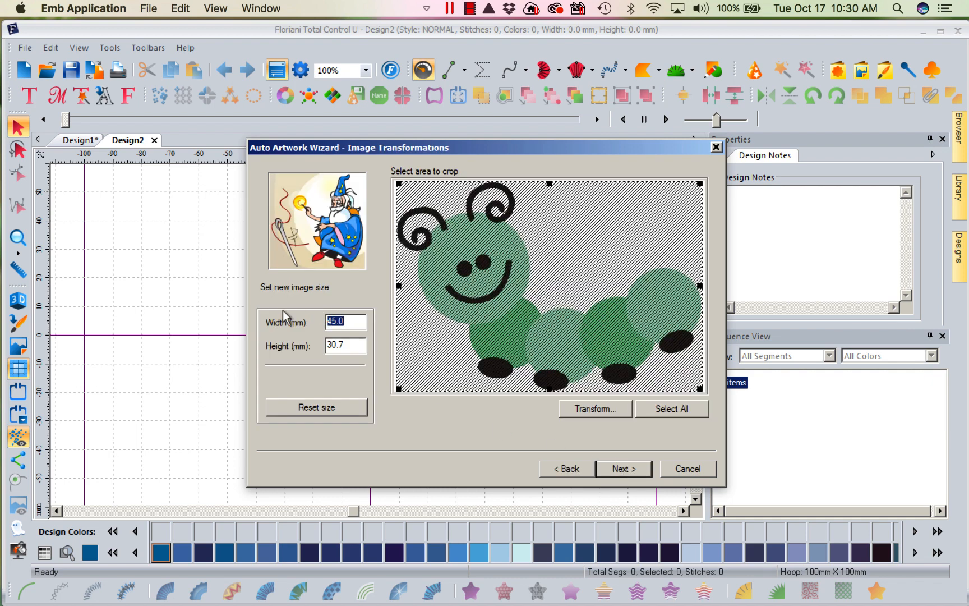
pyautogui.write('75')
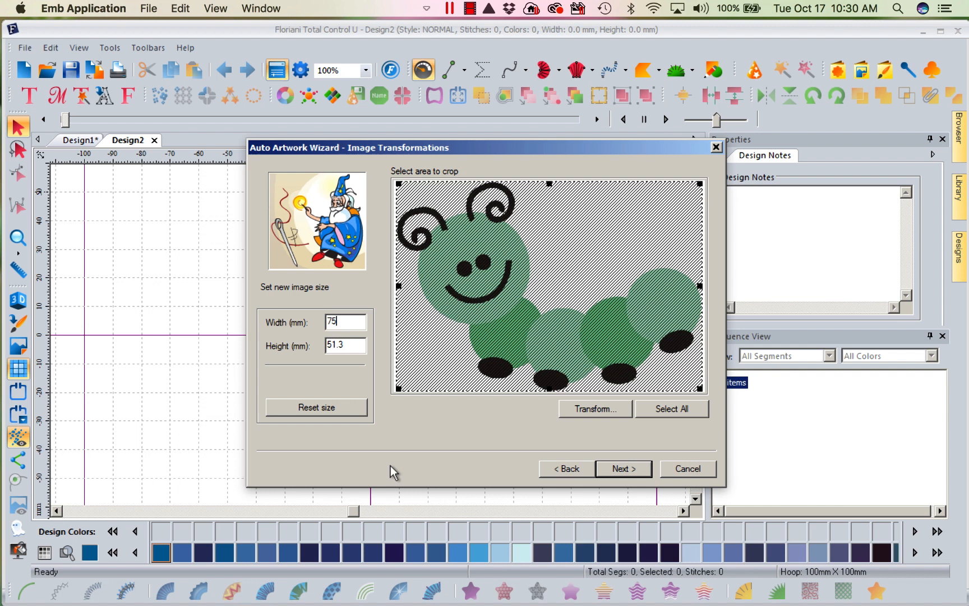
pyautogui.moveTo(419, 389)
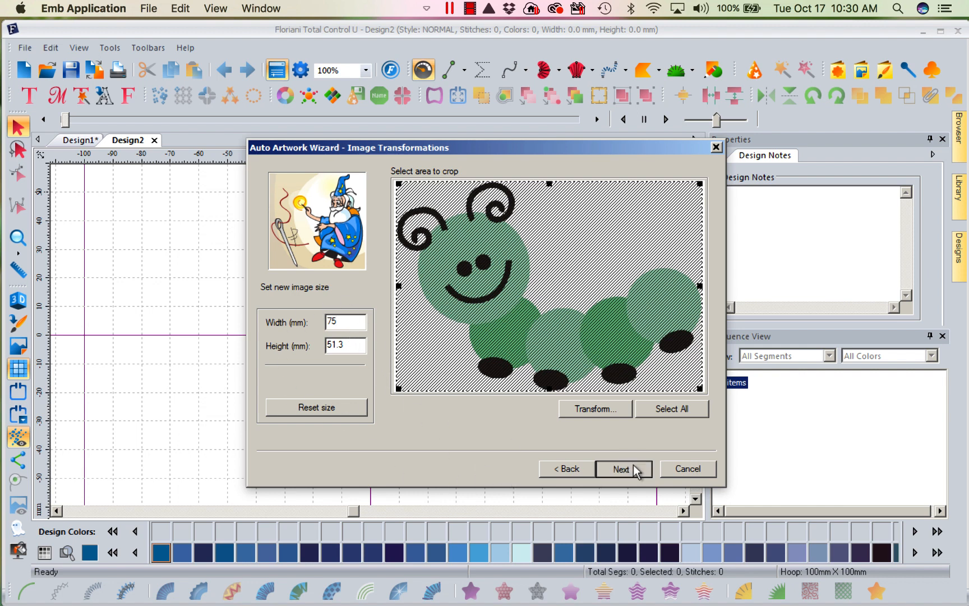
pyautogui.click(623, 469)
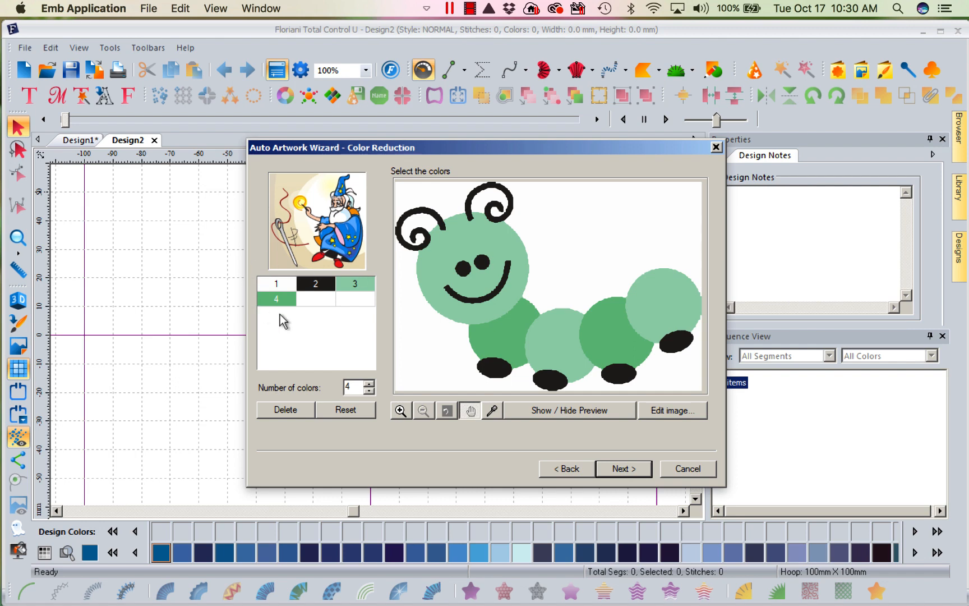
pyautogui.moveTo(641, 455)
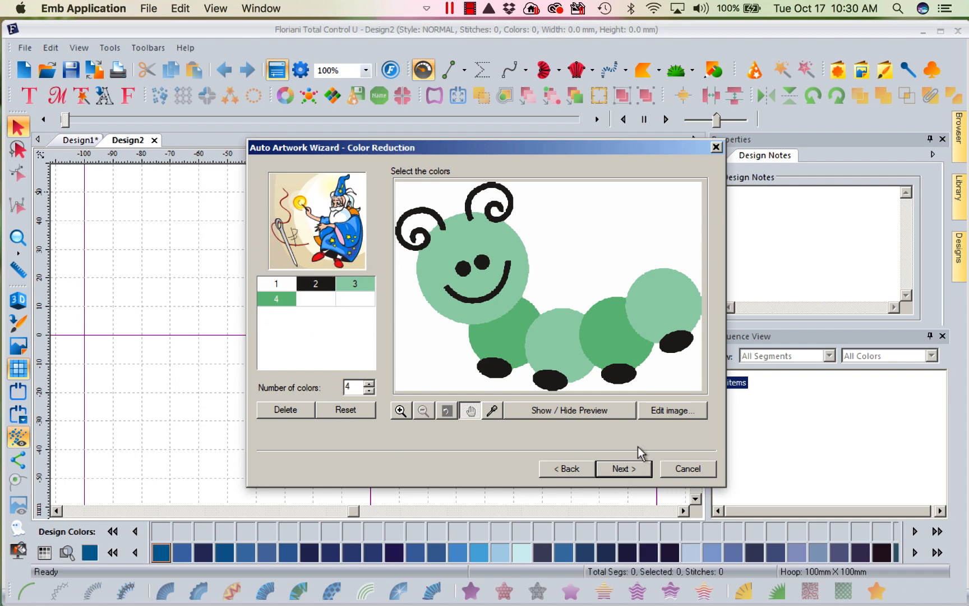
pyautogui.moveTo(491, 390)
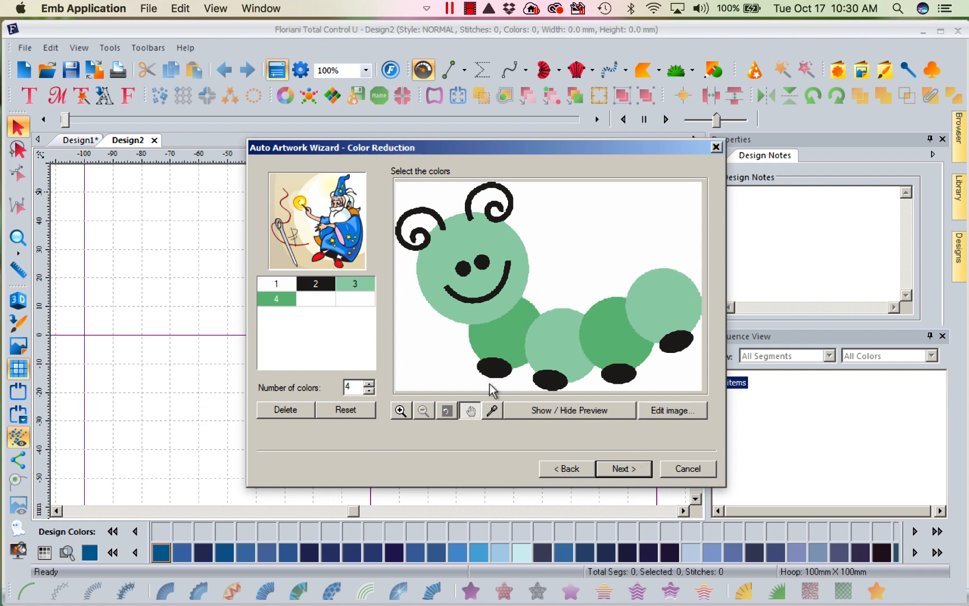
# Step forward to Vectorize, return to Color Reduction, and open the image in Paint.
pyautogui.click(624, 468)
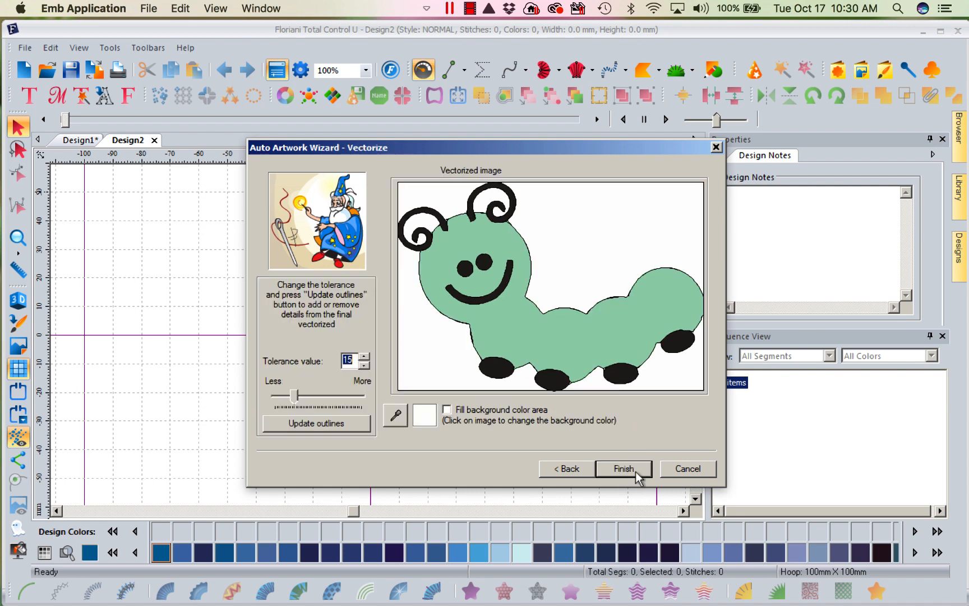
pyautogui.moveTo(596, 344)
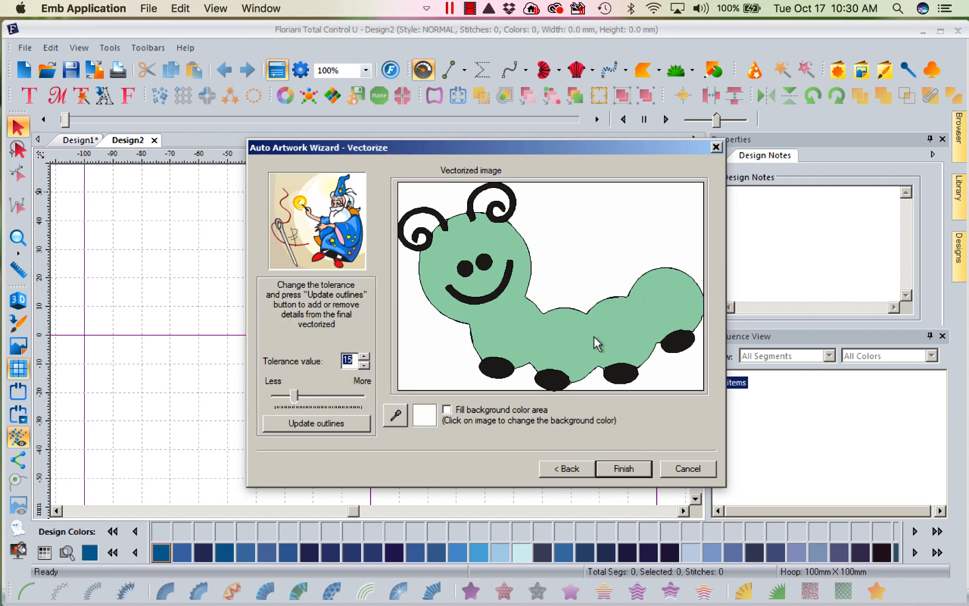
pyautogui.moveTo(622, 345)
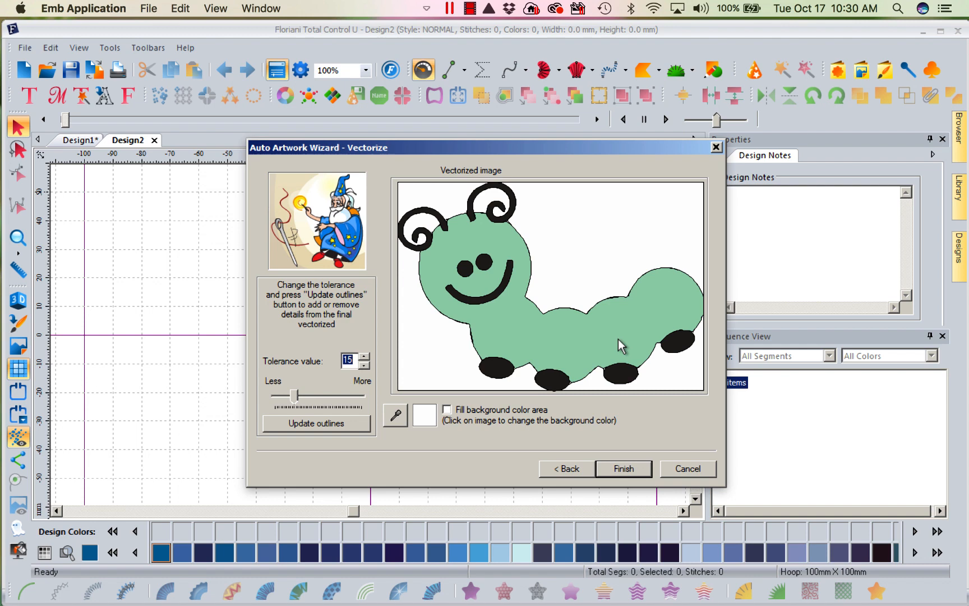
pyautogui.moveTo(547, 442)
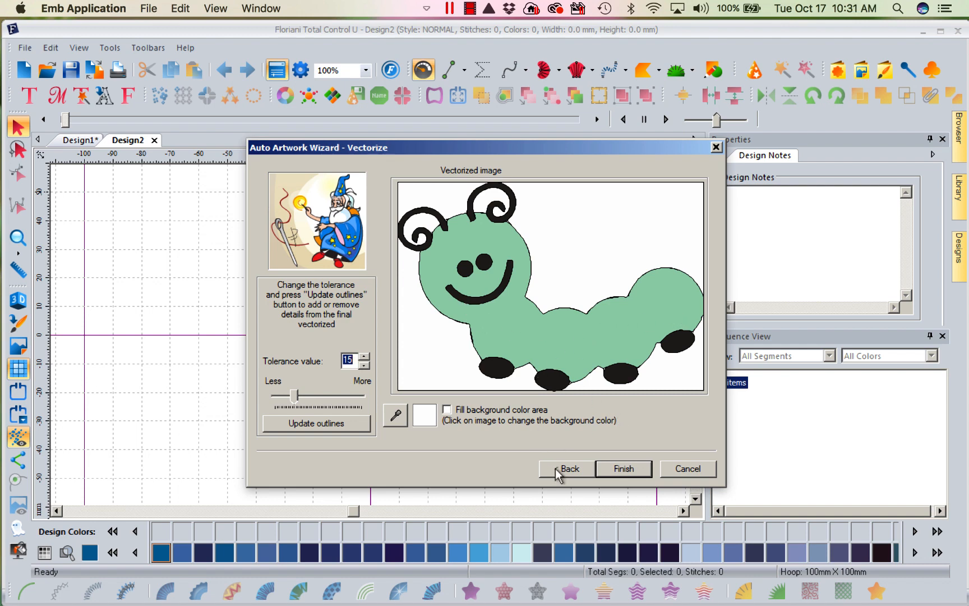
pyautogui.click(568, 469)
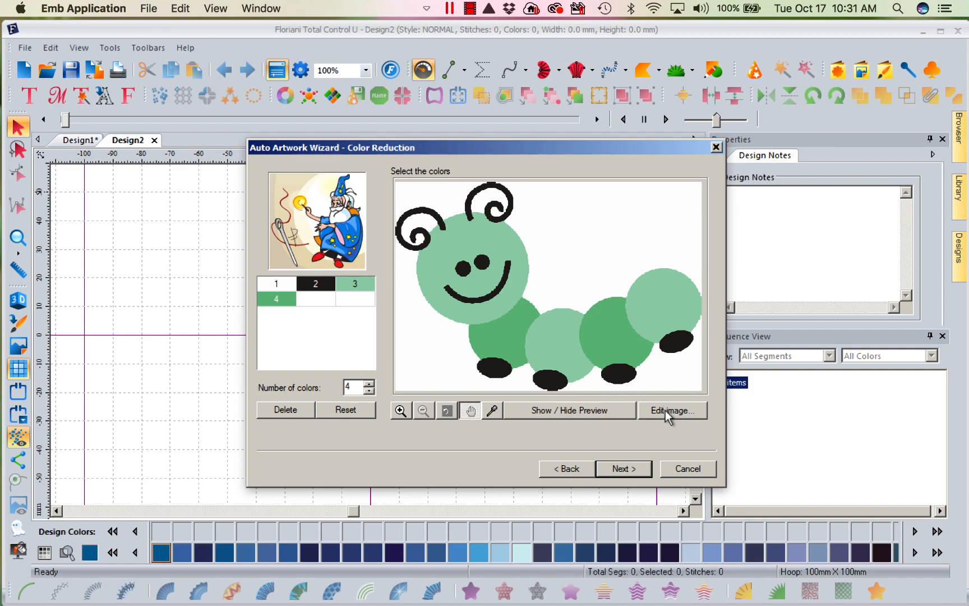
pyautogui.click(672, 410)
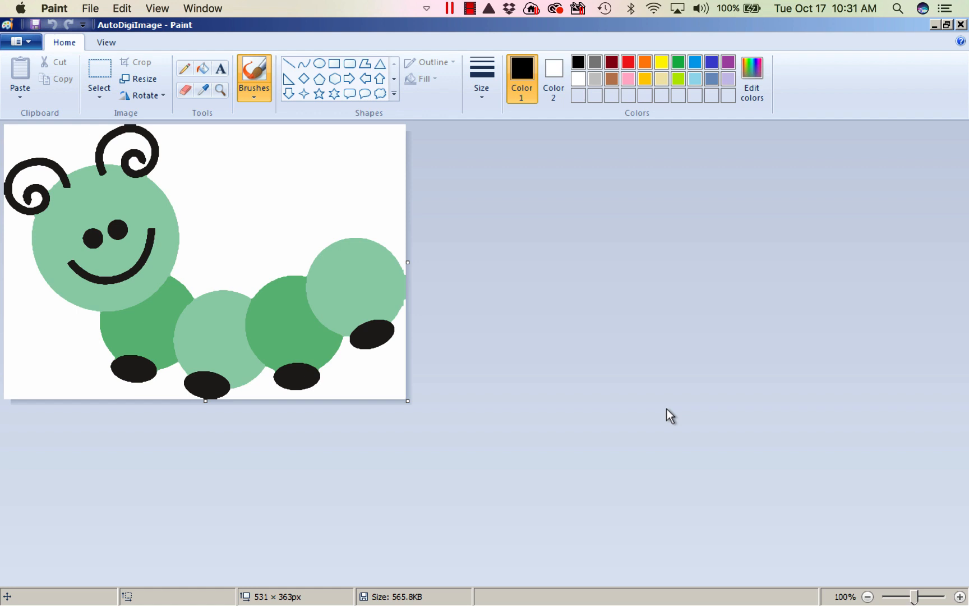
pyautogui.moveTo(173, 135)
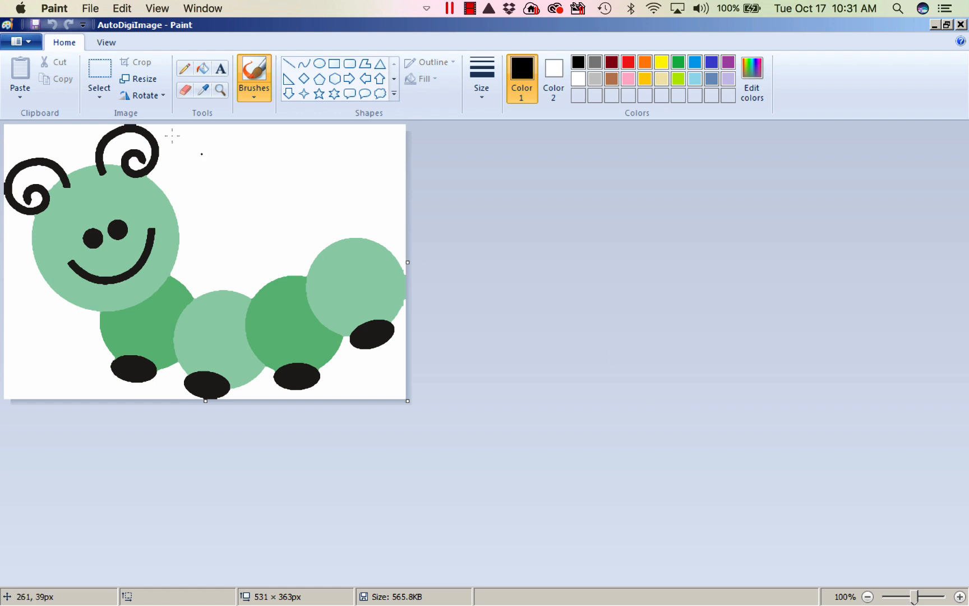
pyautogui.moveTo(164, 77)
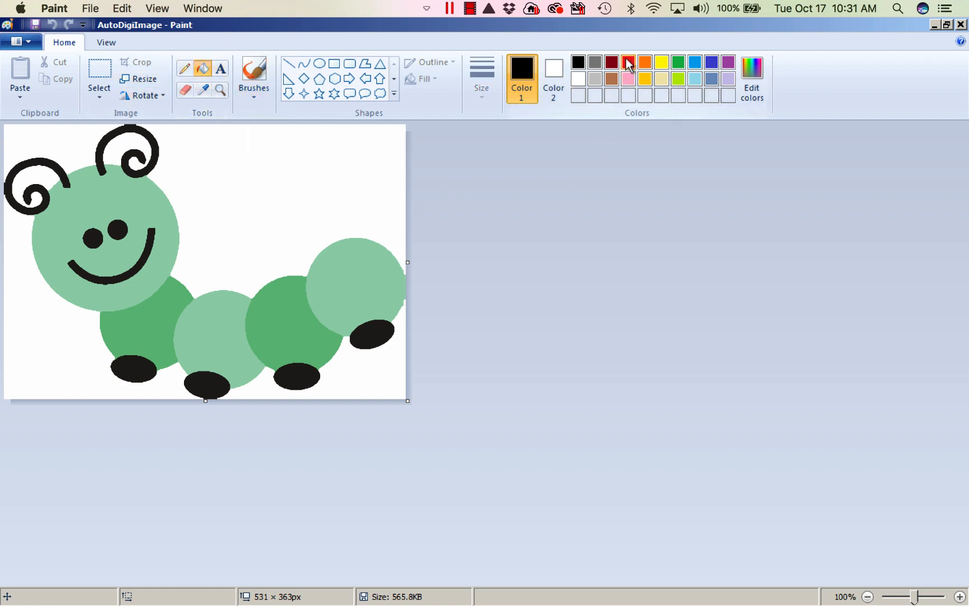
# Fill both dark green body circles with red, then save and close Paint.
pyautogui.click(627, 61)
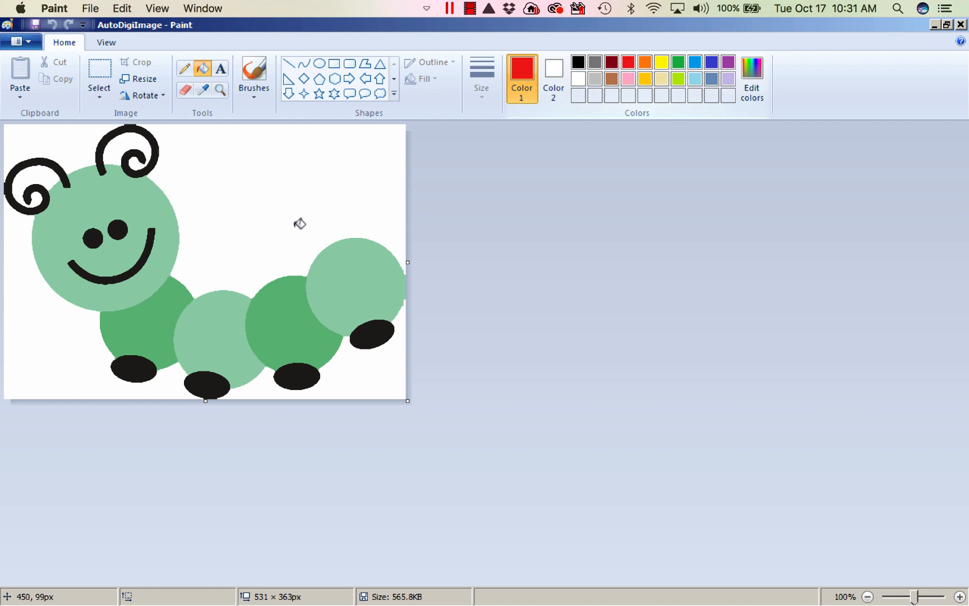
pyautogui.click(143, 325)
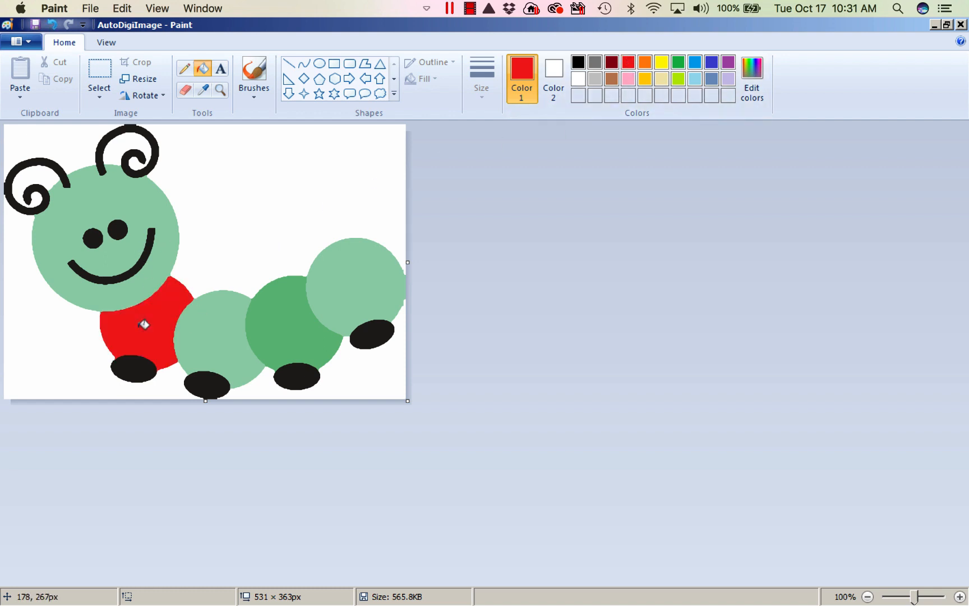
pyautogui.click(280, 326)
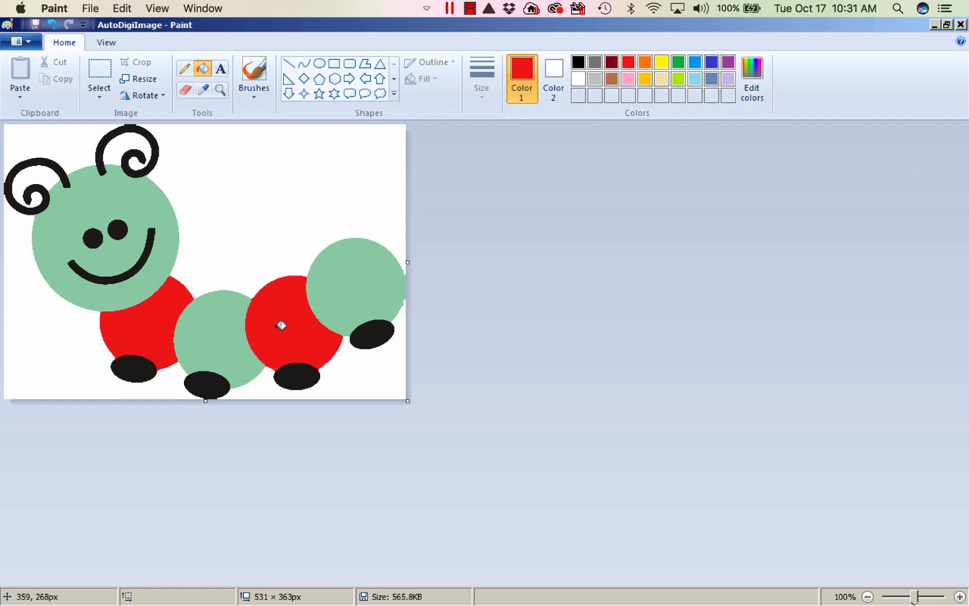
pyautogui.moveTo(399, 313)
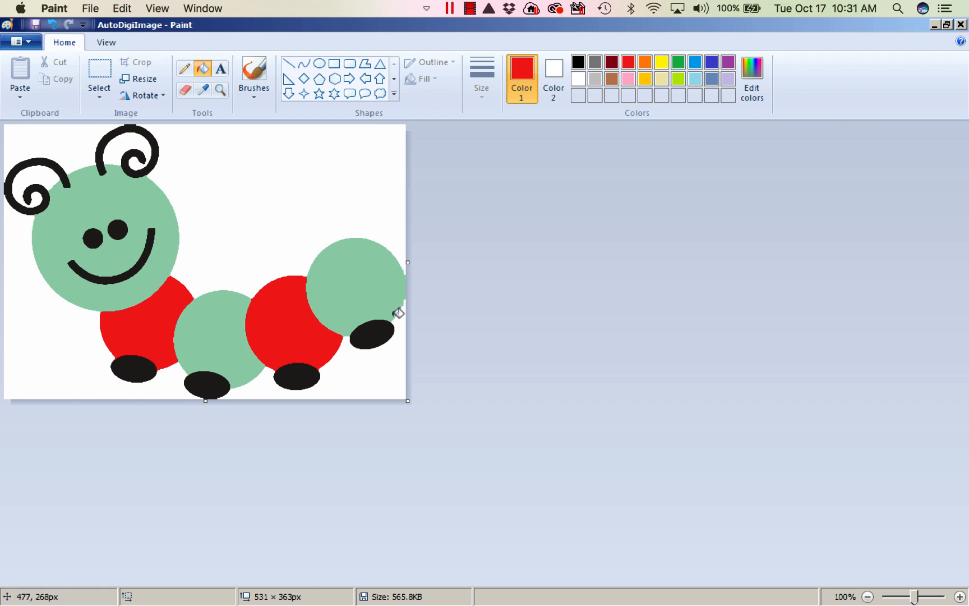
pyautogui.click(90, 8)
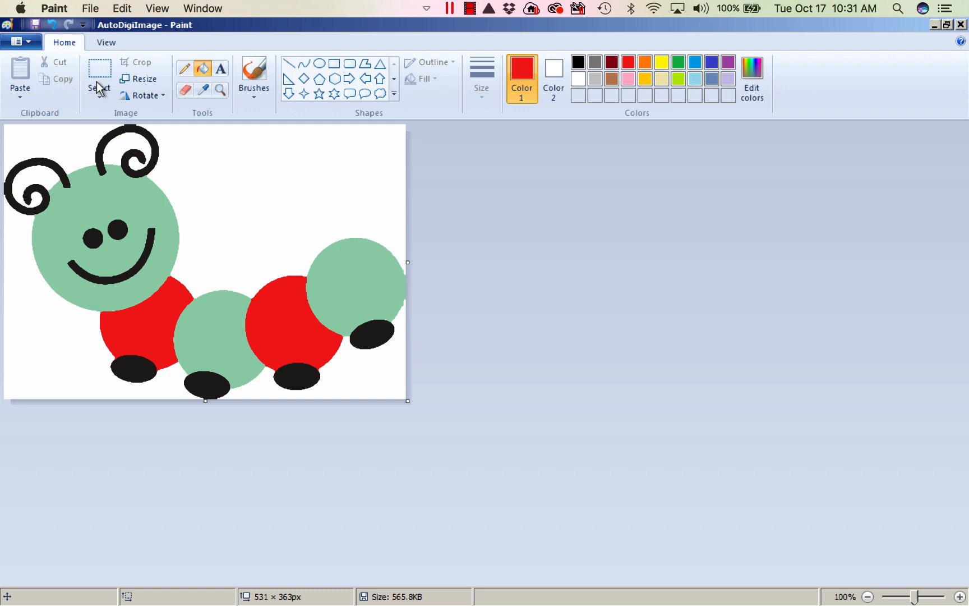
pyautogui.click(54, 8)
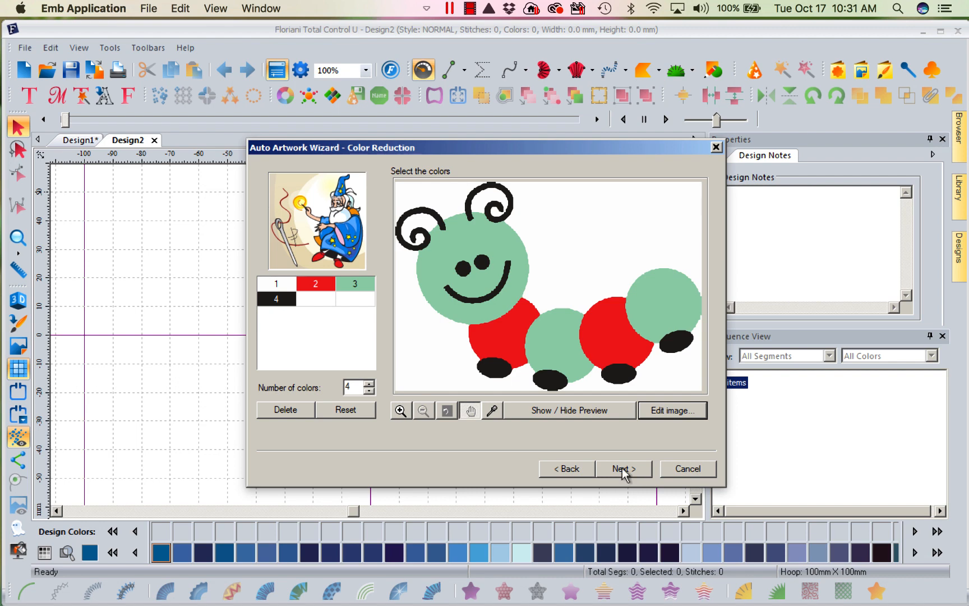
# Advance to Vectorize and finish, placing the red-and-green caterpillar artwork in Design2.
pyautogui.click(623, 468)
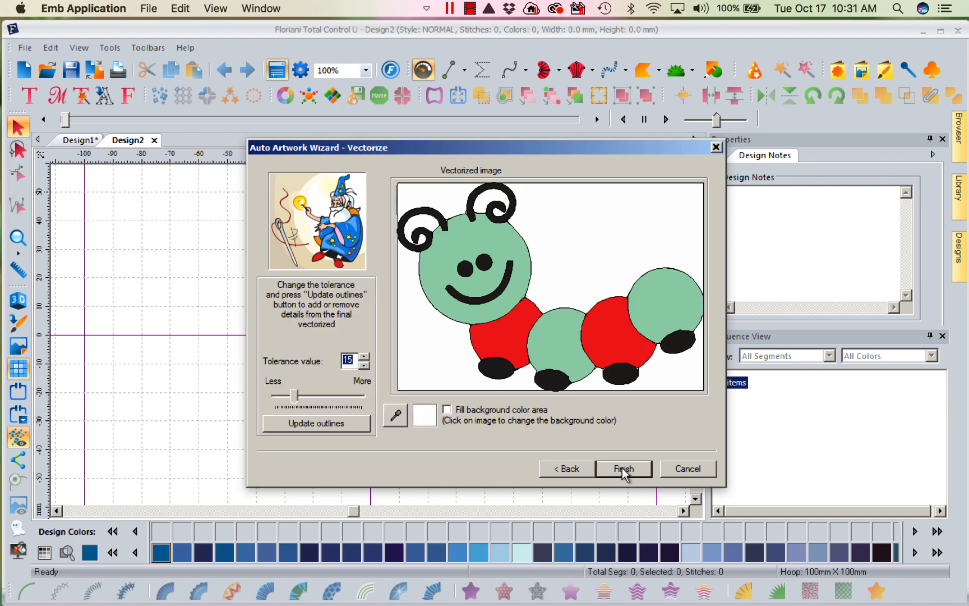
pyautogui.moveTo(646, 340)
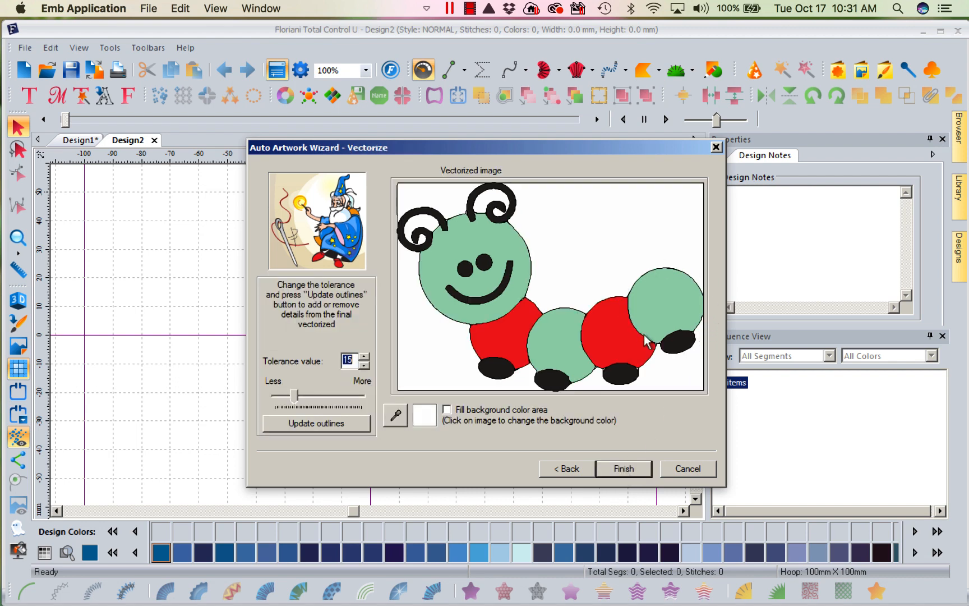
pyautogui.moveTo(584, 336)
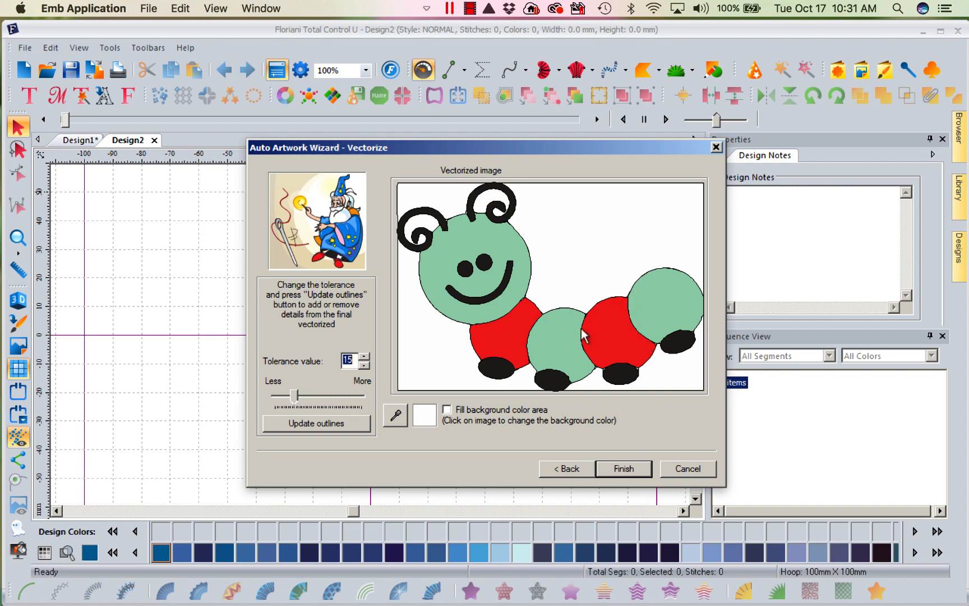
pyautogui.moveTo(641, 463)
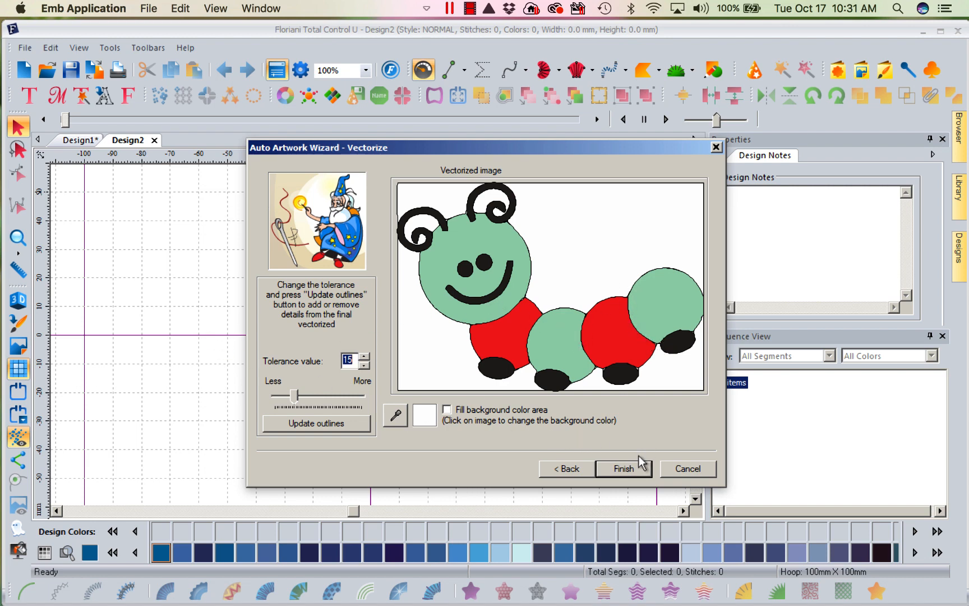
pyautogui.moveTo(611, 447)
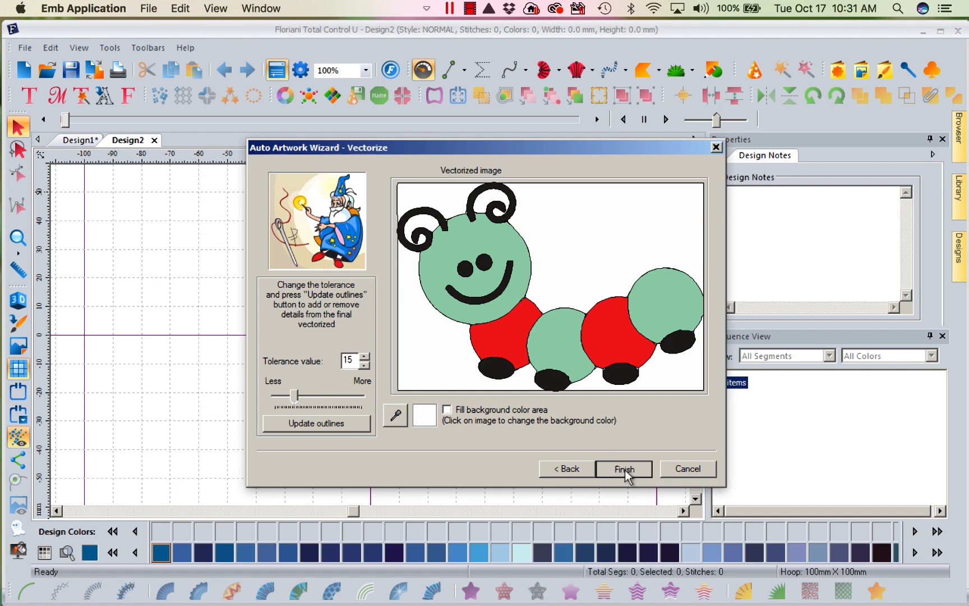
pyautogui.click(623, 468)
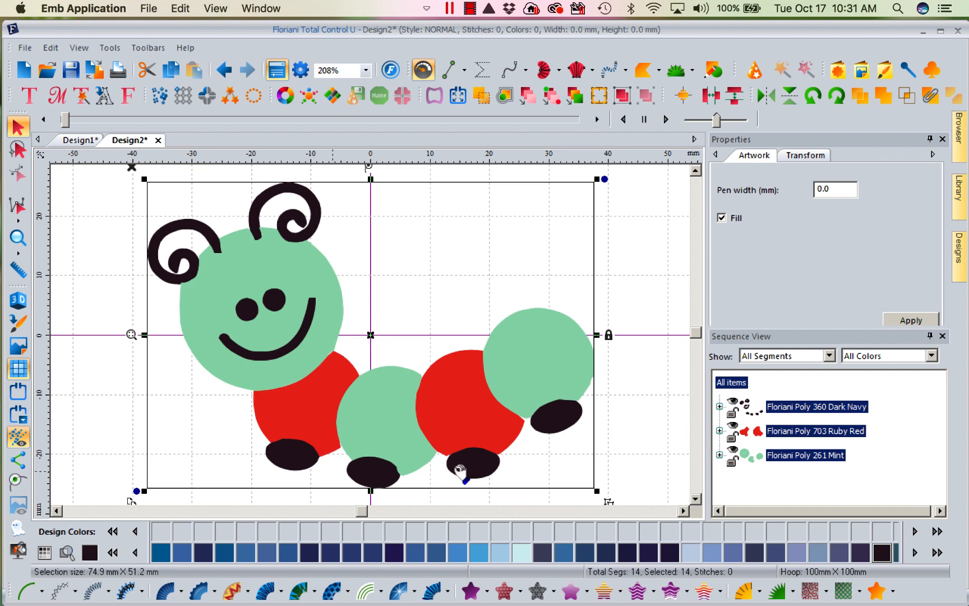
pyautogui.click(18, 241)
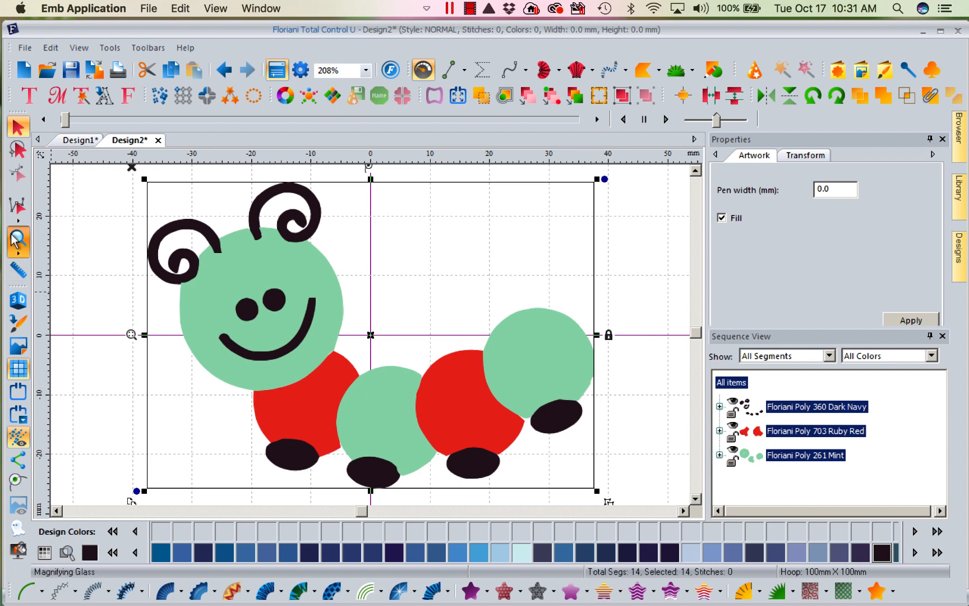
pyautogui.click(337, 266)
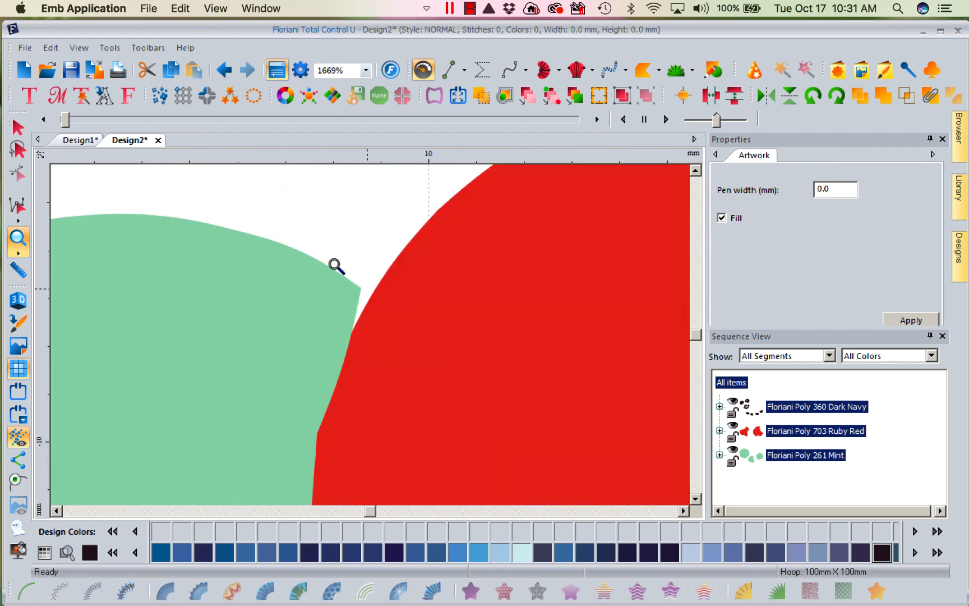
pyautogui.click(336, 266)
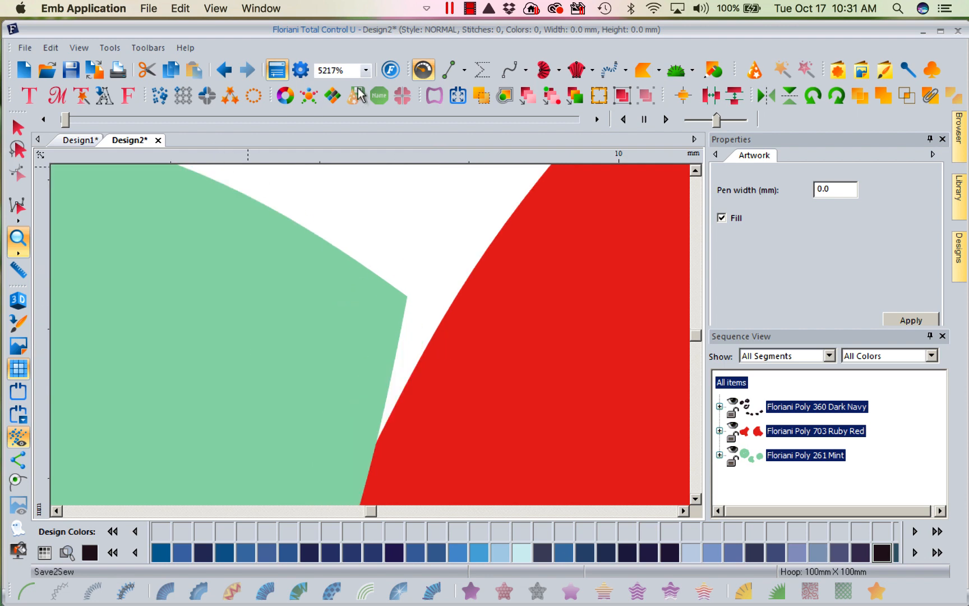
pyautogui.click(365, 70)
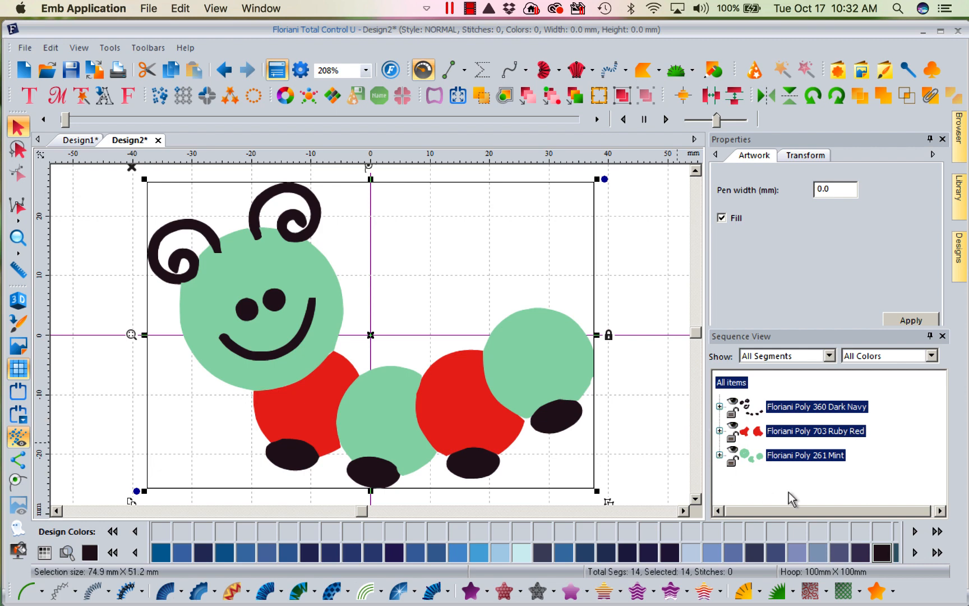
pyautogui.moveTo(780, 440)
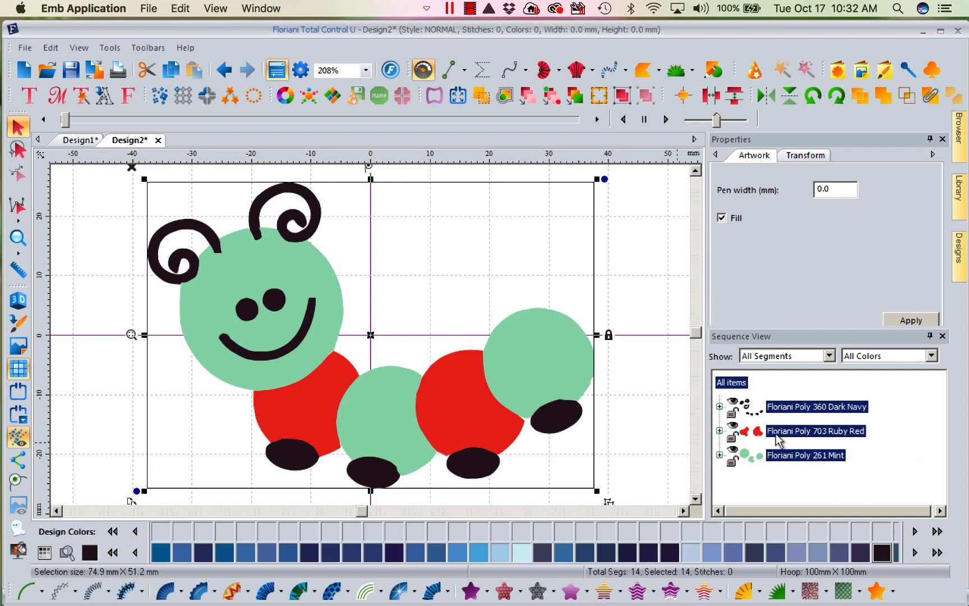
pyautogui.click(815, 430)
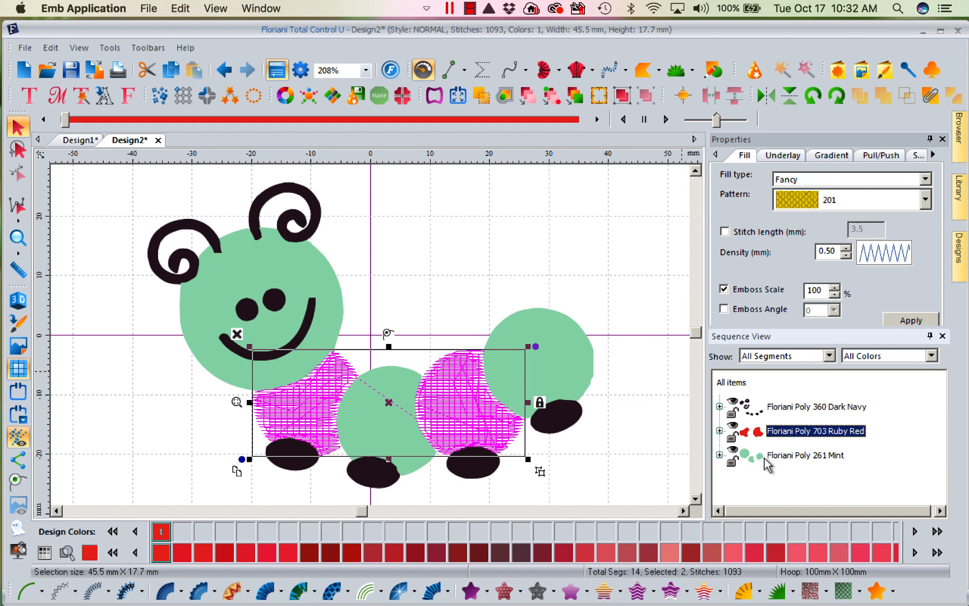
# Select the Mint and Dark Navy artwork groups, then deselect to view the stitched caterpillar.
pyautogui.click(805, 455)
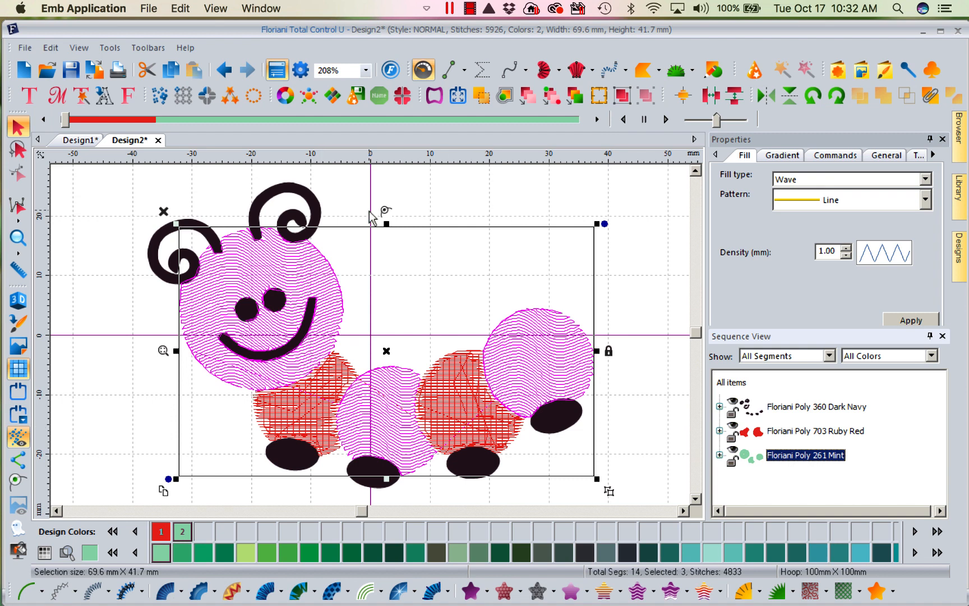
pyautogui.click(817, 406)
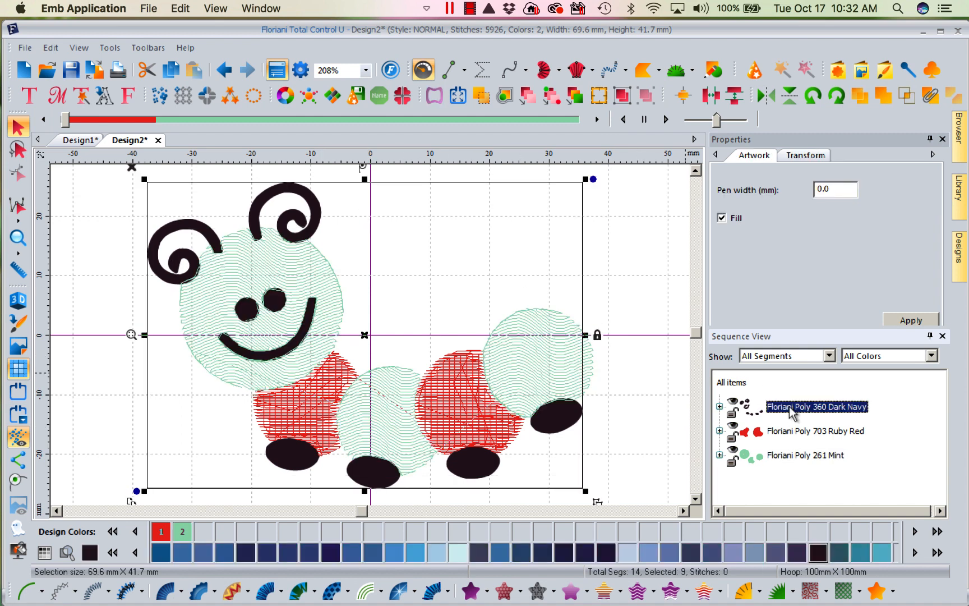
pyautogui.click(18, 270)
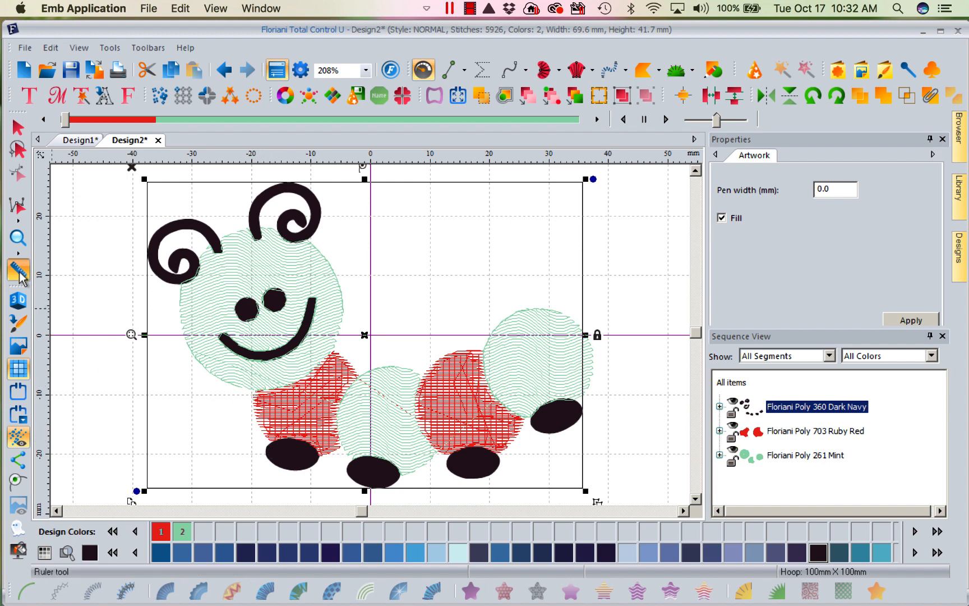
pyautogui.moveTo(17, 273)
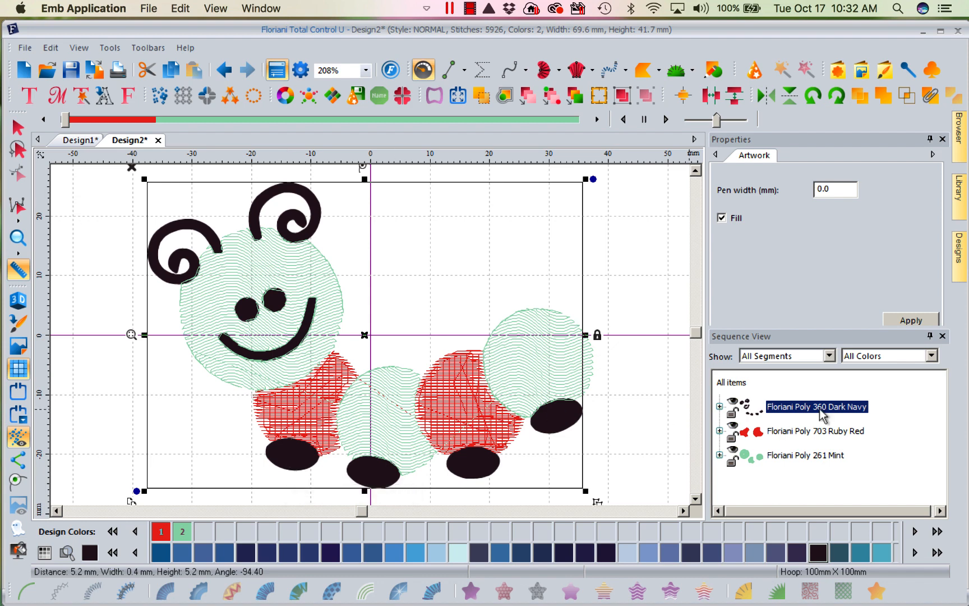
pyautogui.moveTo(266, 345)
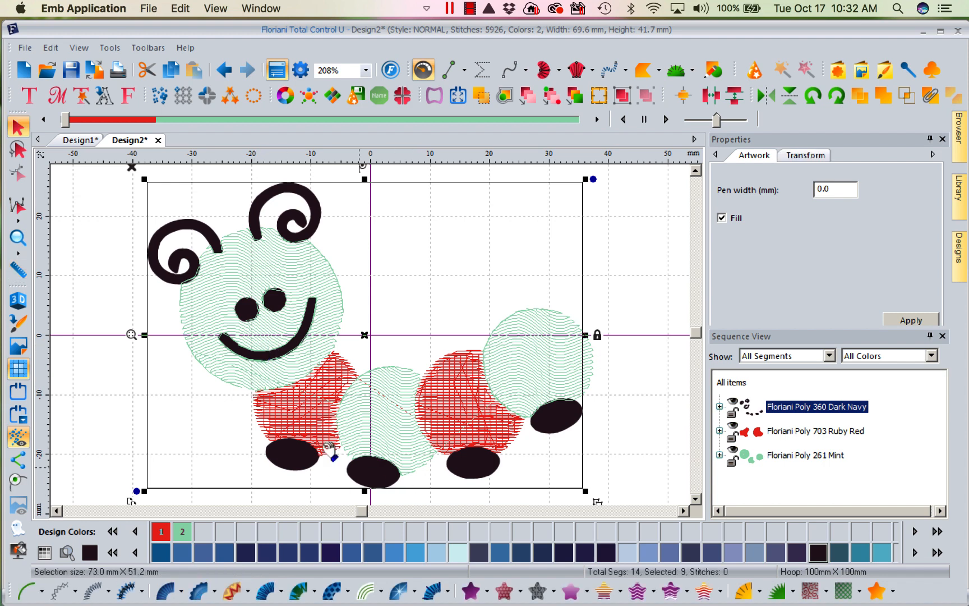
pyautogui.moveTo(444, 590)
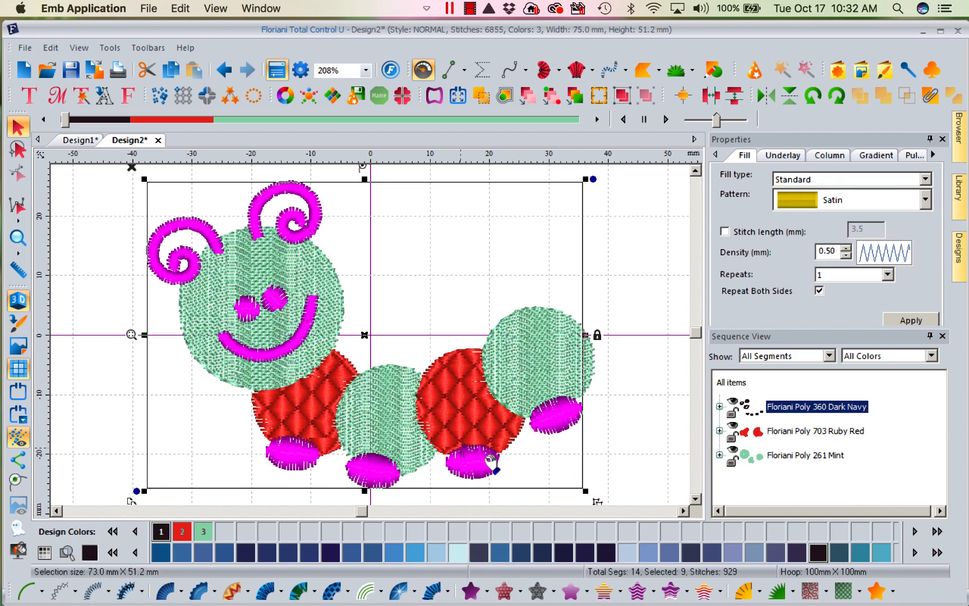
pyautogui.click(374, 312)
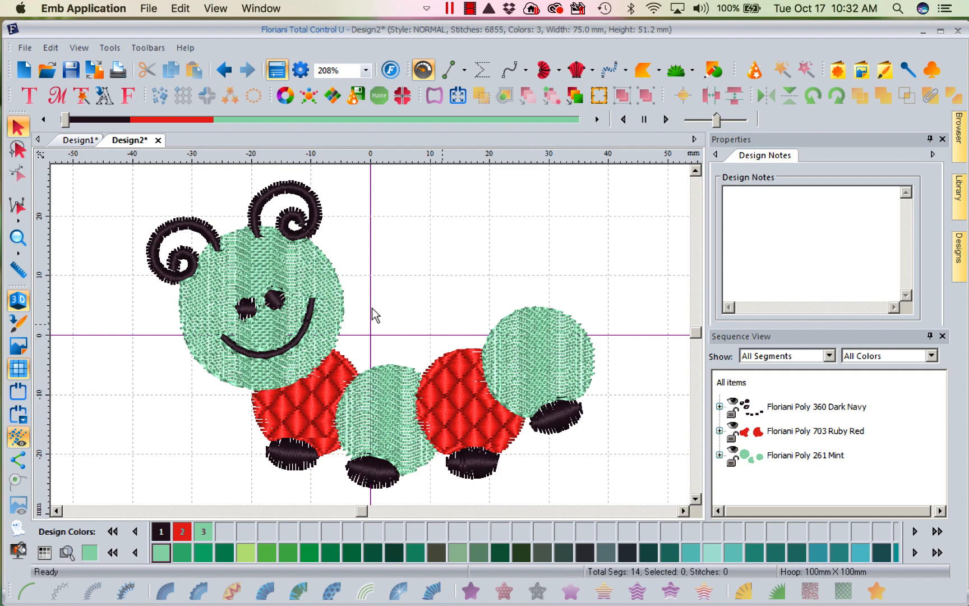
pyautogui.moveTo(712, 425)
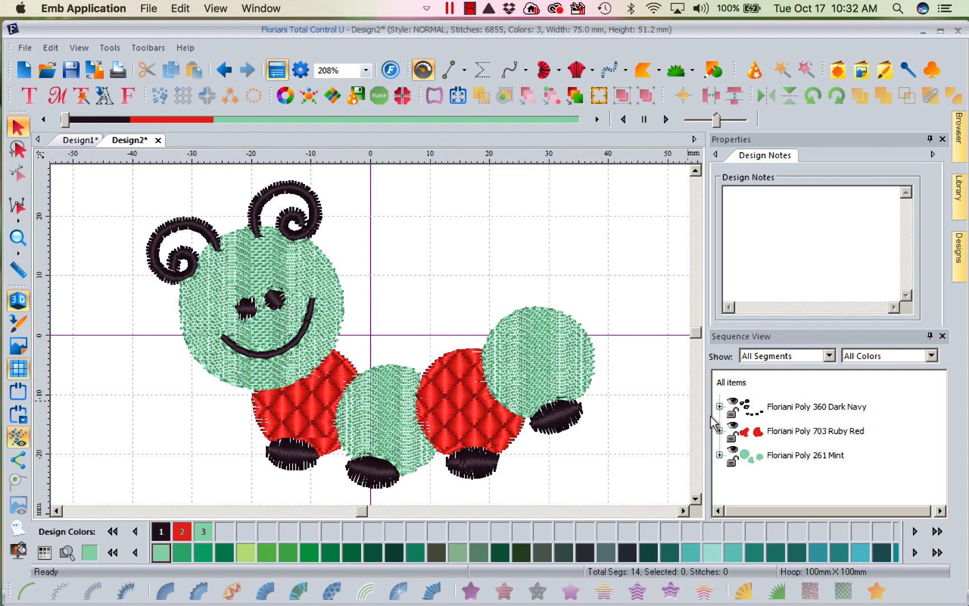
# Apply a Wave fill to the mint green circles and create blank Design3.
pyautogui.click(805, 455)
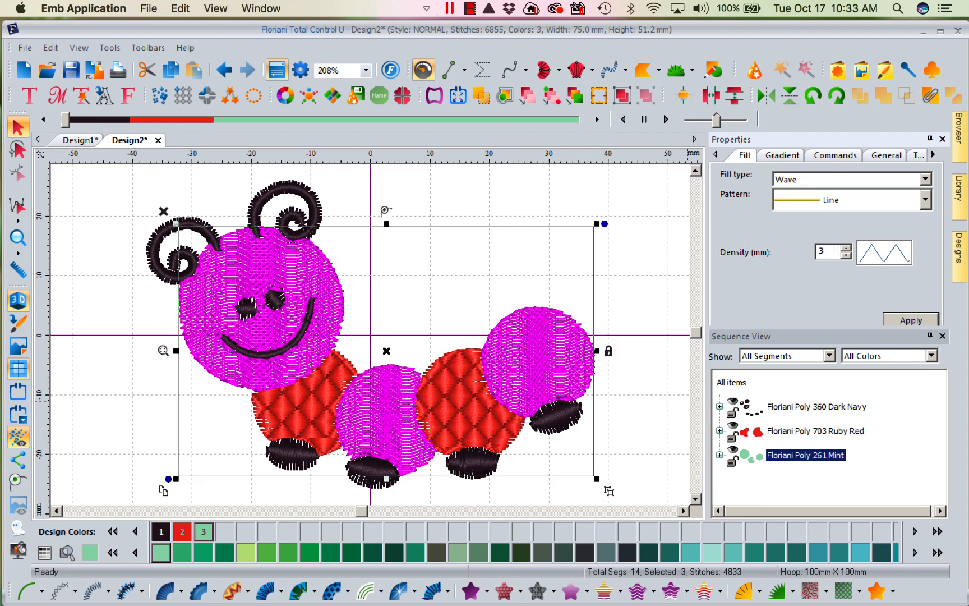
pyautogui.click(909, 321)
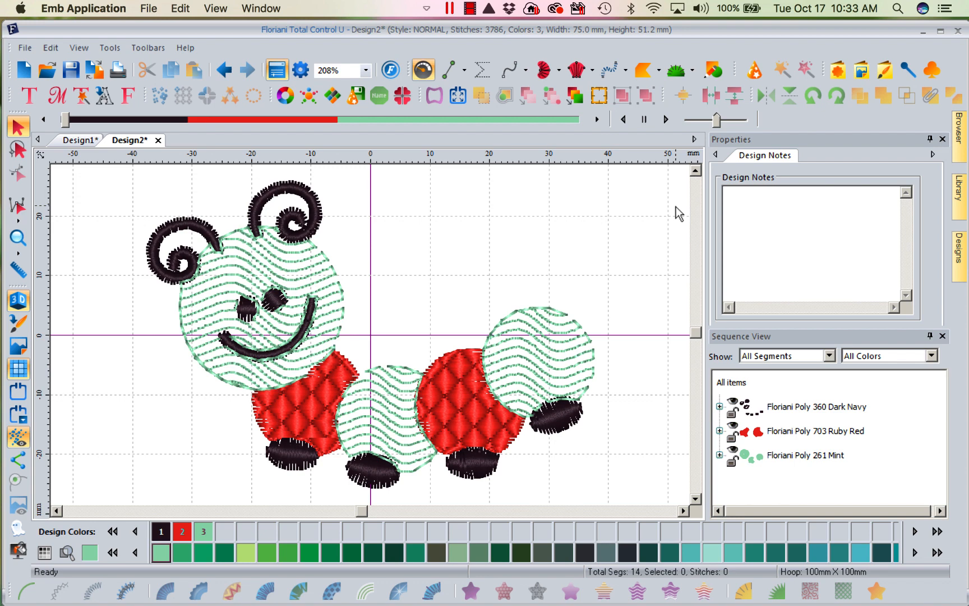
pyautogui.moveTo(736, 418)
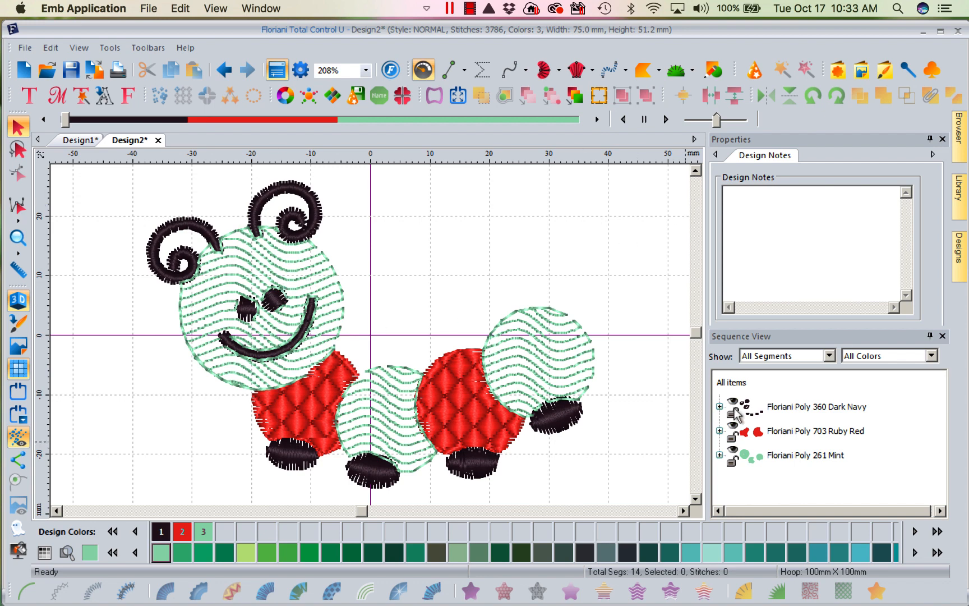
pyautogui.moveTo(348, 192)
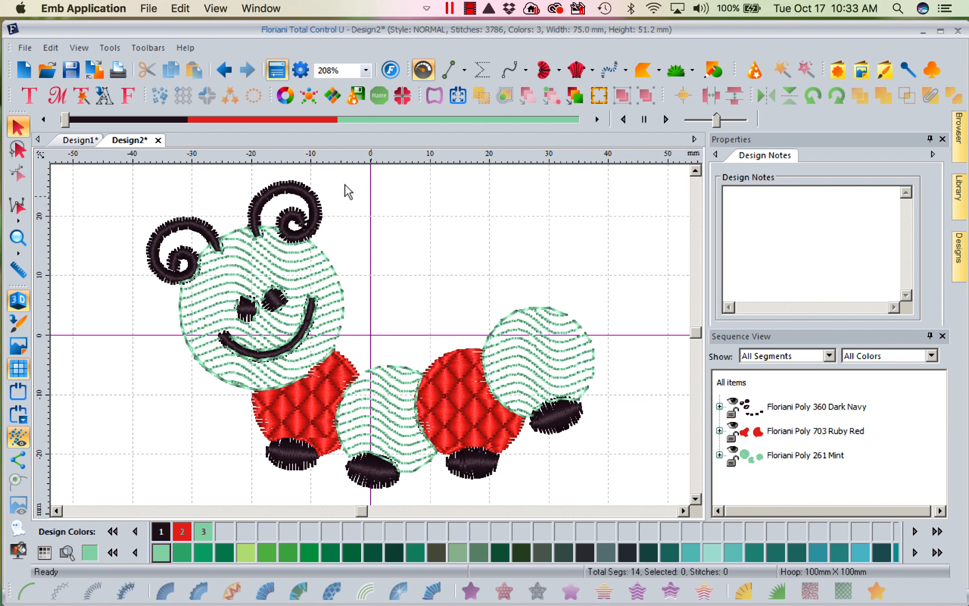
pyautogui.click(24, 70)
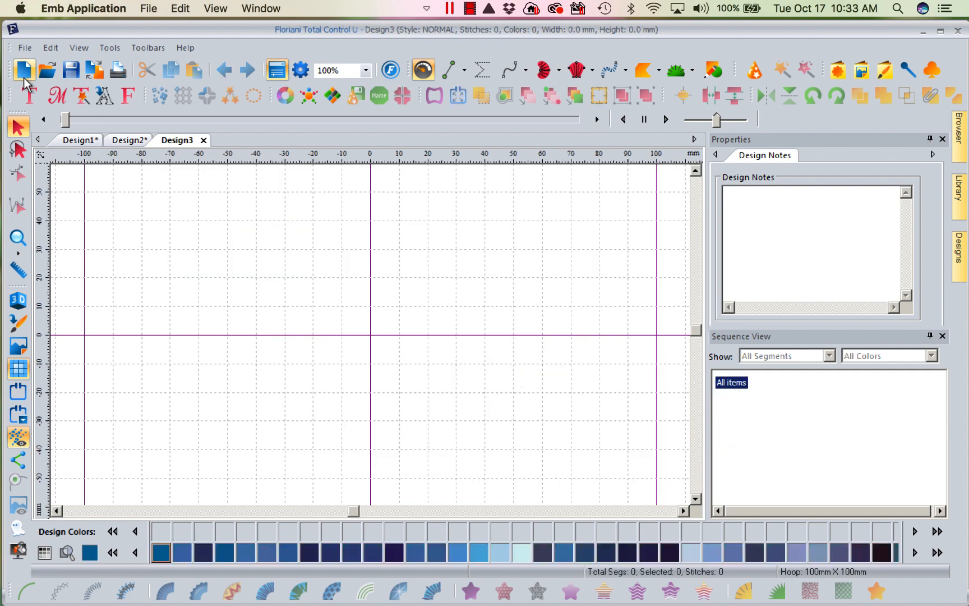
pyautogui.moveTo(756, 70)
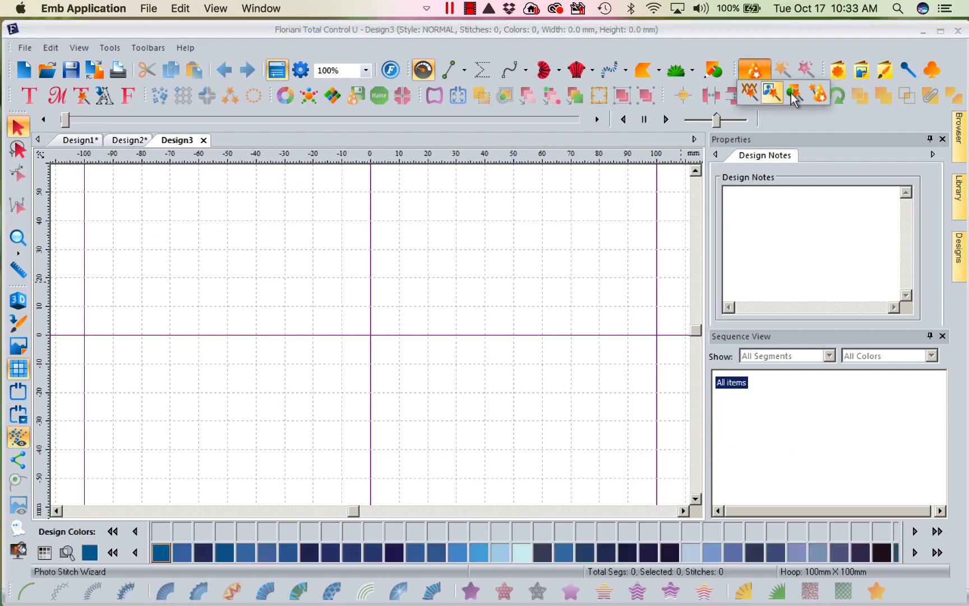
pyautogui.moveTo(817, 94)
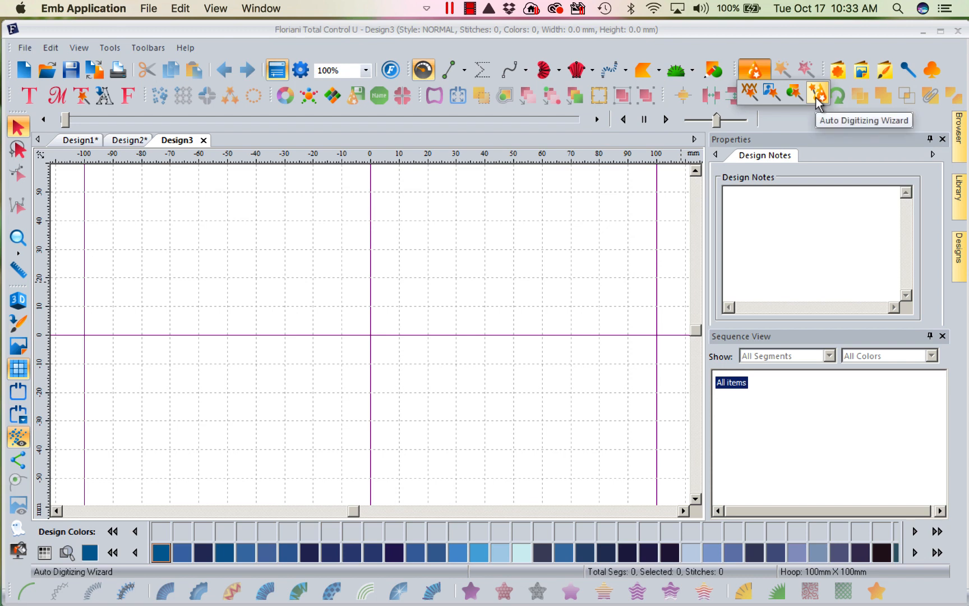
pyautogui.moveTo(795, 92)
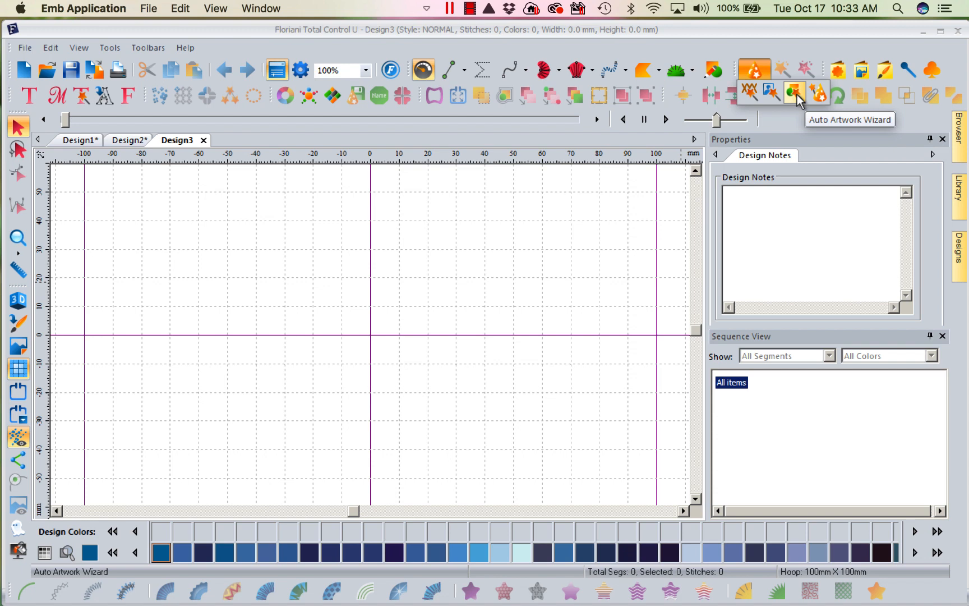
pyautogui.moveTo(800, 101)
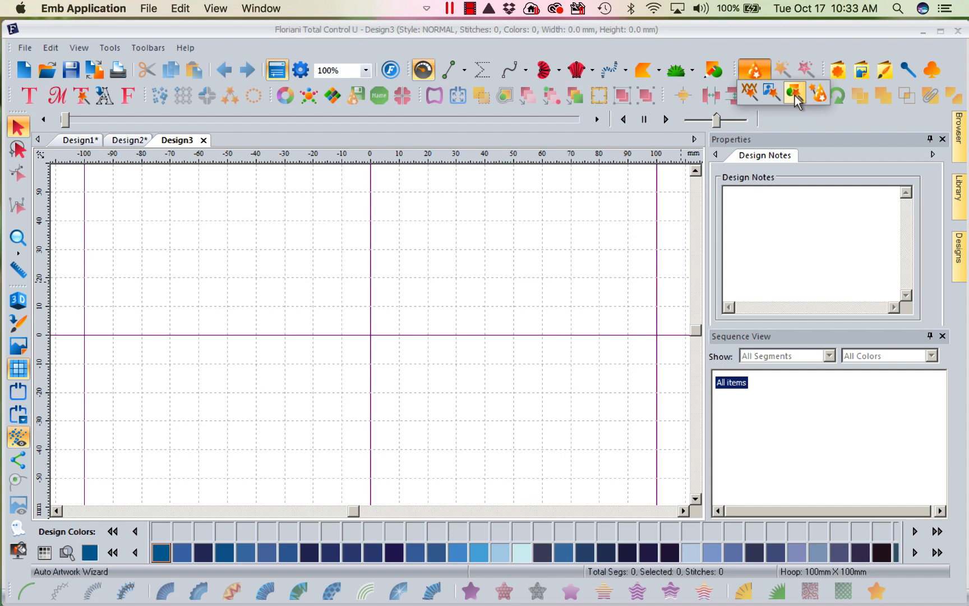
pyautogui.moveTo(810, 104)
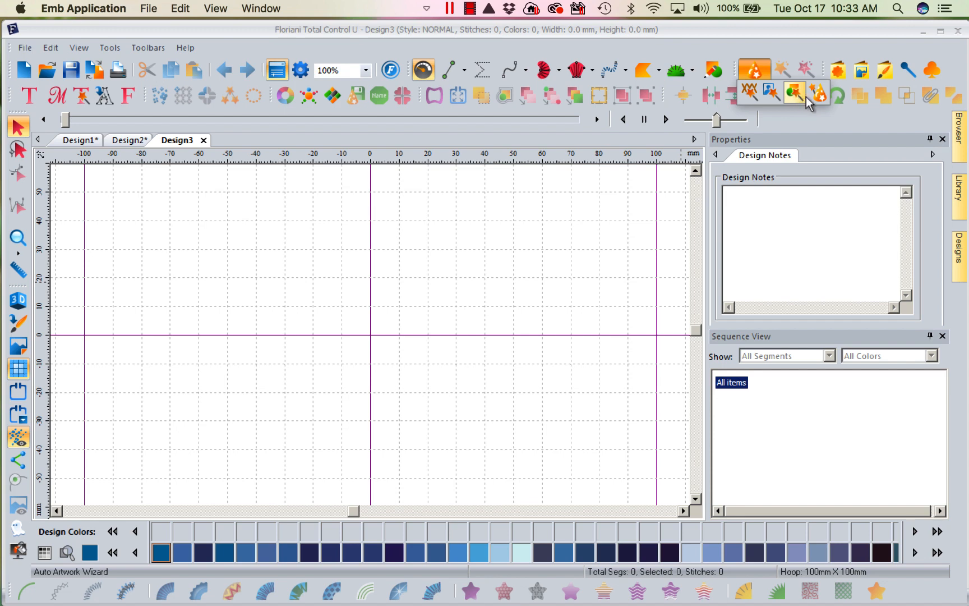
pyautogui.moveTo(818, 93)
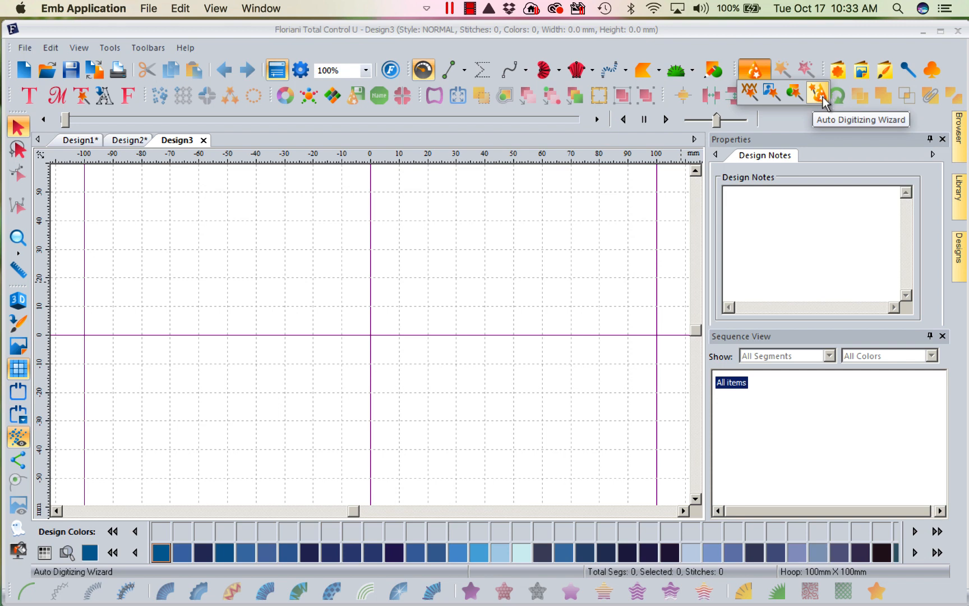
# Launch the Auto Digitizing Wizard on Design3.
pyautogui.click(817, 92)
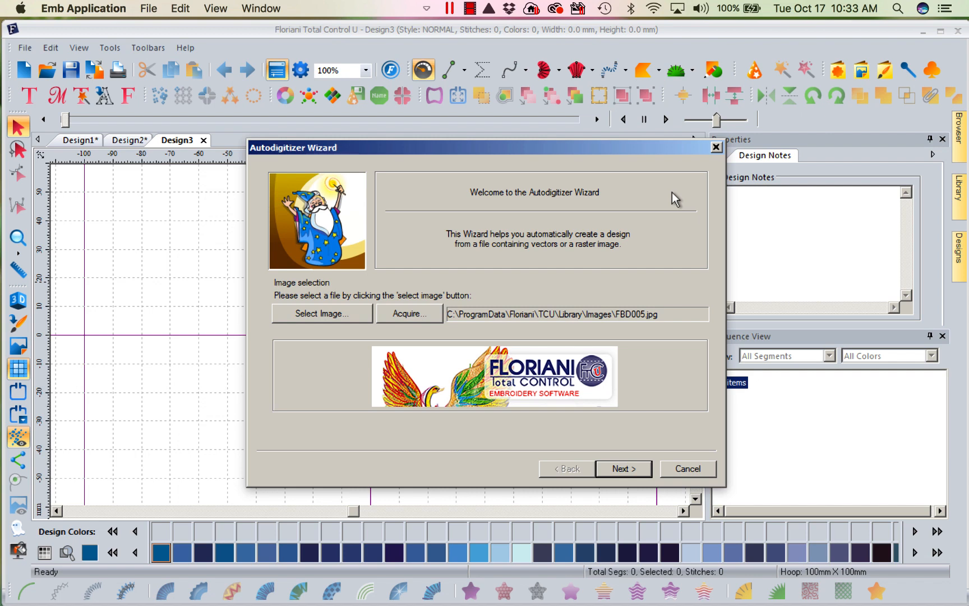
pyautogui.moveTo(378, 262)
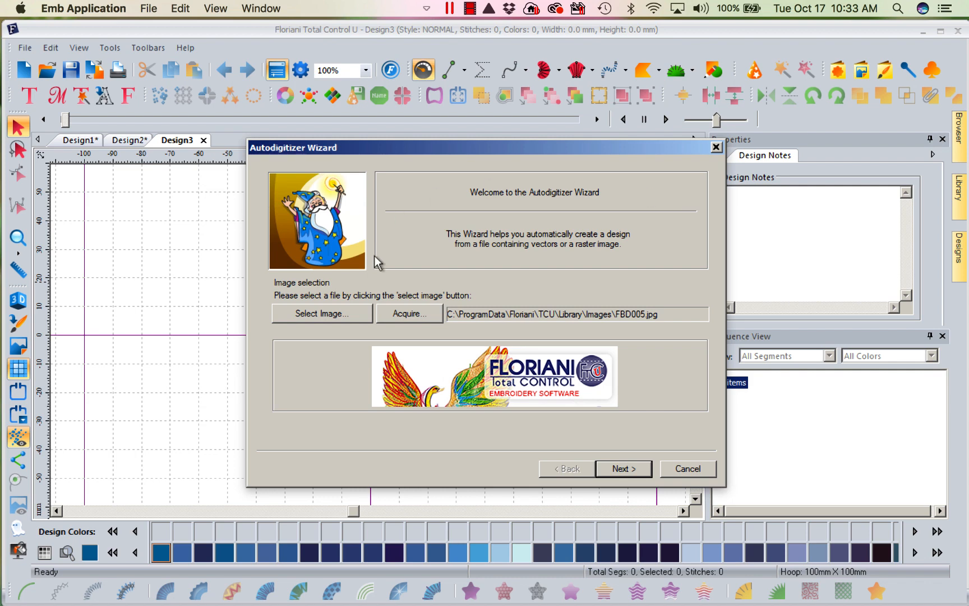
# Load FBD005, set its width to 75 mm, and advance to Color Reduction.
pyautogui.click(321, 314)
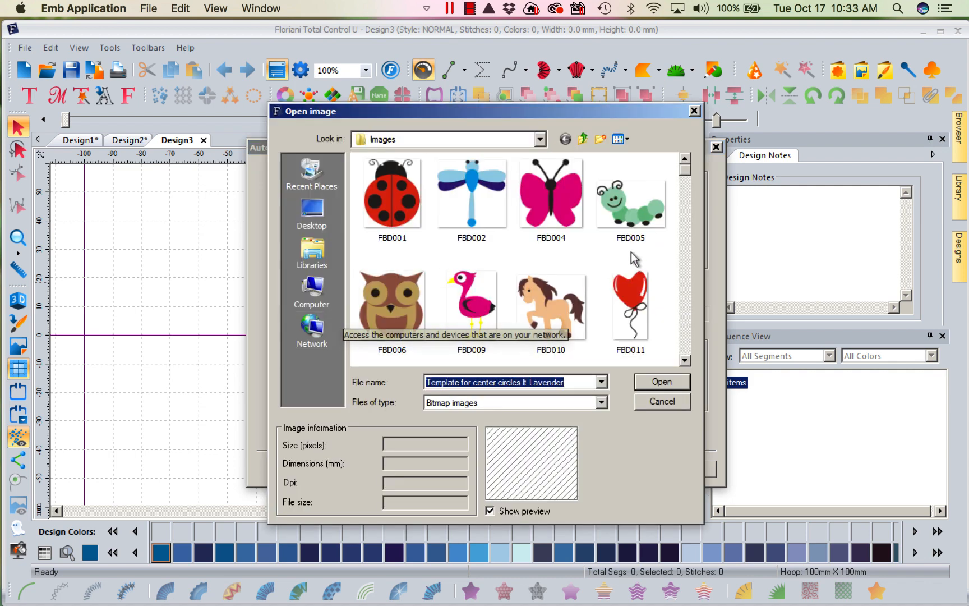
pyautogui.click(629, 200)
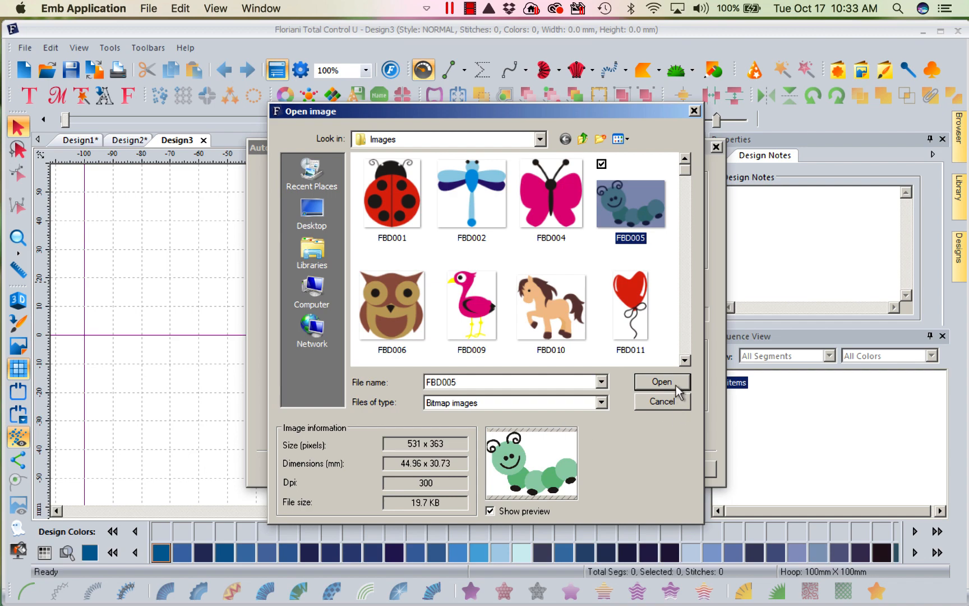
pyautogui.click(660, 381)
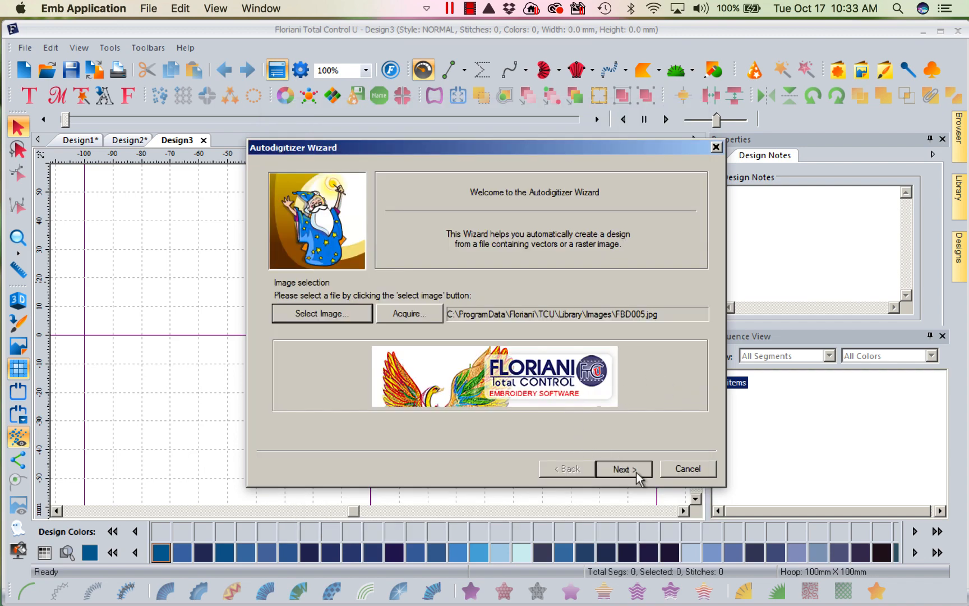
pyautogui.click(623, 468)
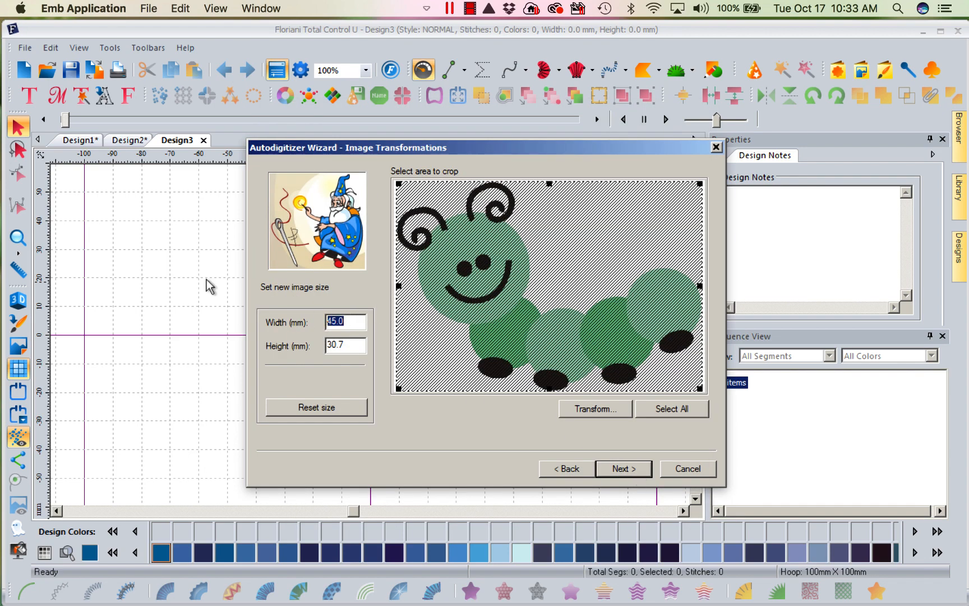
pyautogui.write('75')
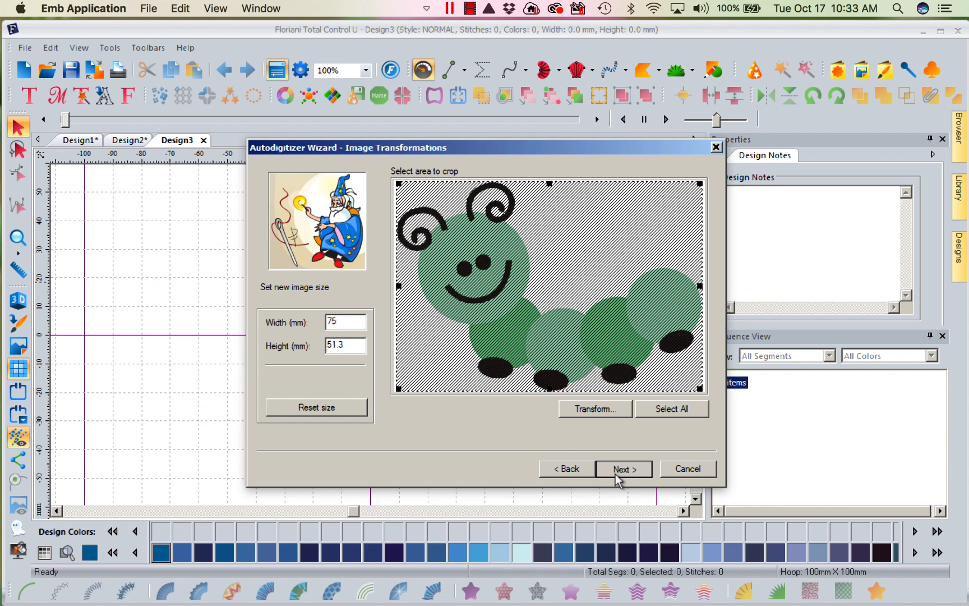
pyautogui.click(623, 468)
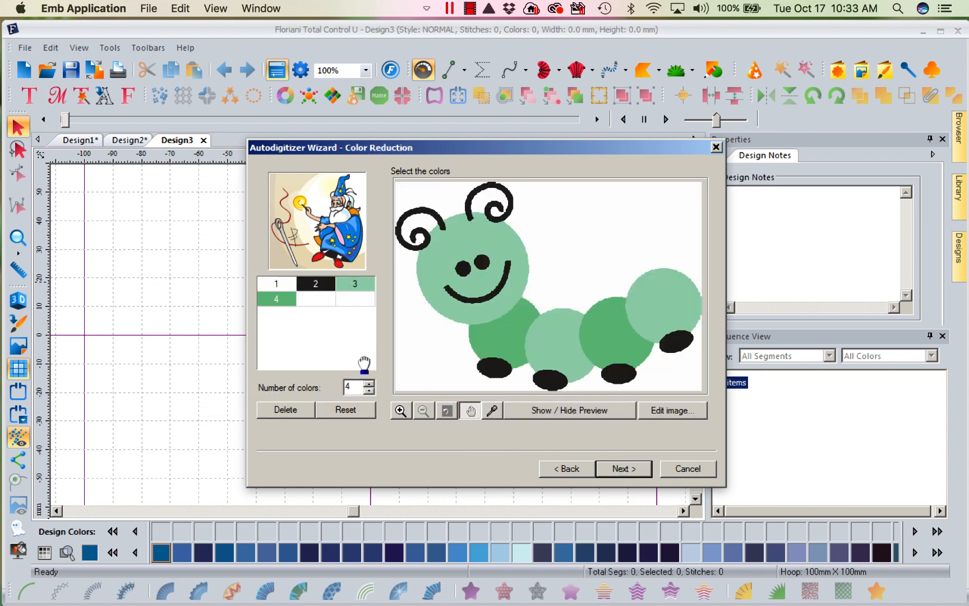
pyautogui.click(623, 468)
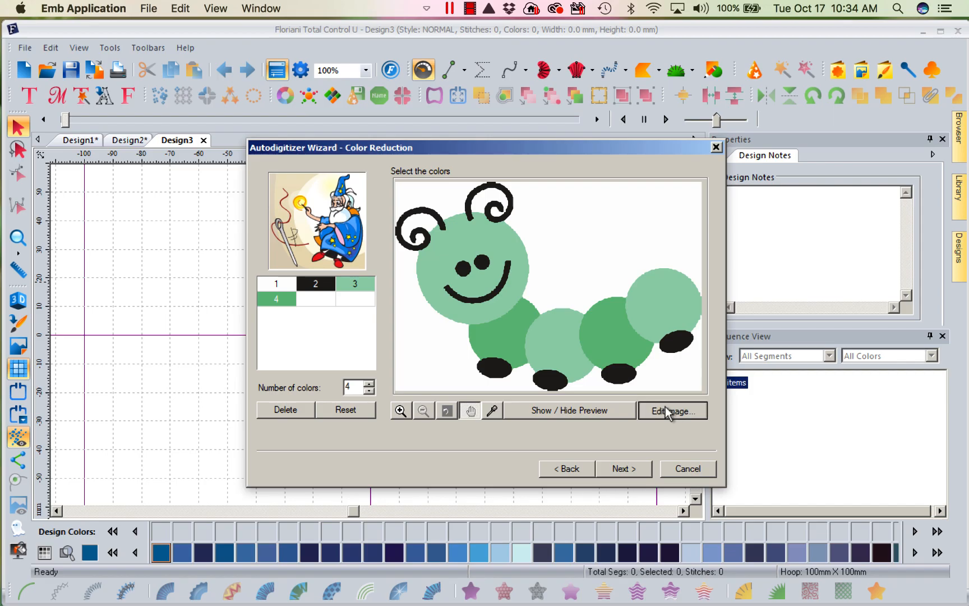
# Edit the image in Paint, recolouring two body circles red, then save and close.
pyautogui.click(672, 411)
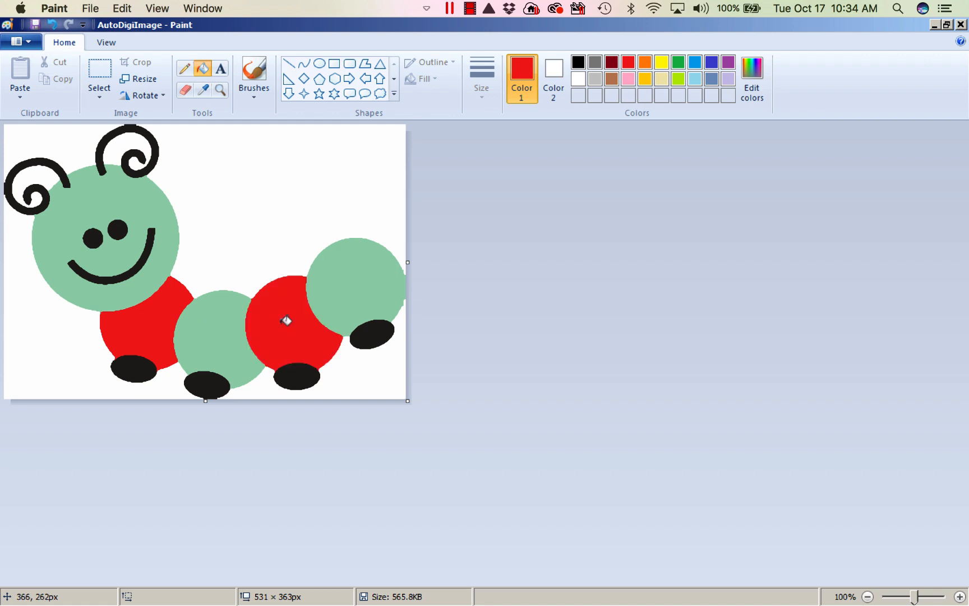
pyautogui.click(91, 8)
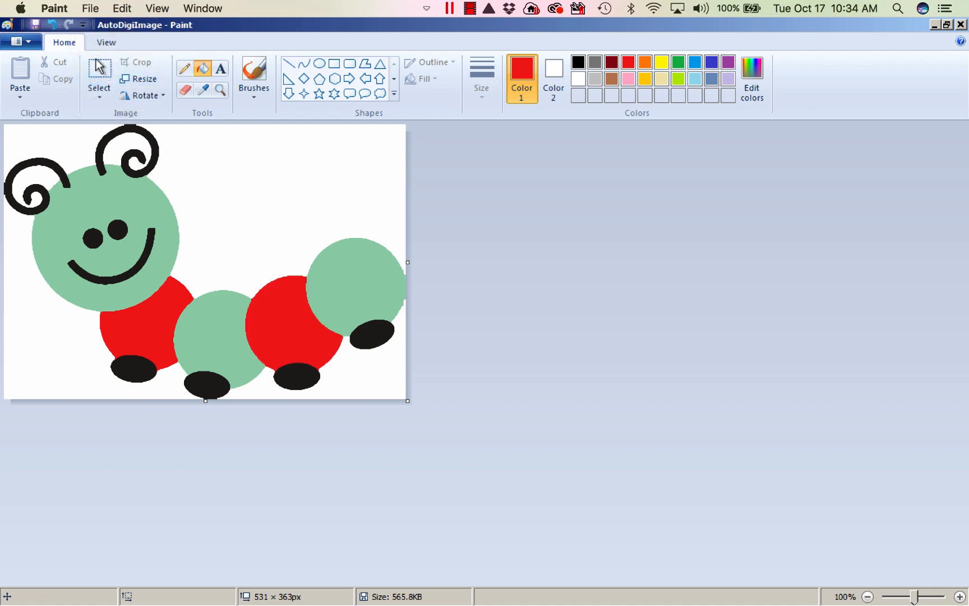
pyautogui.click(54, 8)
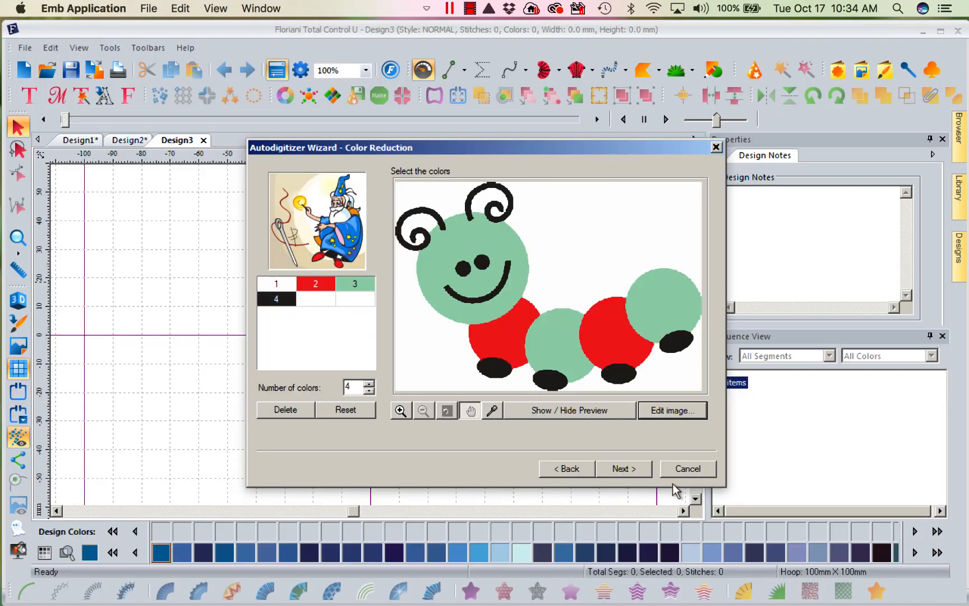
# Choose Minimize jump sequencing with lock stitches and trims always on, and finish digitizing.
pyautogui.click(624, 468)
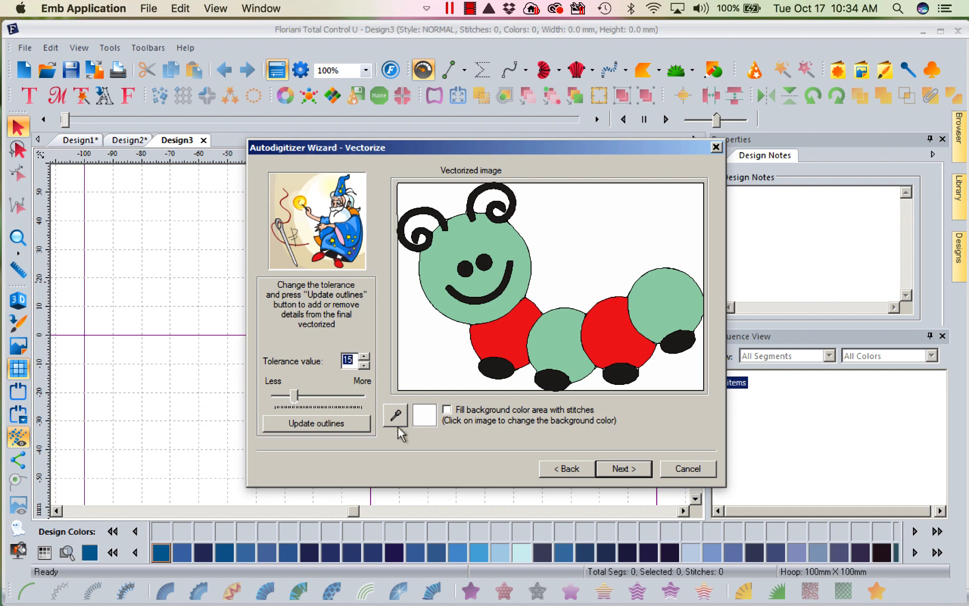
pyautogui.moveTo(620, 441)
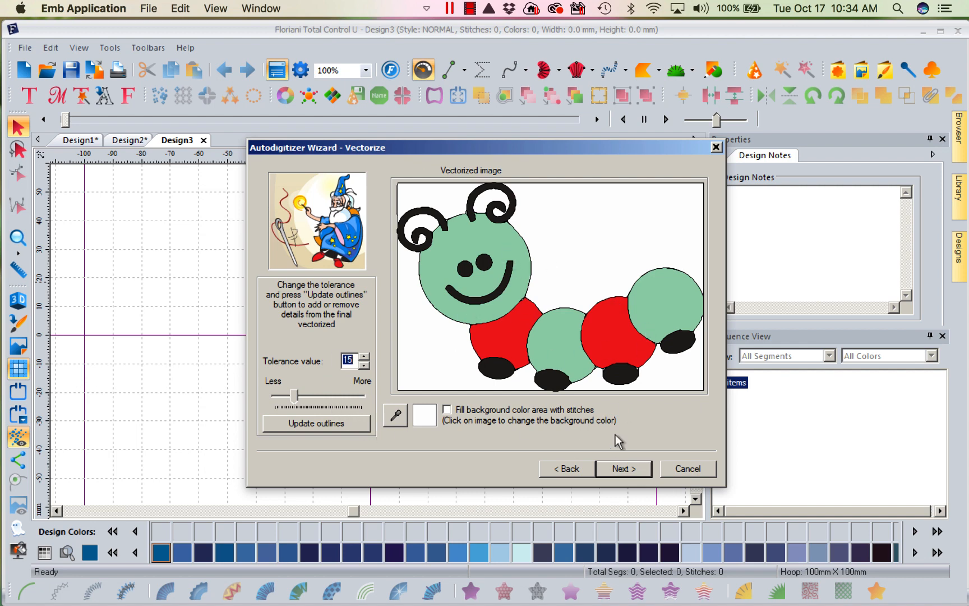
pyautogui.moveTo(619, 351)
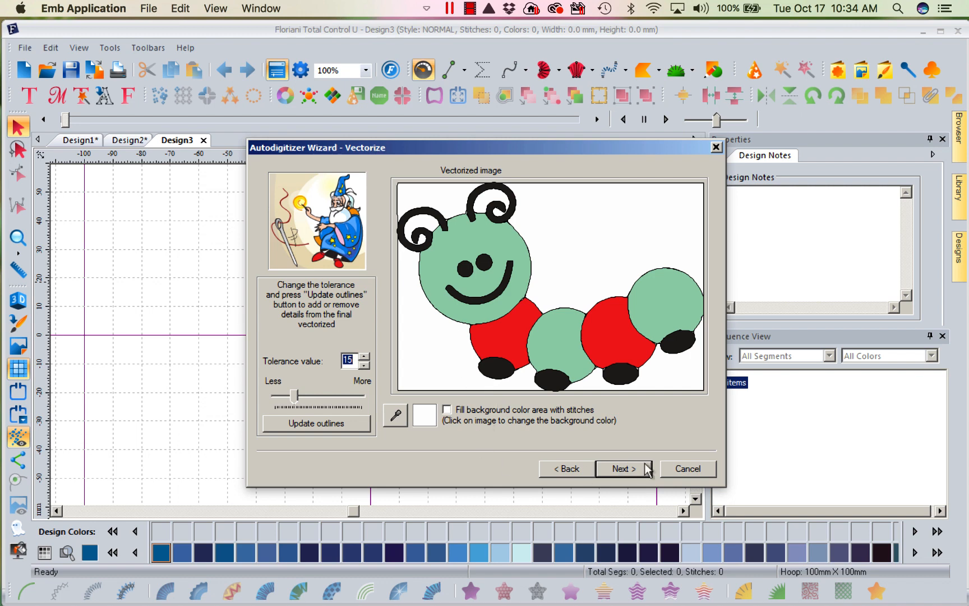
pyautogui.click(623, 468)
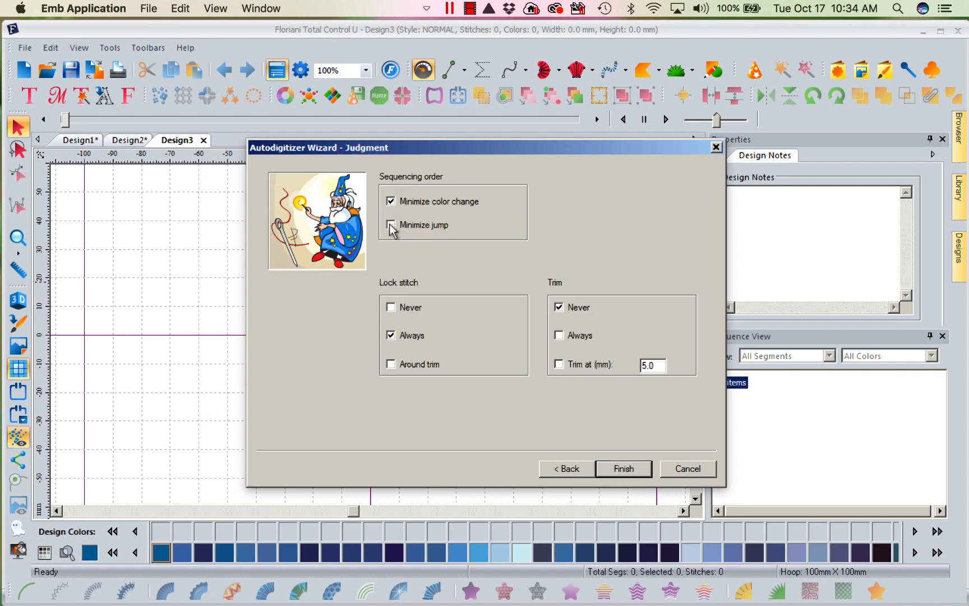
pyautogui.click(390, 224)
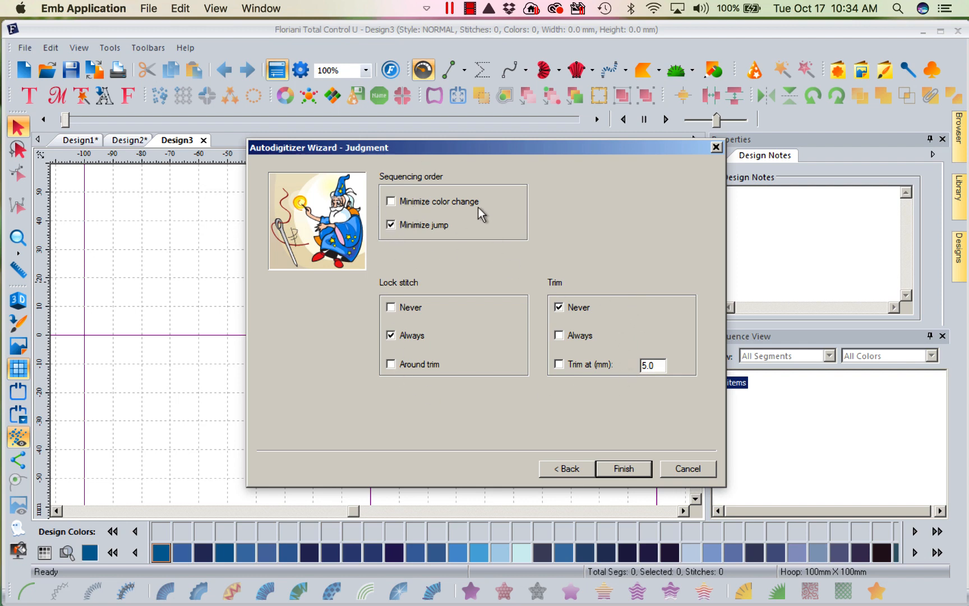
pyautogui.moveTo(383, 324)
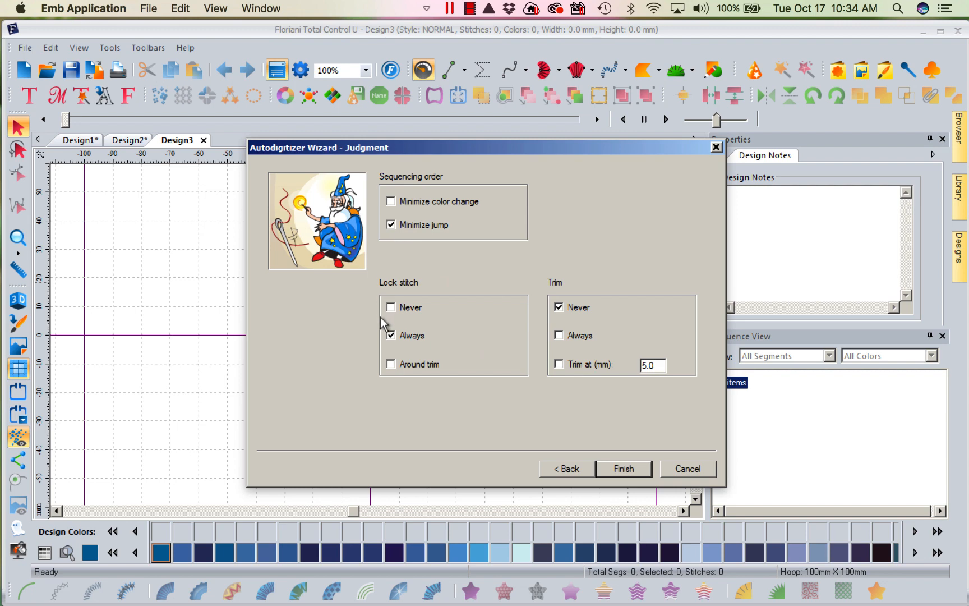
pyautogui.click(558, 335)
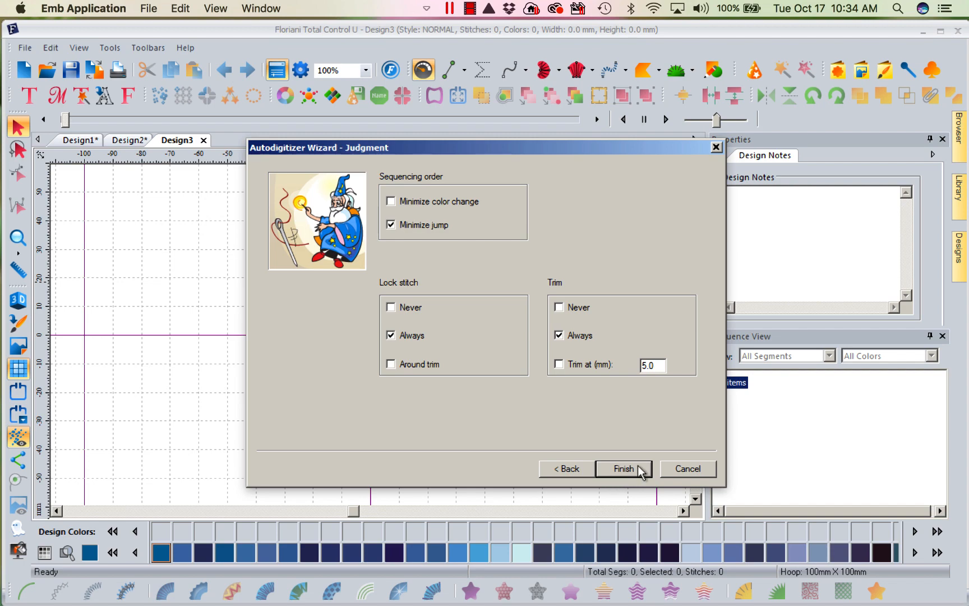
pyautogui.click(624, 468)
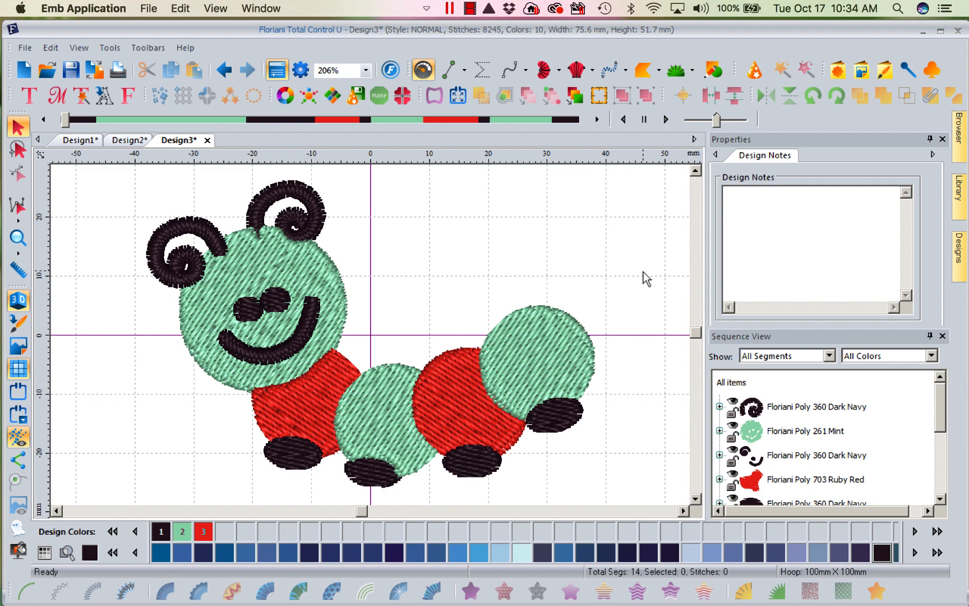
# Create a new blank design, Design4.
pyautogui.click(24, 68)
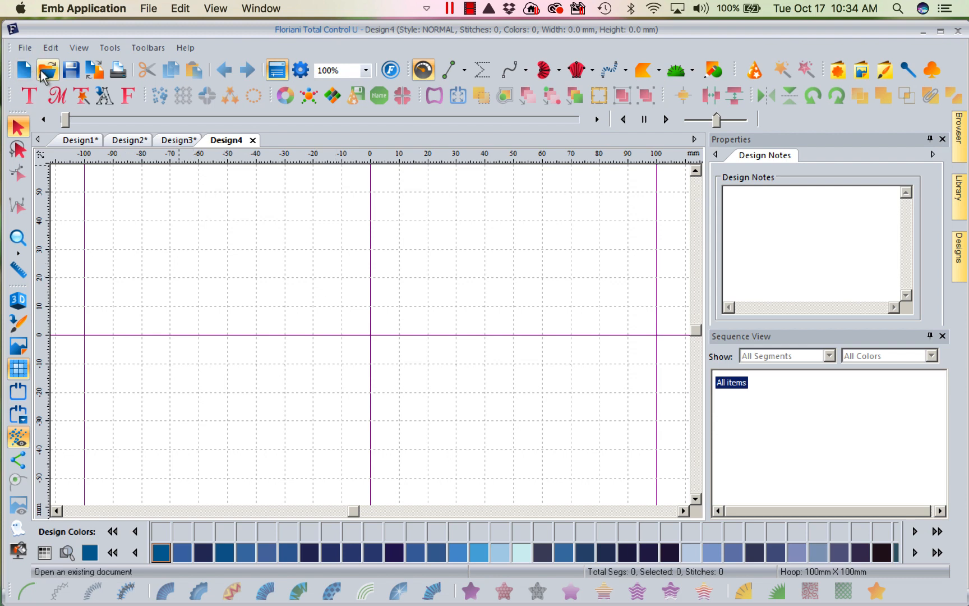
pyautogui.moveTo(47, 71)
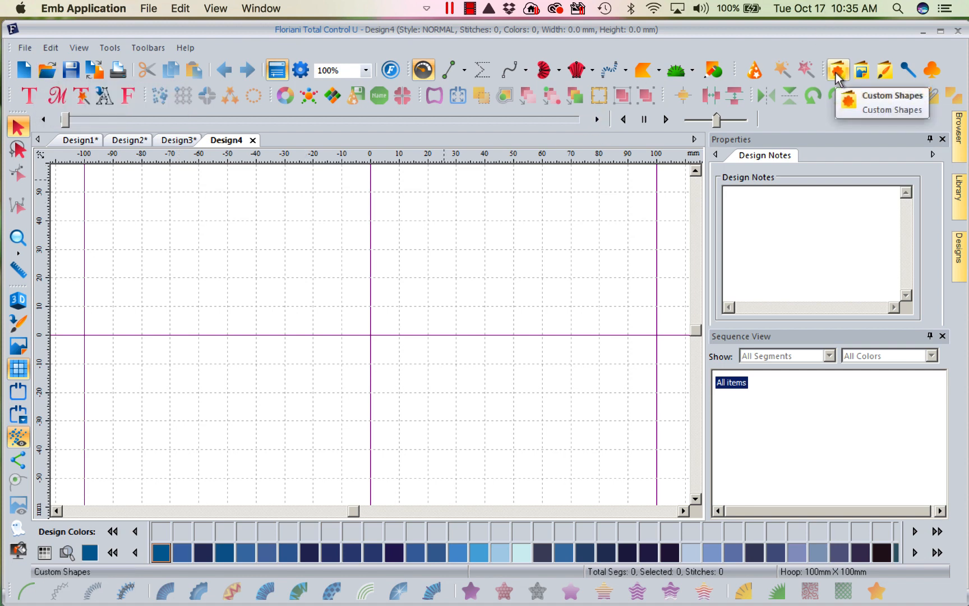
# Insert the light blue letter F shape AP1006 from the Easy Art custom shapes.
pyautogui.click(837, 70)
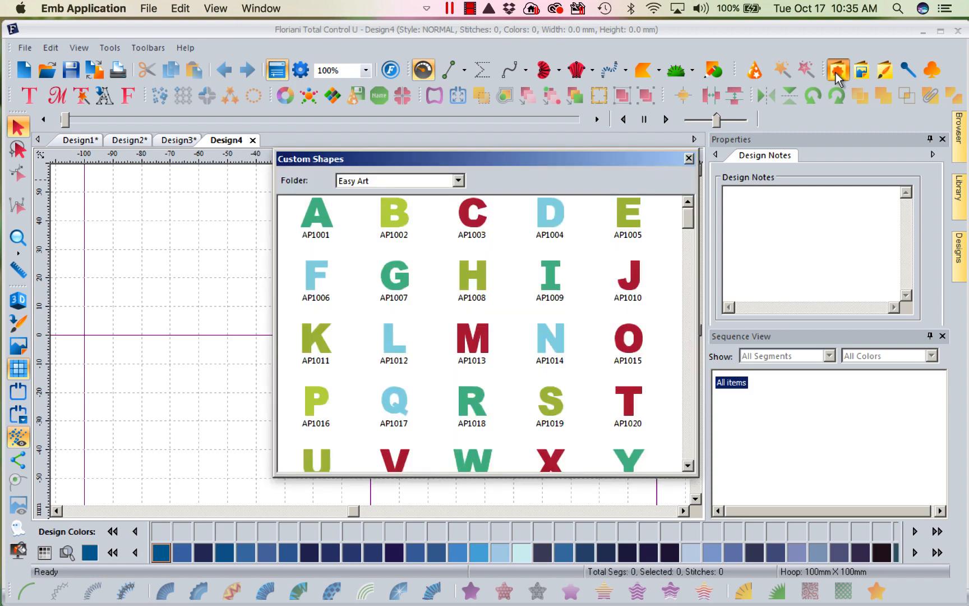
pyautogui.scroll(-3)
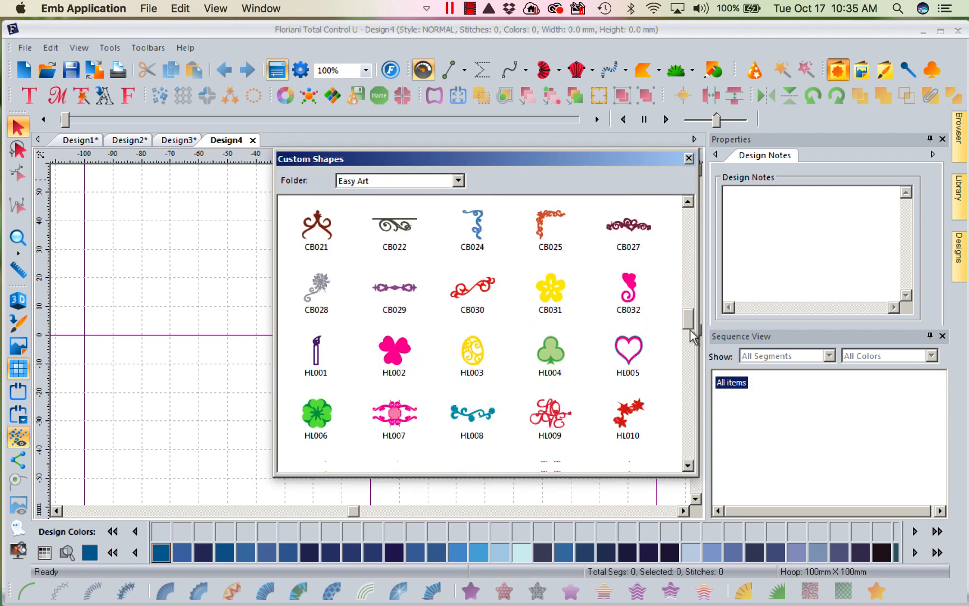
pyautogui.scroll(3)
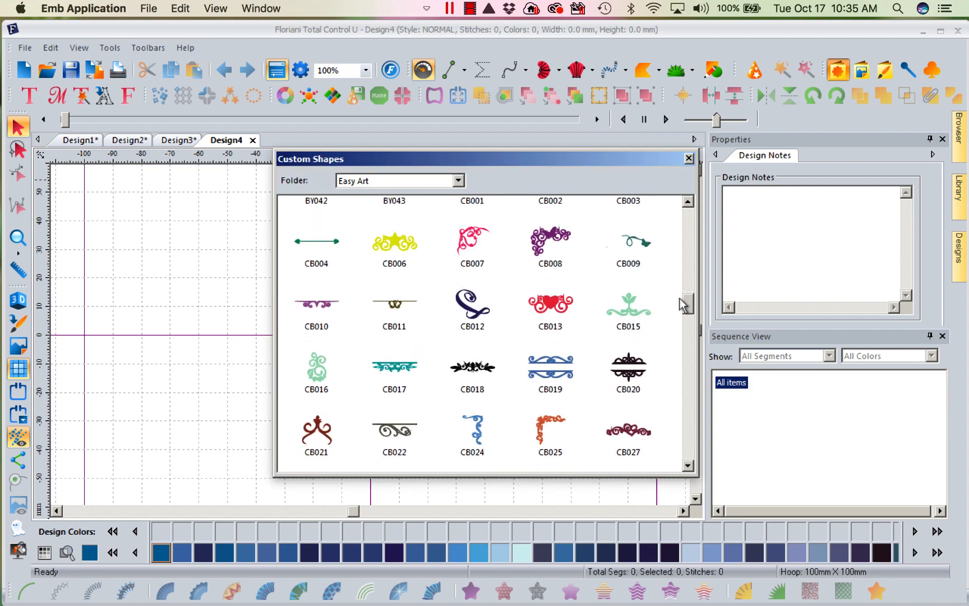
pyautogui.scroll(-3)
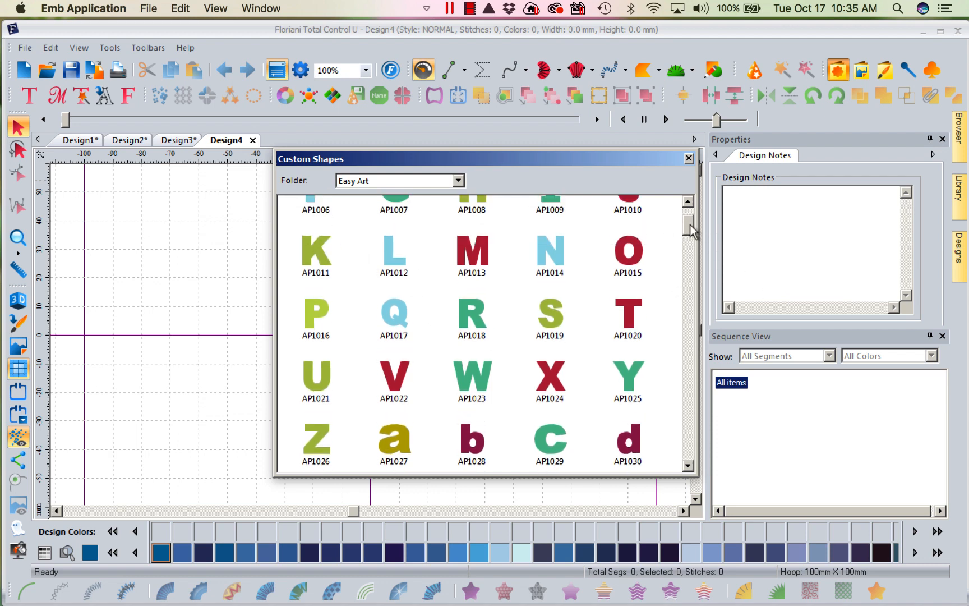
pyautogui.scroll(3)
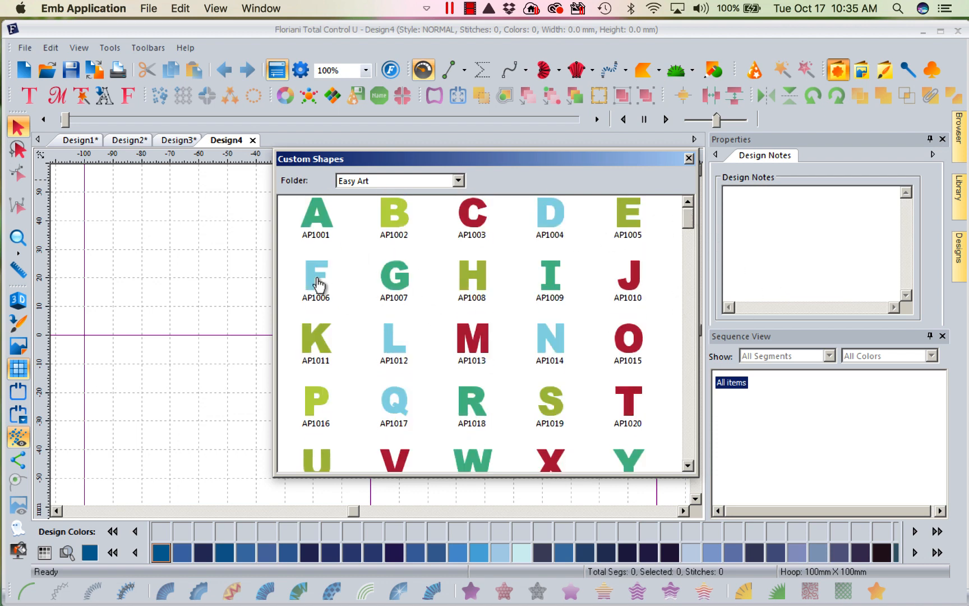
pyautogui.doubleClick(316, 281)
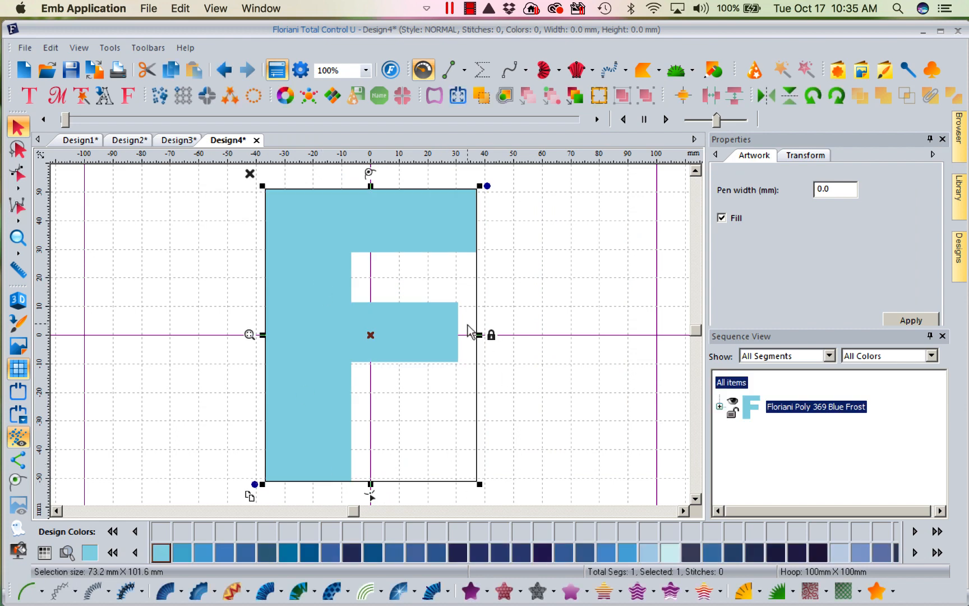
pyautogui.moveTo(471, 285)
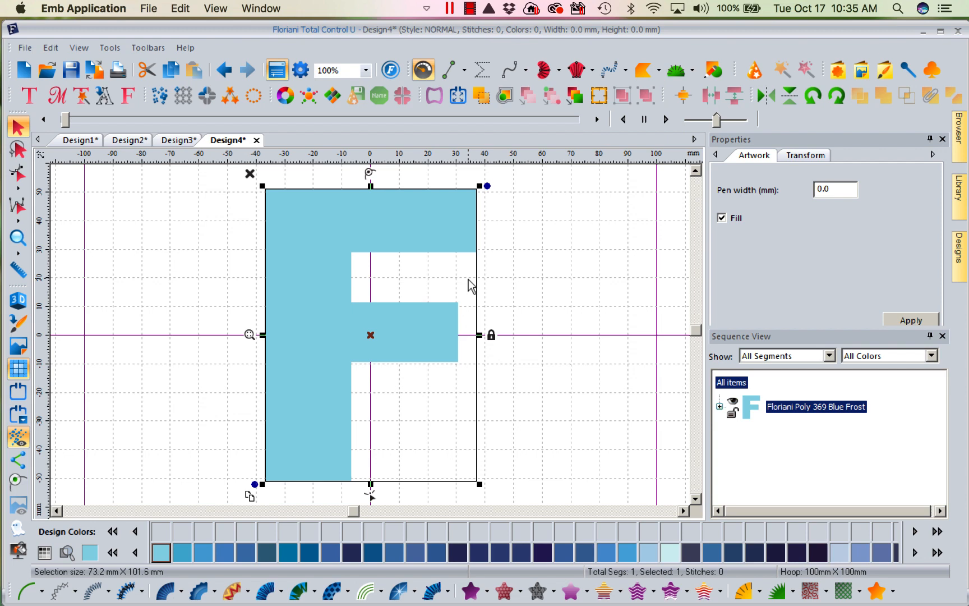
pyautogui.moveTo(168, 200)
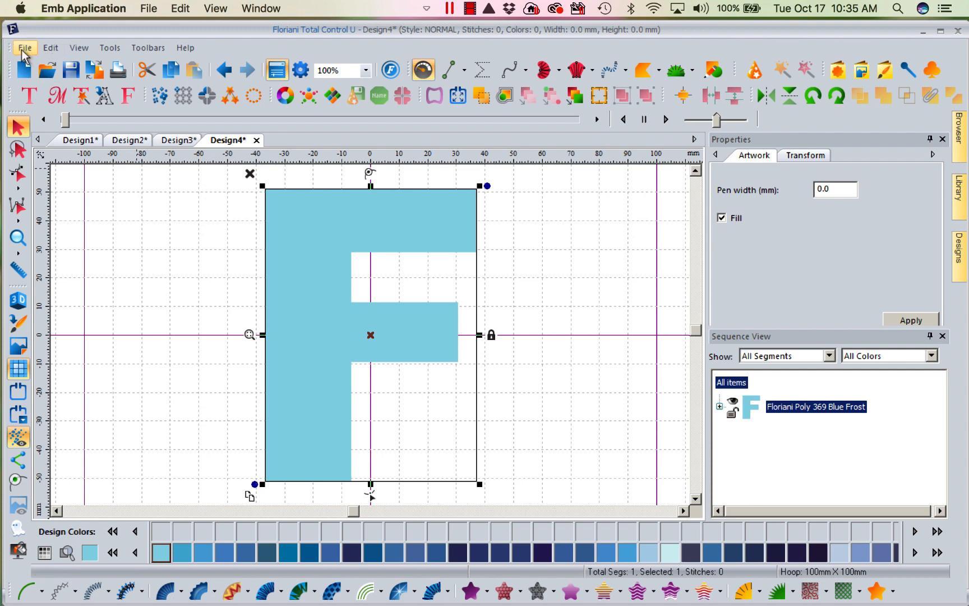
pyautogui.click(25, 48)
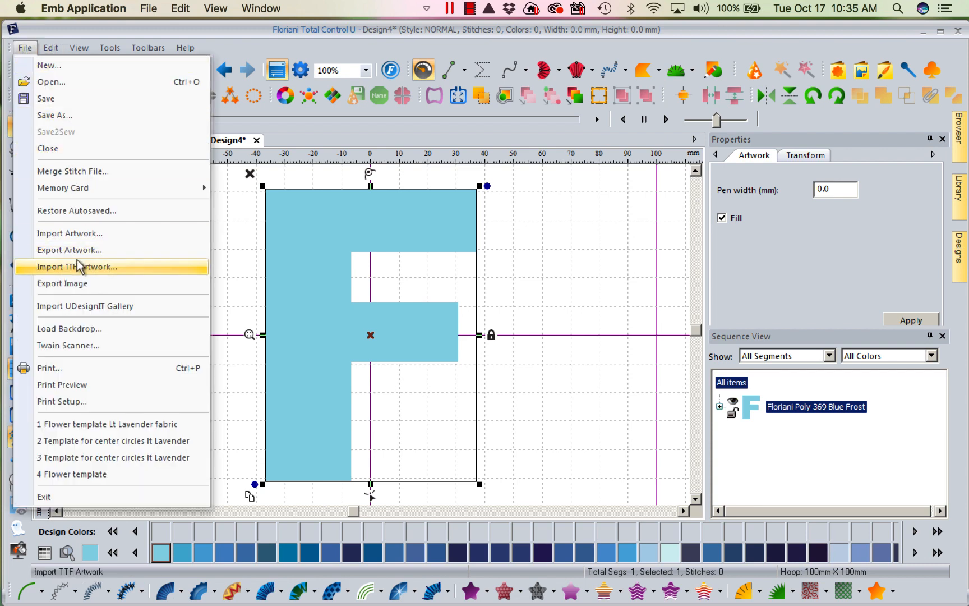
pyautogui.moveTo(71, 232)
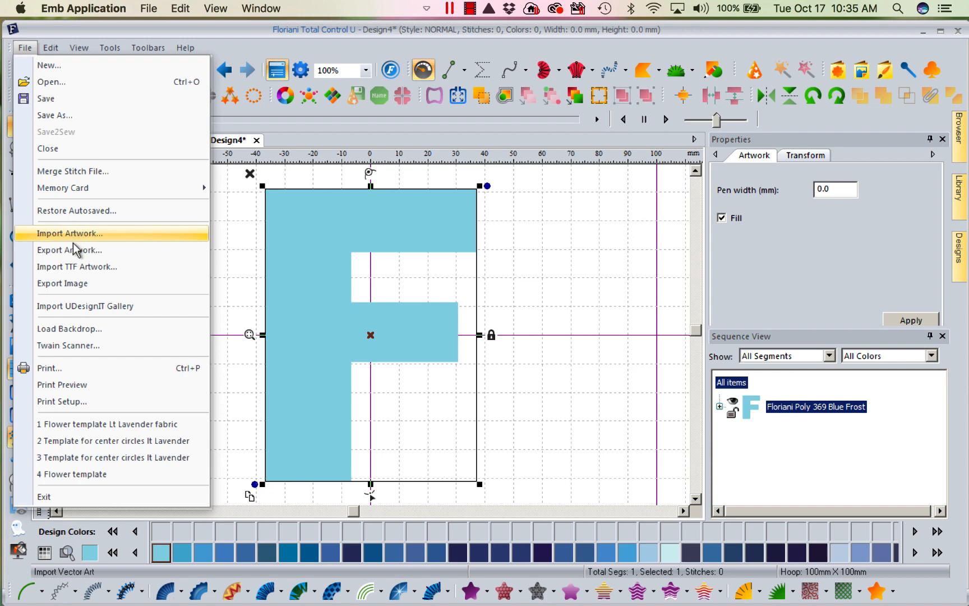
pyautogui.moveTo(69, 249)
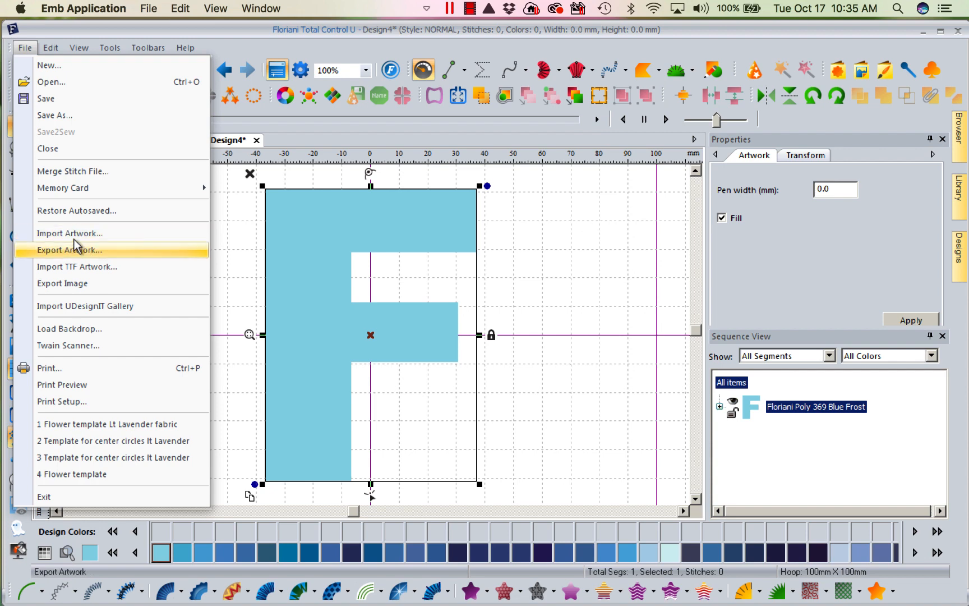
pyautogui.moveTo(77, 256)
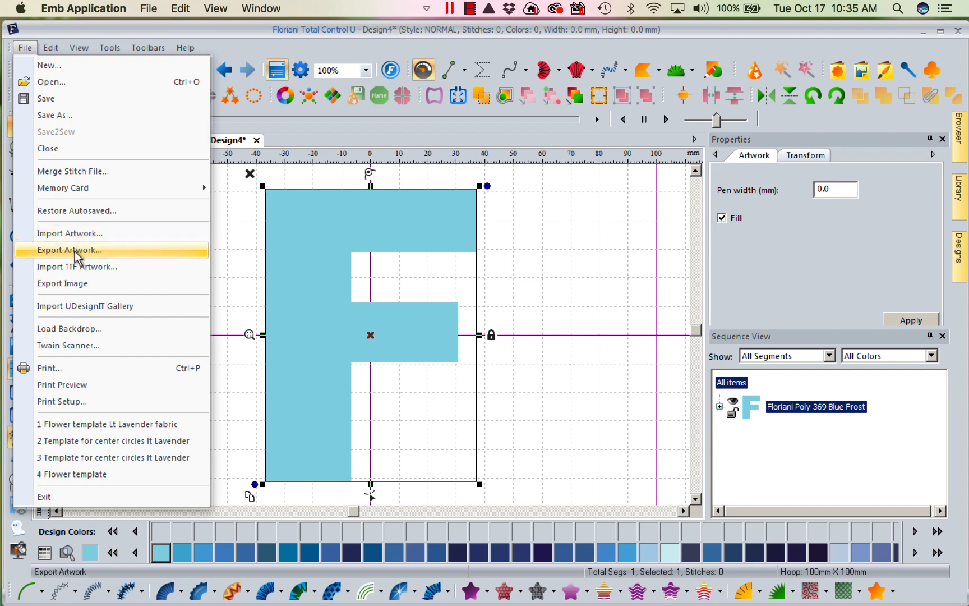
pyautogui.moveTo(70, 233)
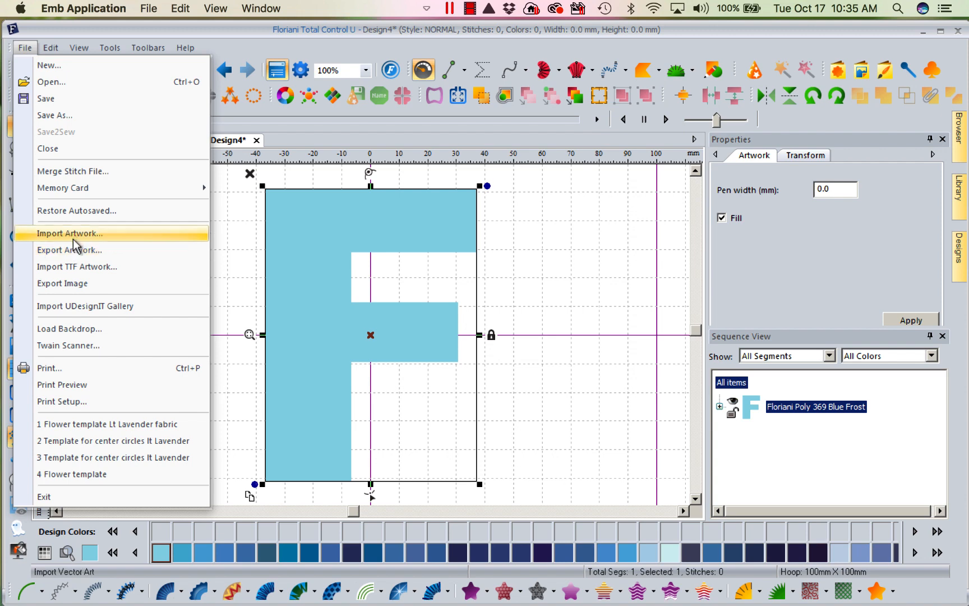
pyautogui.moveTo(69, 249)
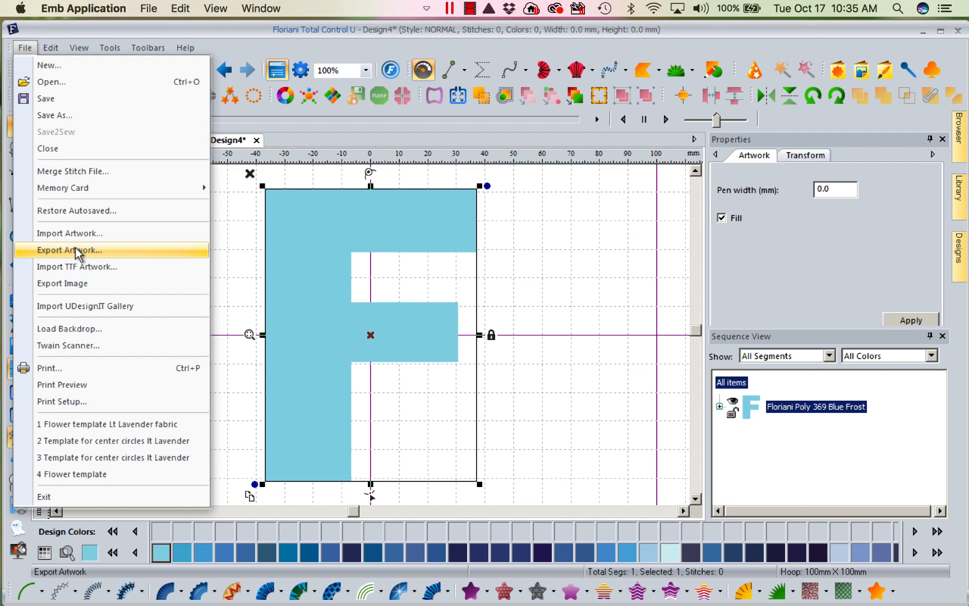
pyautogui.moveTo(600, 222)
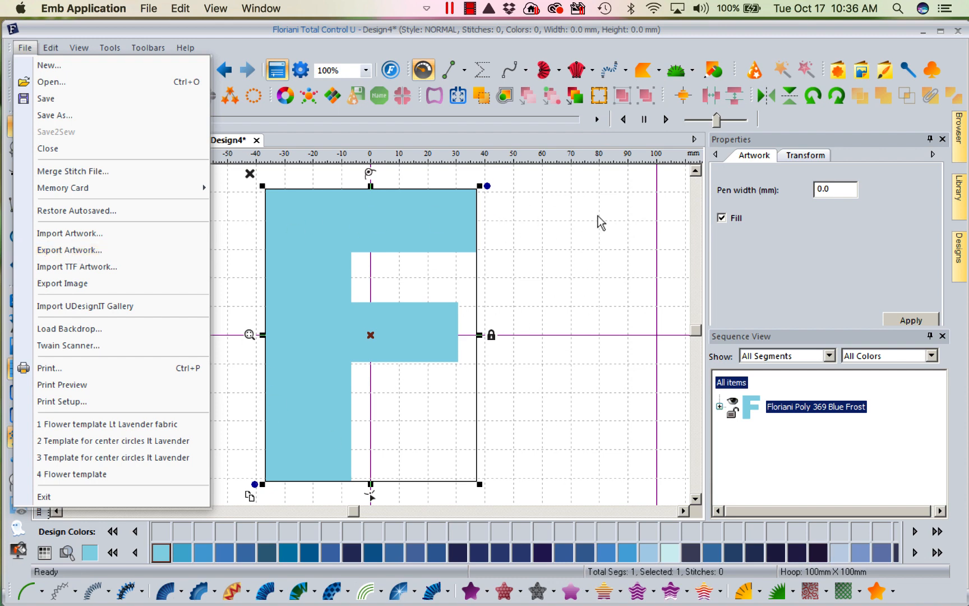
pyautogui.moveTo(437, 291)
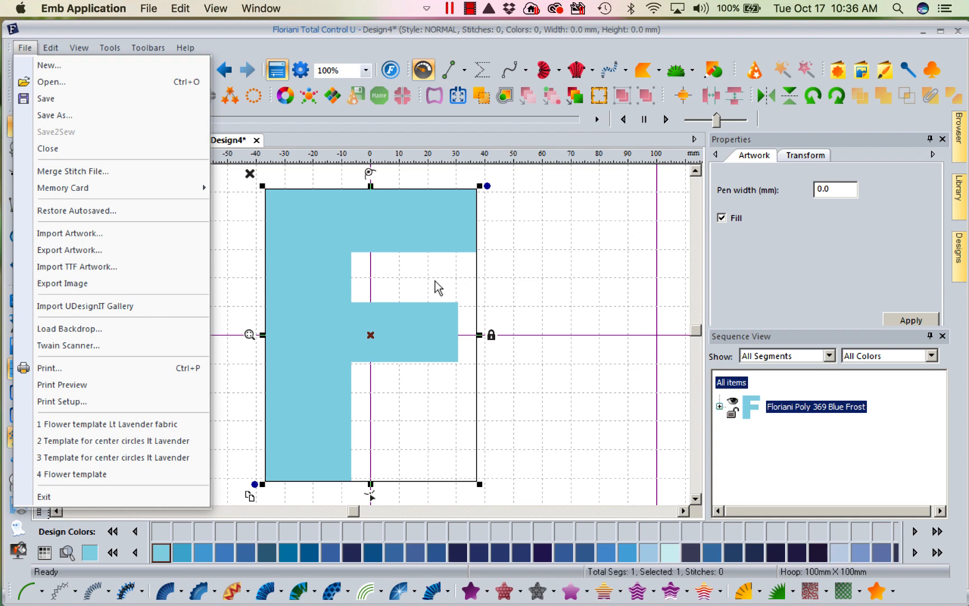
pyautogui.moveTo(529, 328)
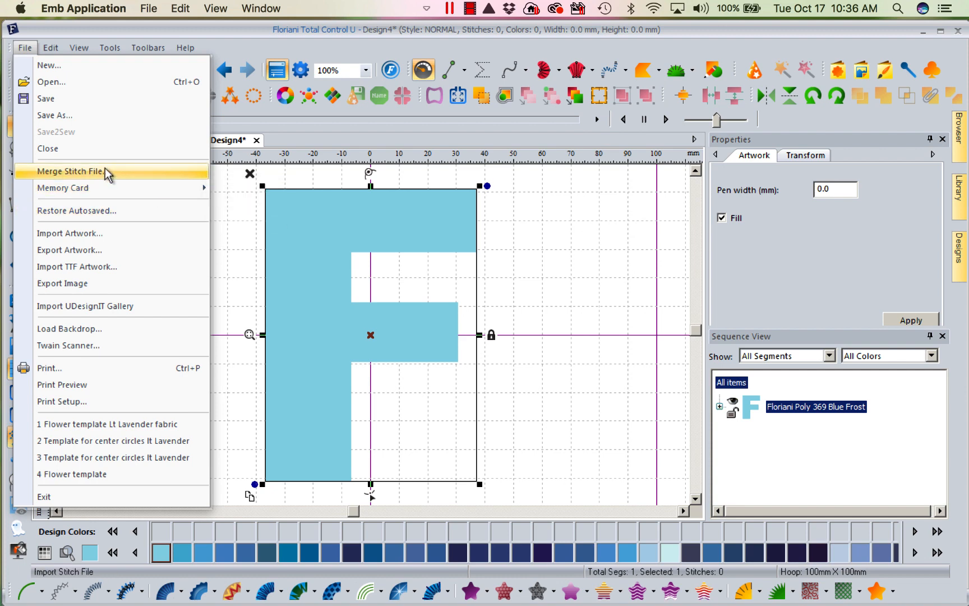
pyautogui.click(626, 283)
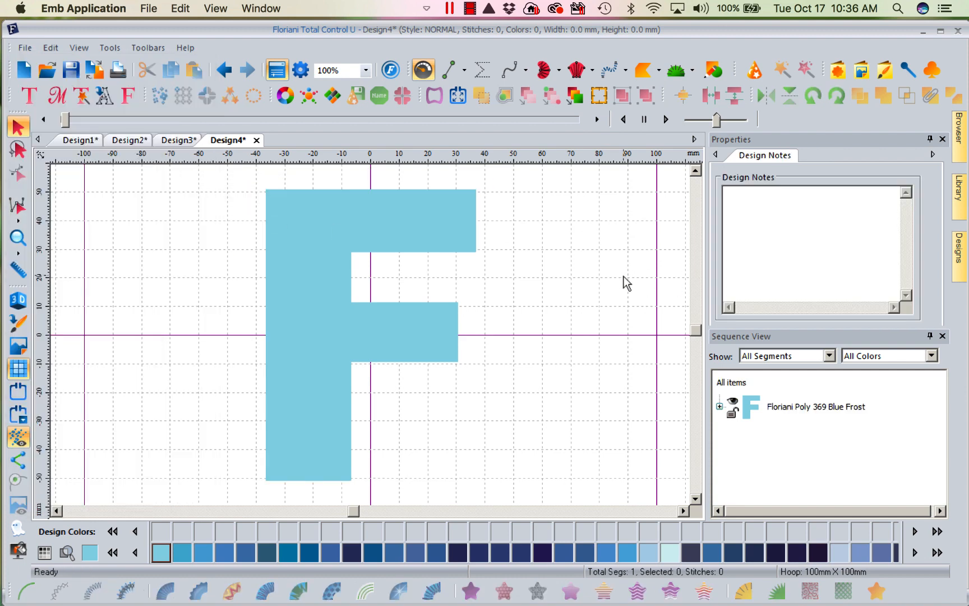
# Create Design5 and draw a large Deep Ocean circle with the Ellipse tool.
pyautogui.click(24, 70)
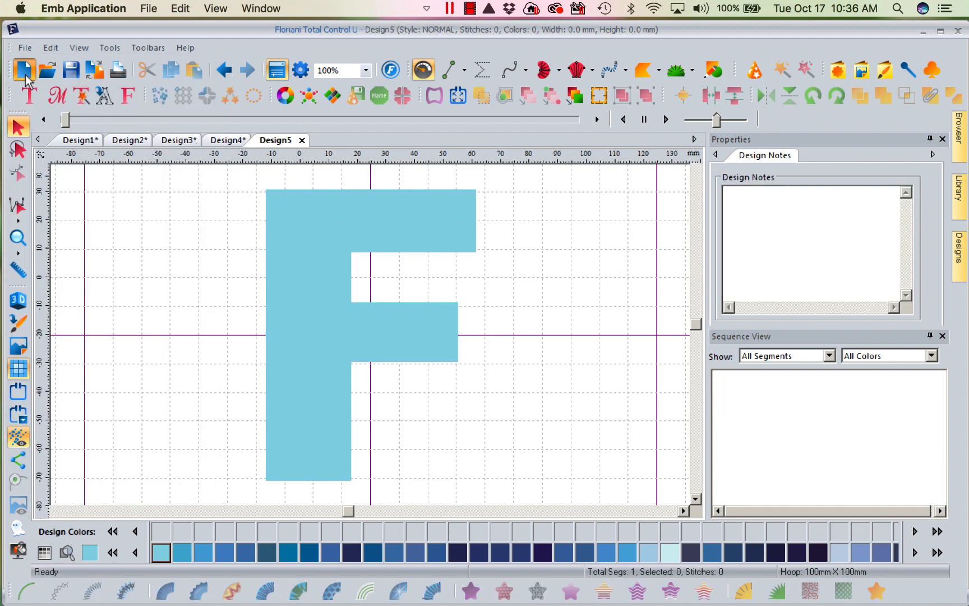
pyautogui.click(24, 70)
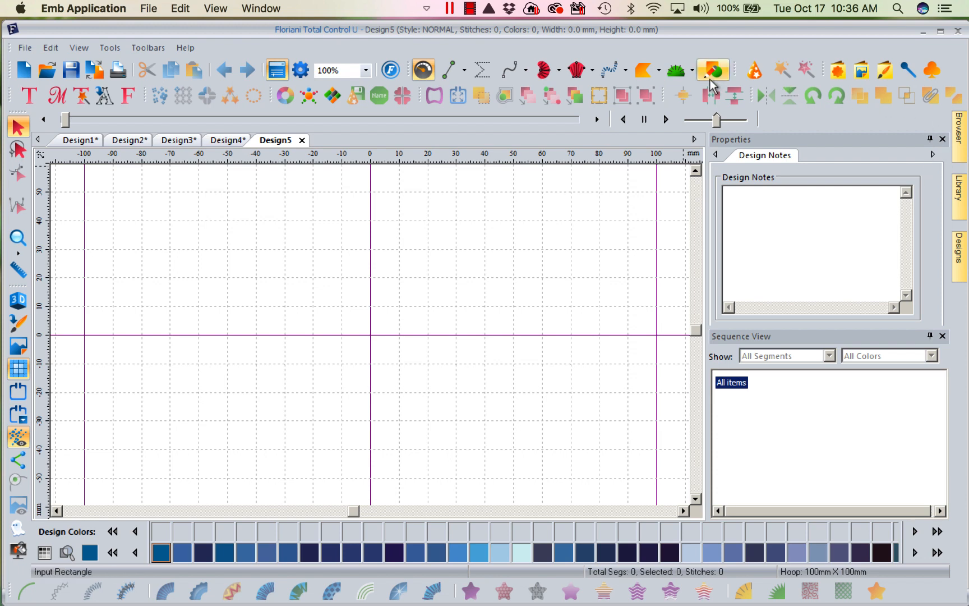
pyautogui.click(712, 70)
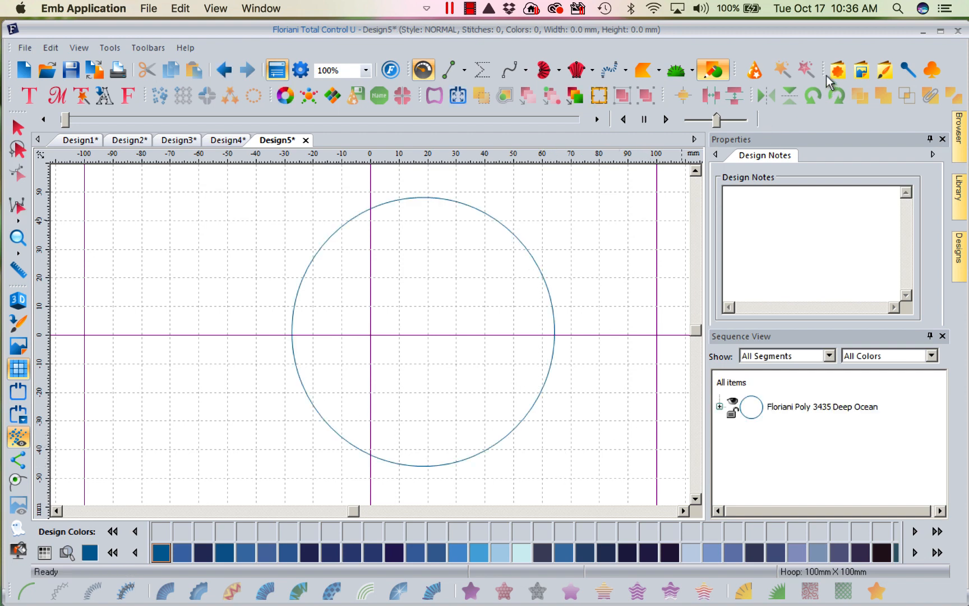
pyautogui.moveTo(714, 69)
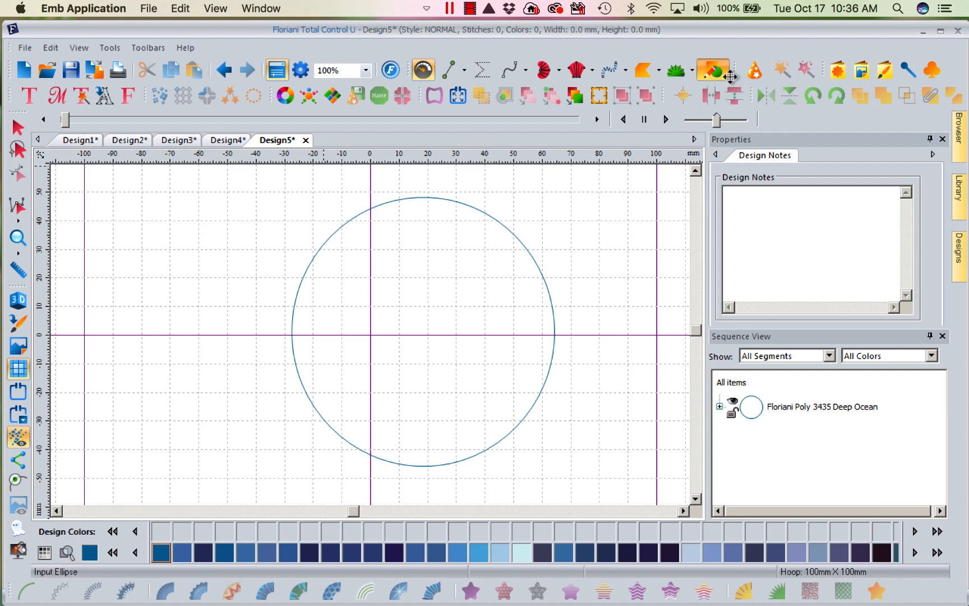
pyautogui.moveTo(713, 70)
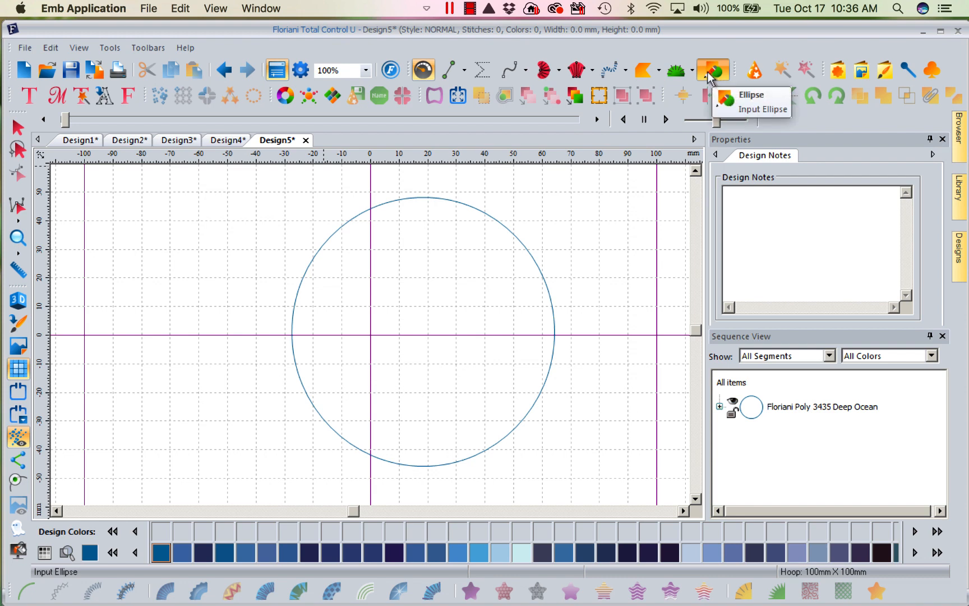
pyautogui.moveTo(451, 70)
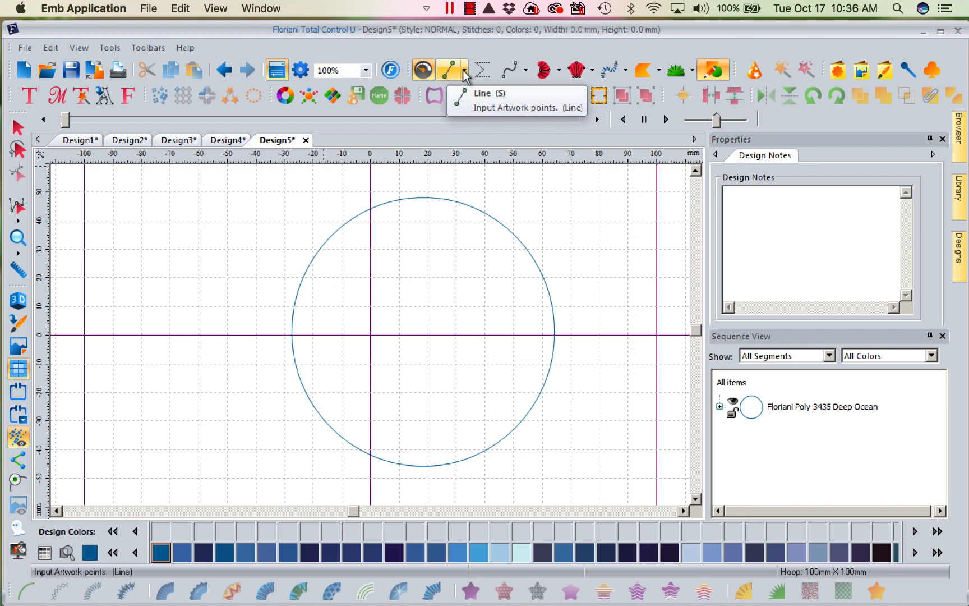
pyautogui.click(464, 70)
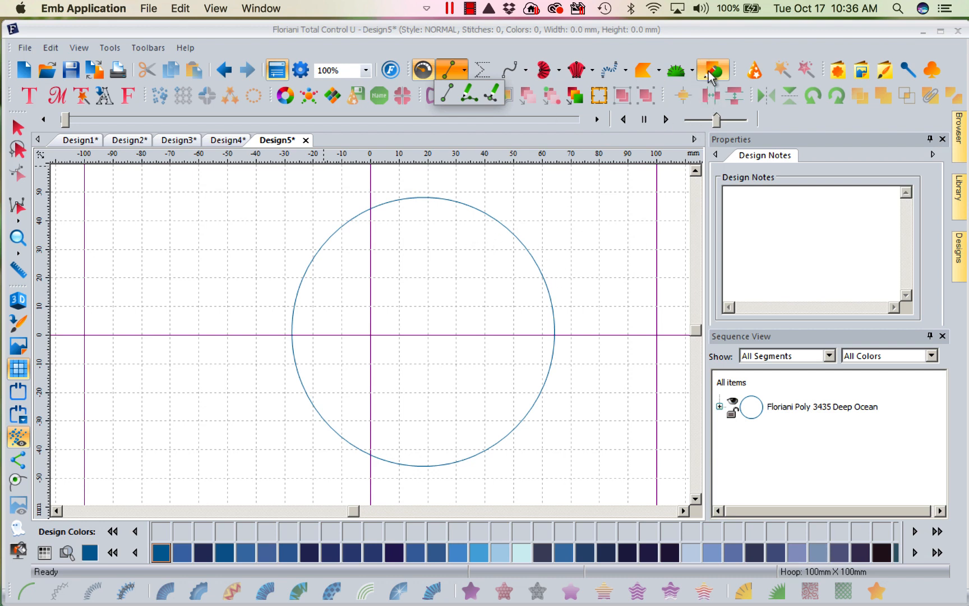
pyautogui.moveTo(89, 254)
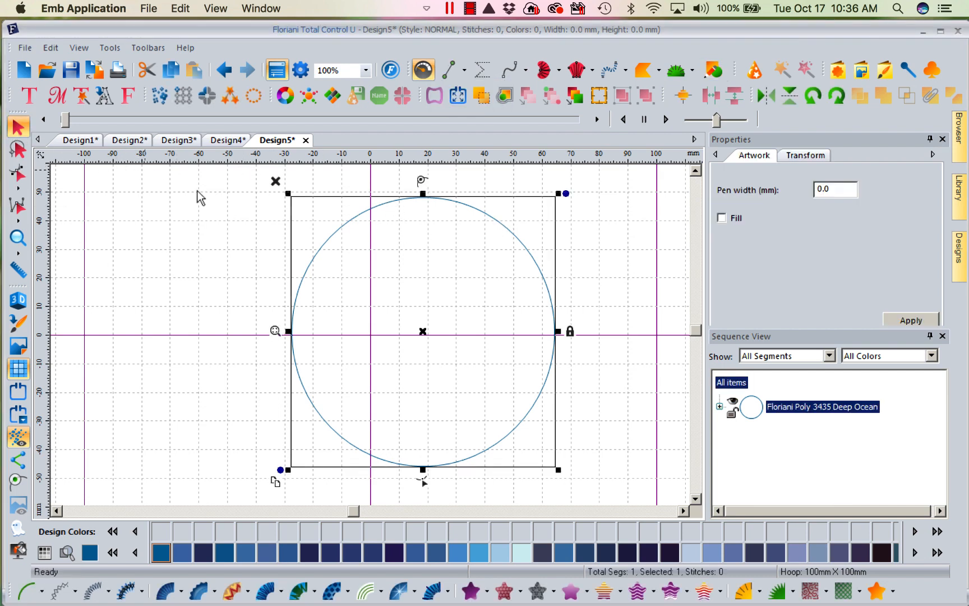
# Turn on Fill for the large circle, making a solid 91.8 × 93.9 mm disc.
pyautogui.click(722, 217)
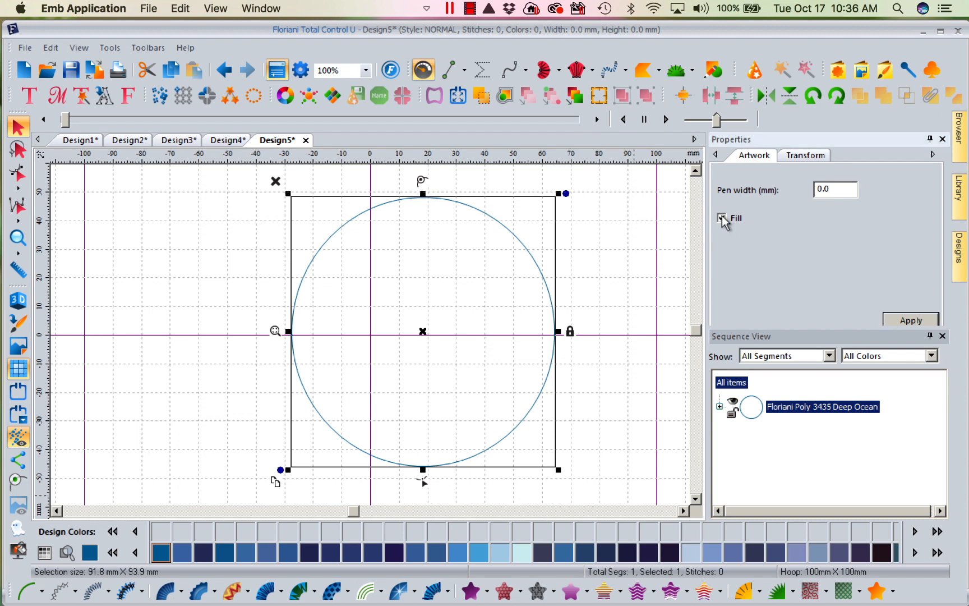
pyautogui.click(721, 217)
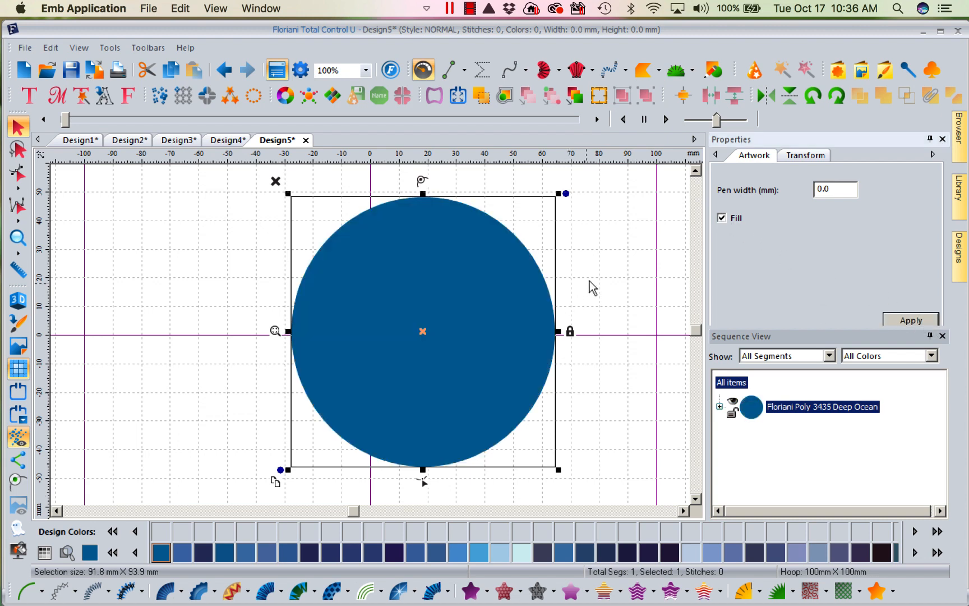
pyautogui.moveTo(517, 488)
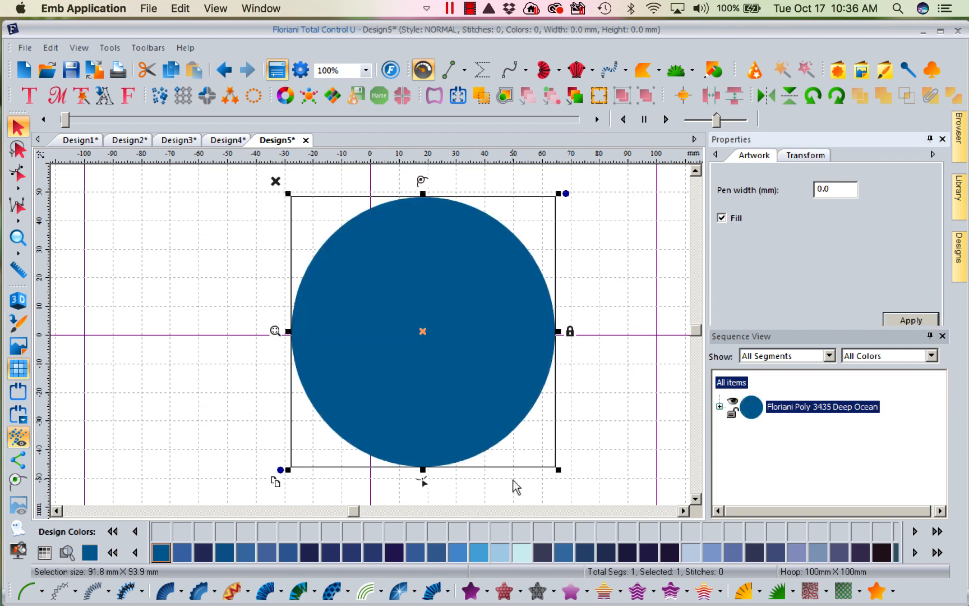
pyautogui.moveTo(619, 338)
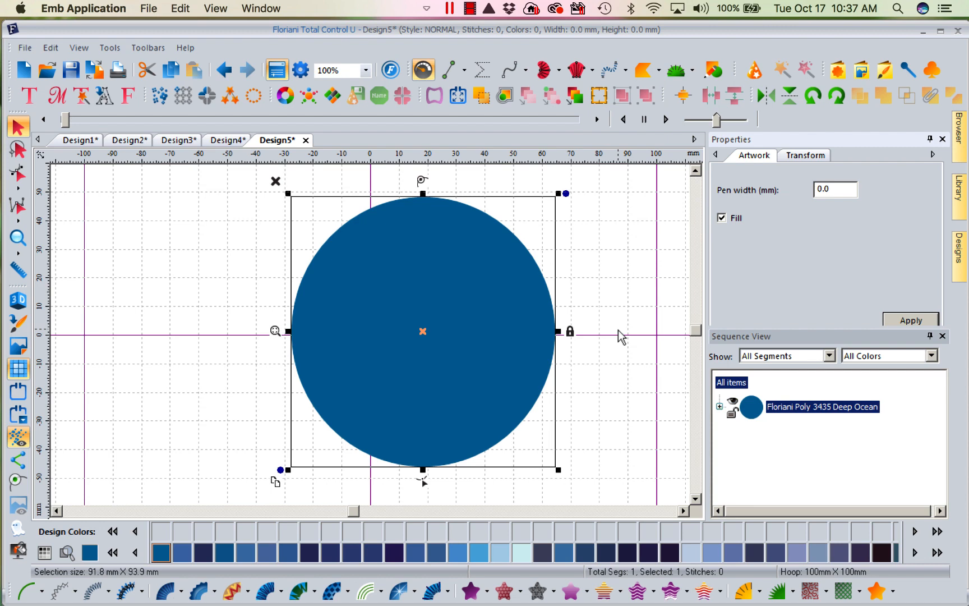
pyautogui.moveTo(633, 235)
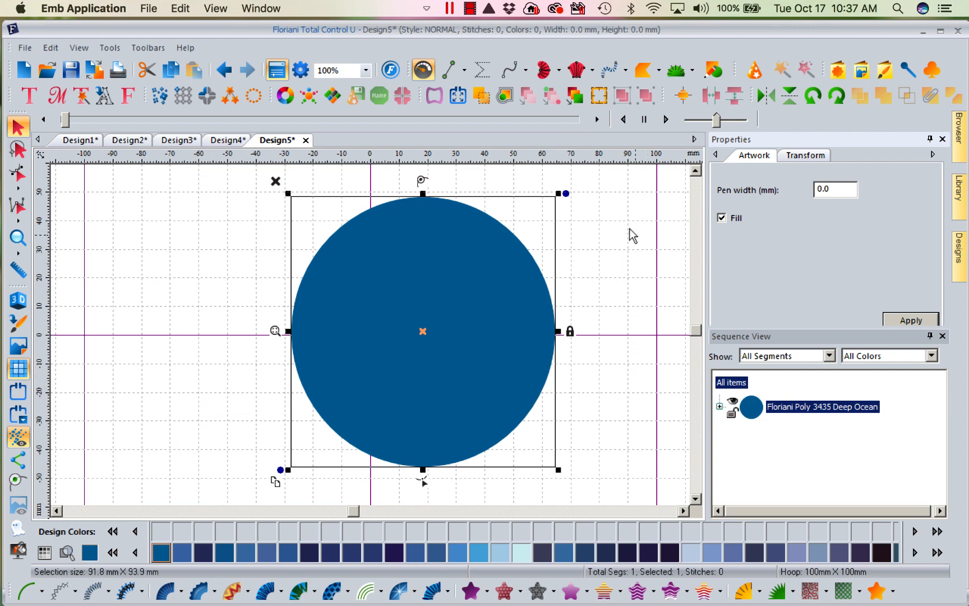
pyautogui.moveTo(713, 71)
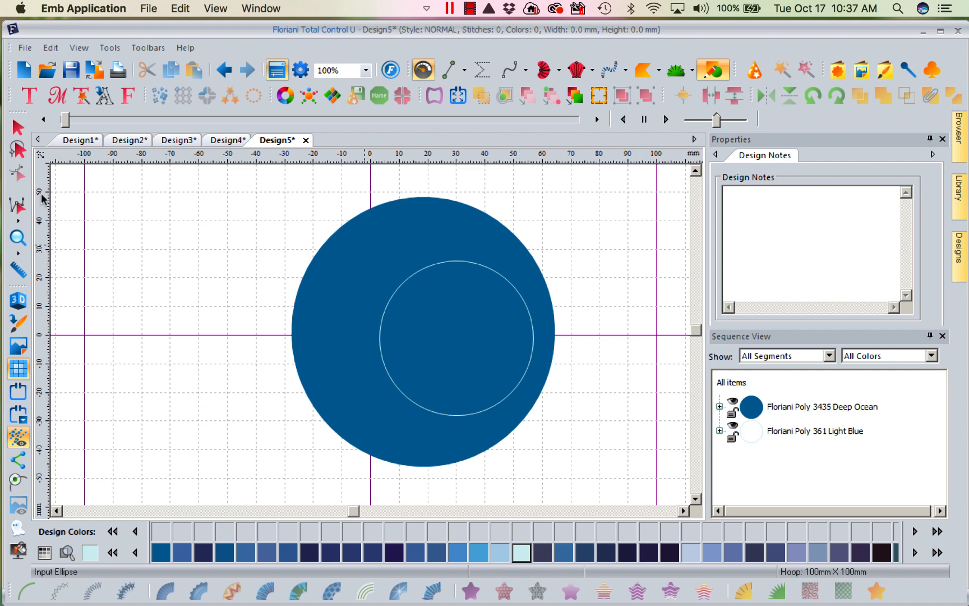
# Fill the inner circle to cut a round hole, turning the disc into a ring.
pyautogui.click(455, 337)
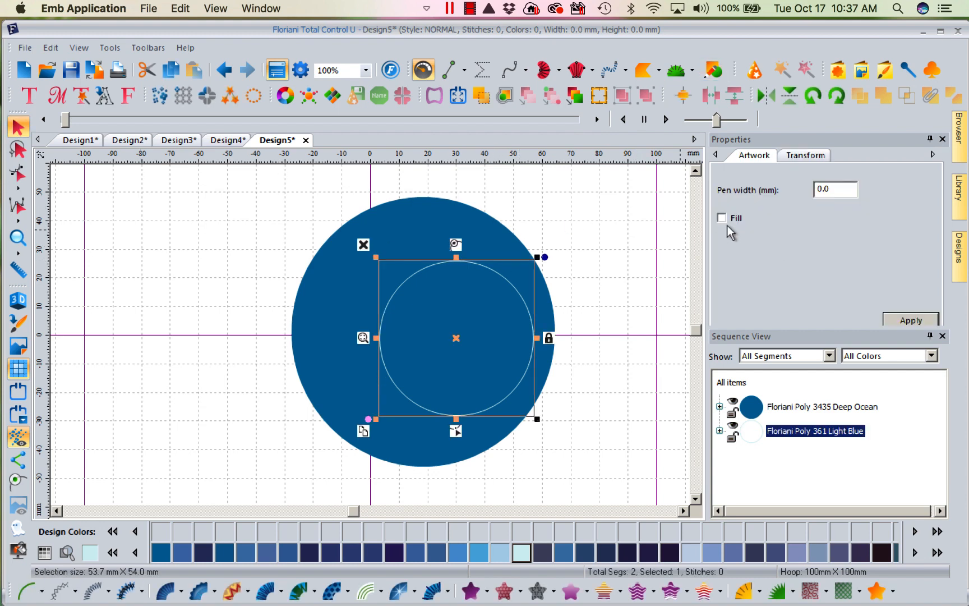
pyautogui.click(720, 218)
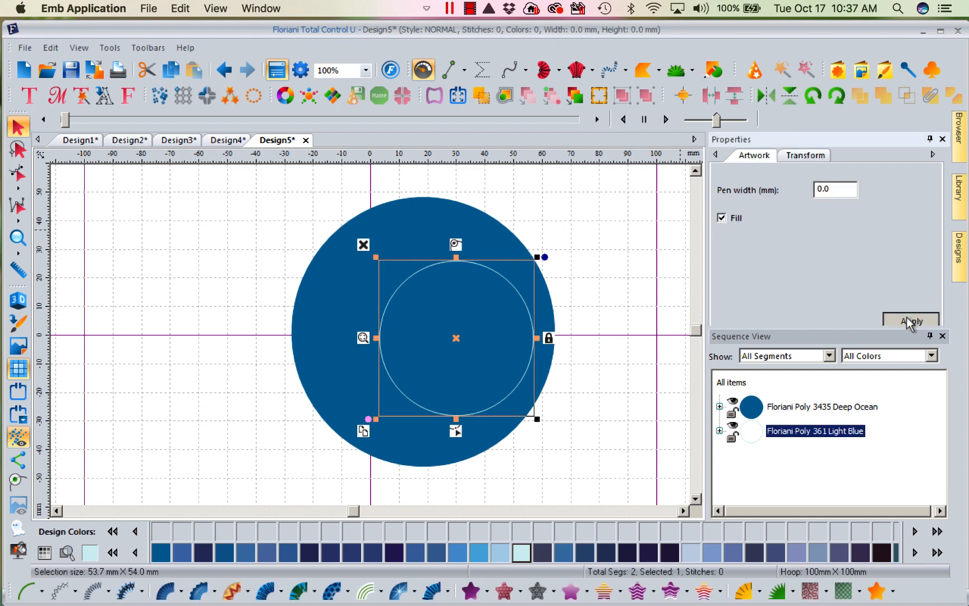
pyautogui.click(911, 321)
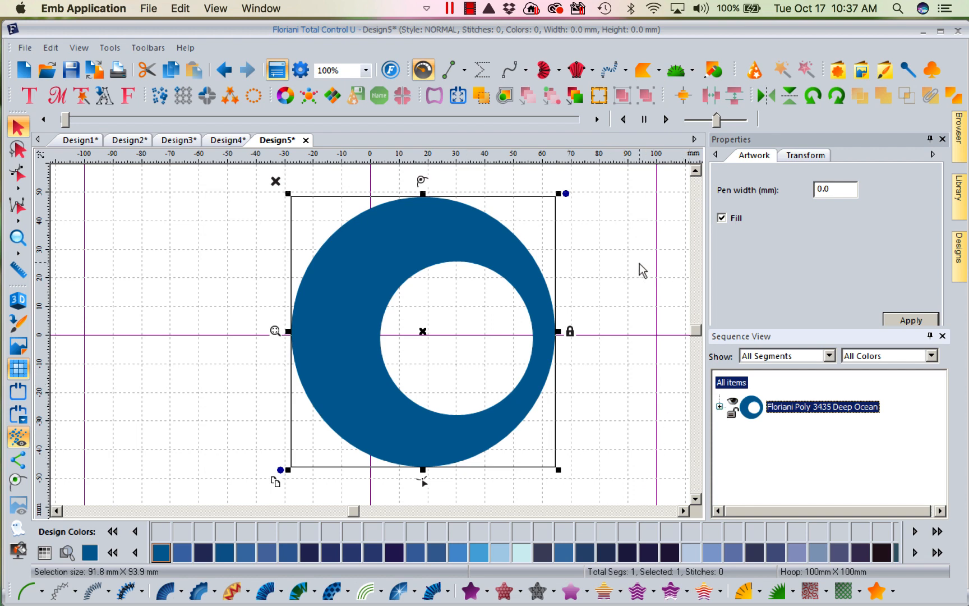
pyautogui.moveTo(788, 147)
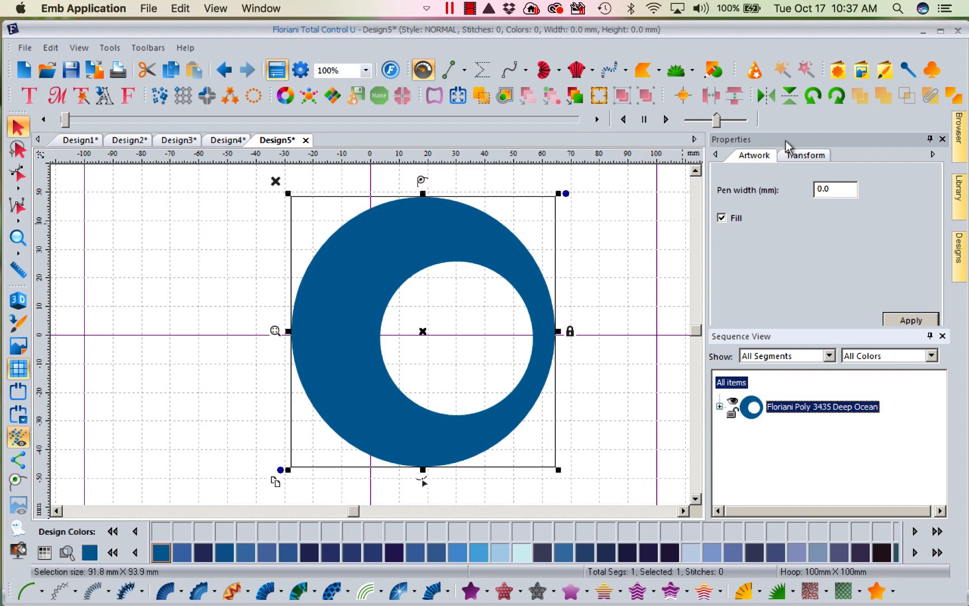
# Draw a filled medium circle, leaving outer ring, white gap and solid centre disc.
pyautogui.click(712, 69)
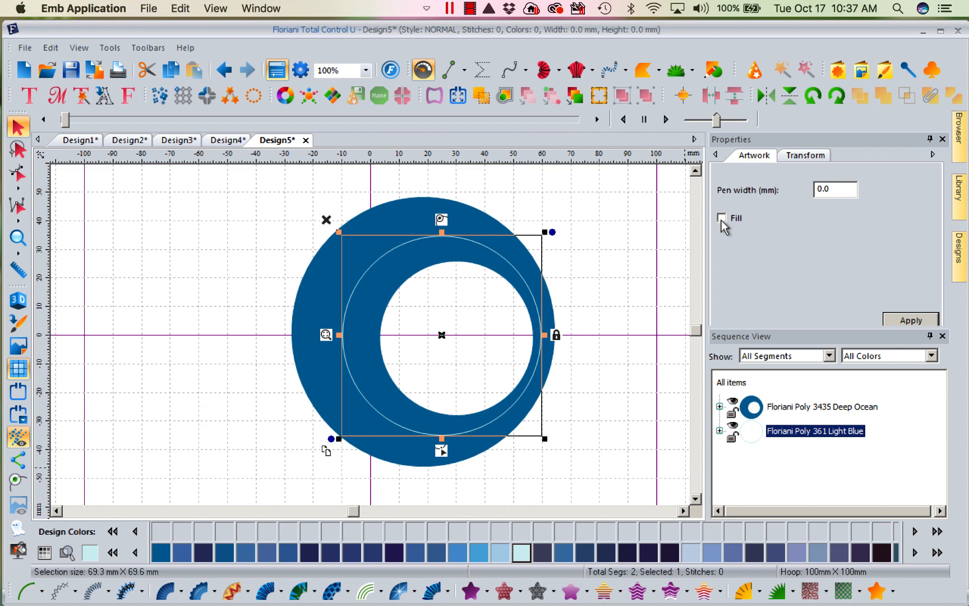
pyautogui.click(721, 218)
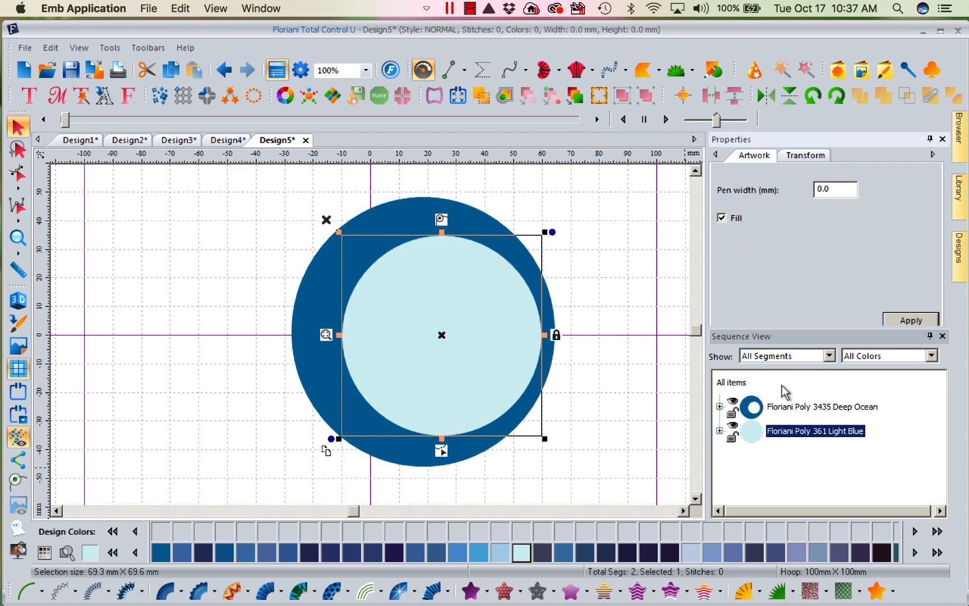
pyautogui.click(934, 95)
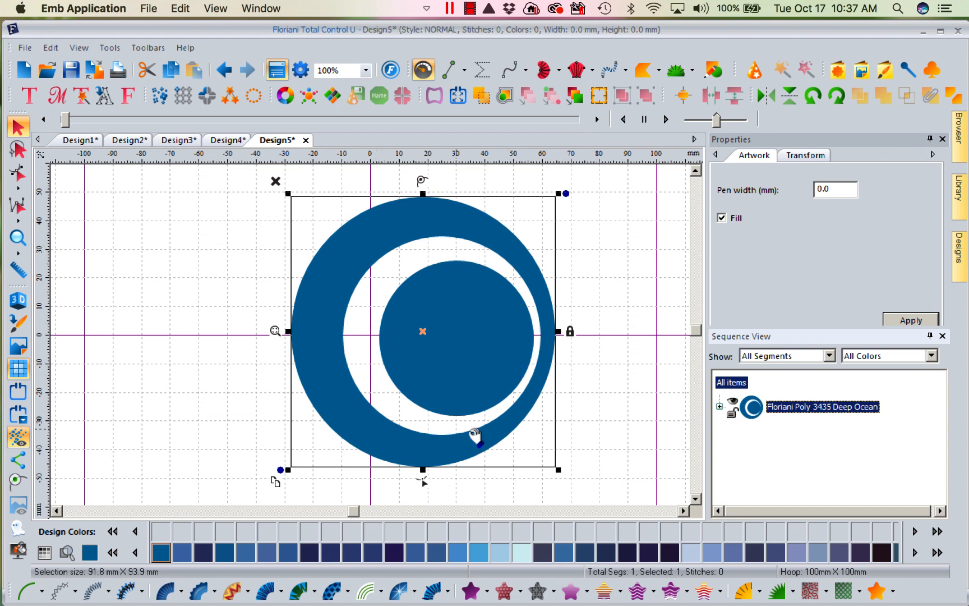
pyautogui.moveTo(371, 403)
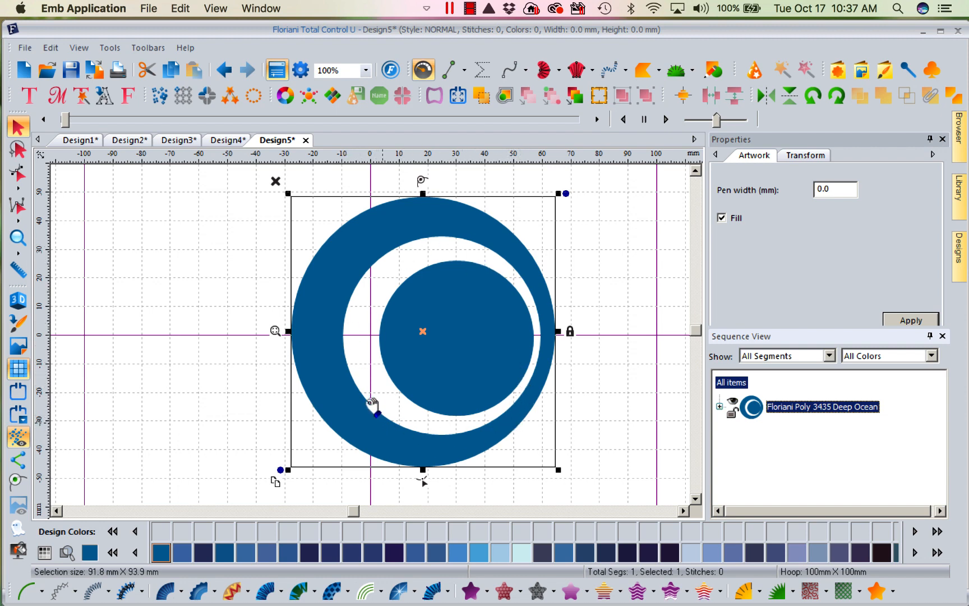
pyautogui.moveTo(371, 434)
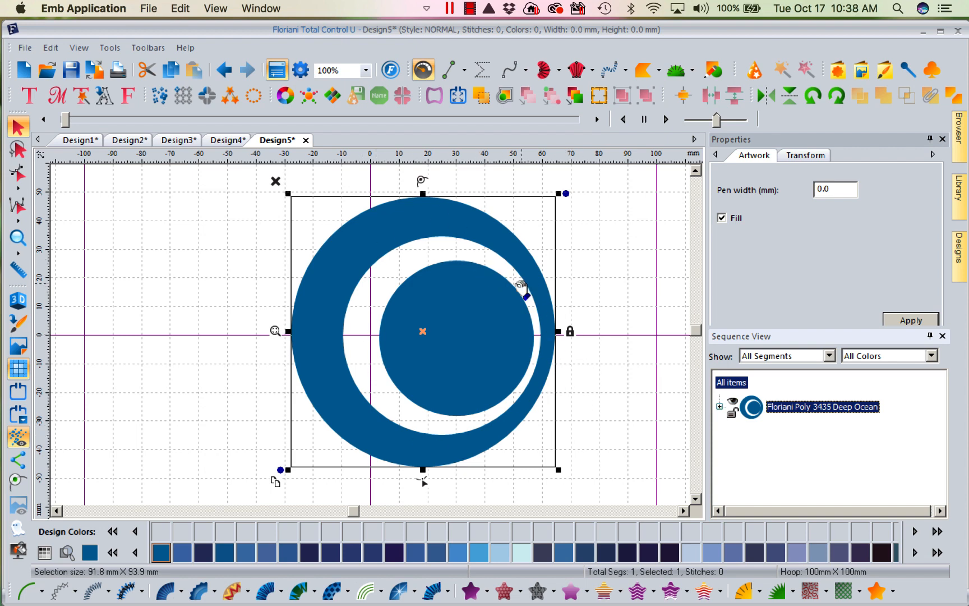
pyautogui.moveTo(517, 403)
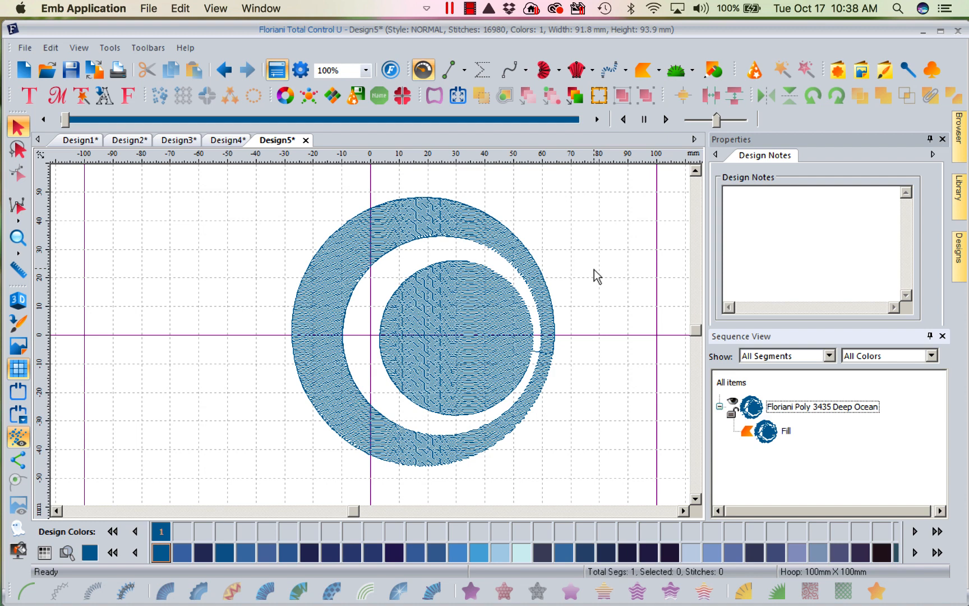
pyautogui.moveTo(543, 258)
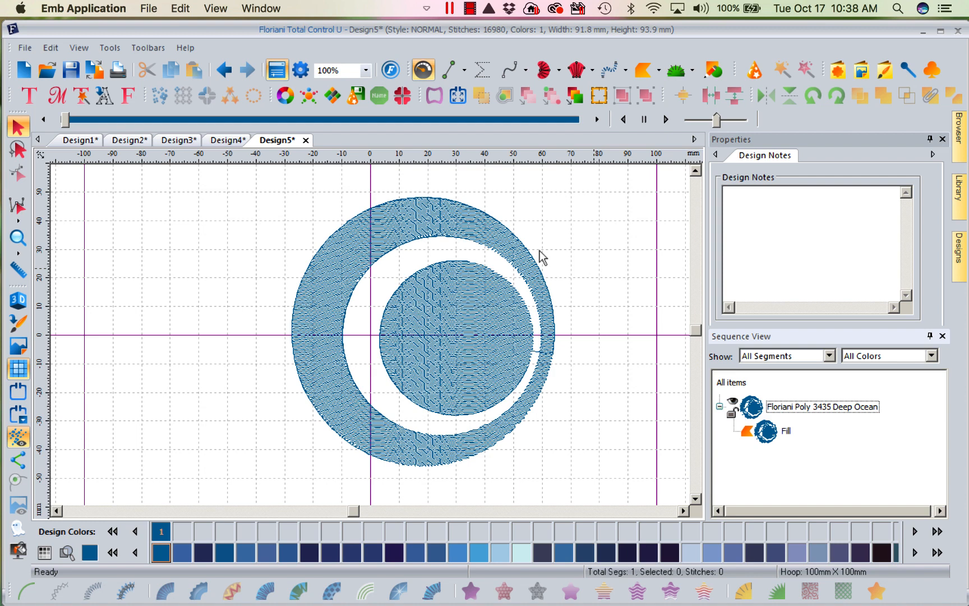
pyautogui.moveTo(471, 259)
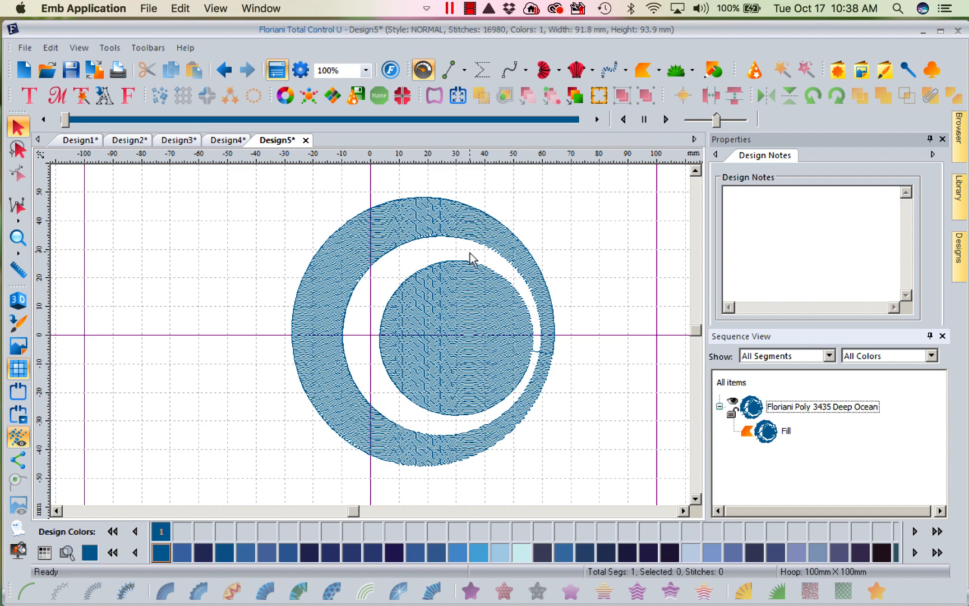
pyautogui.moveTo(509, 271)
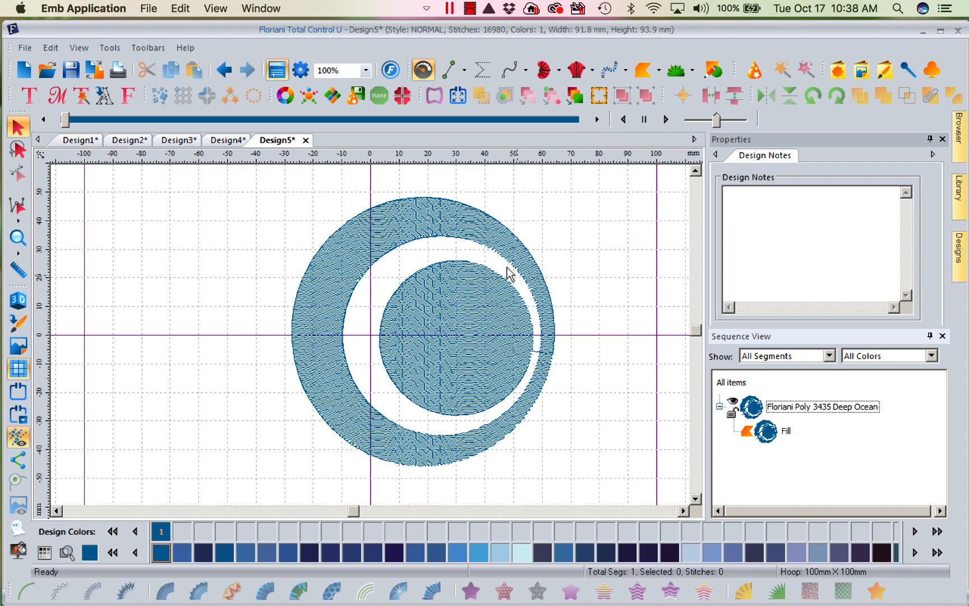
pyautogui.moveTo(366, 289)
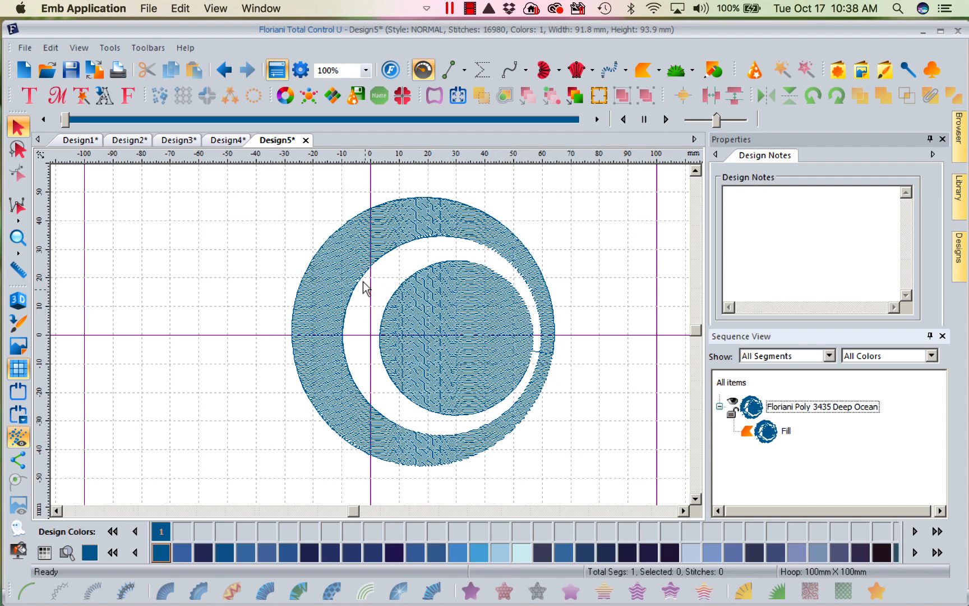
pyautogui.moveTo(460, 320)
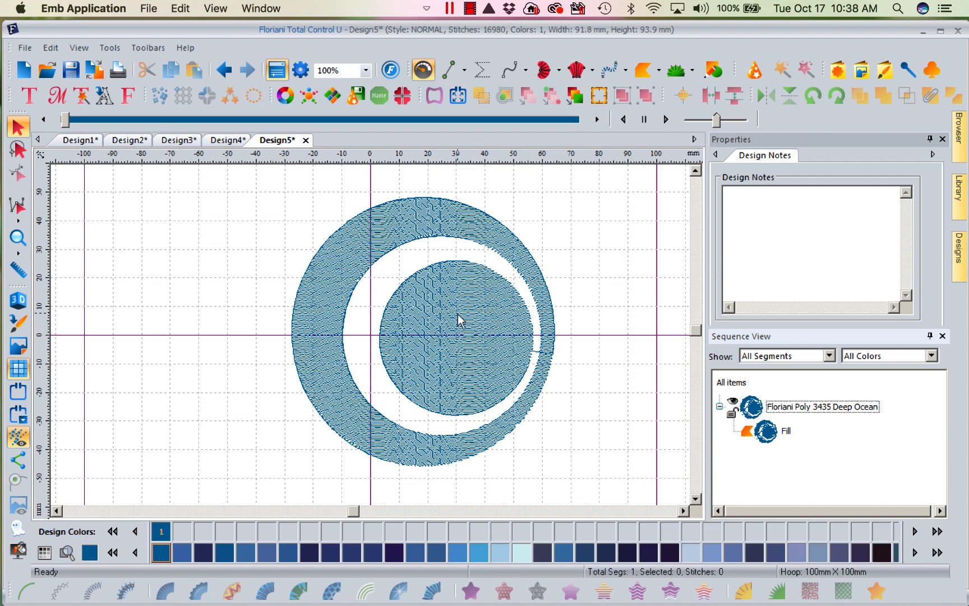
pyautogui.moveTo(595, 261)
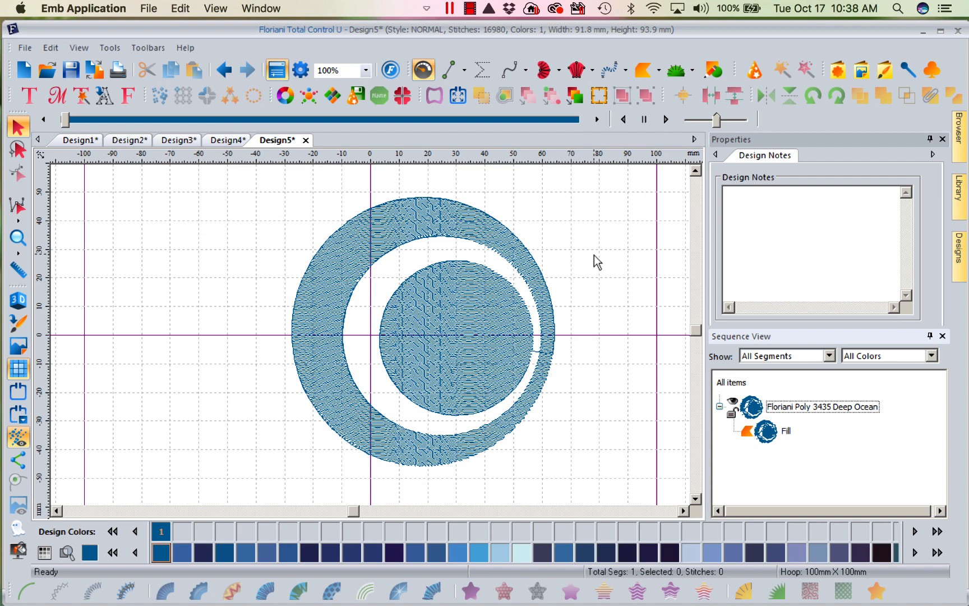
pyautogui.moveTo(39, 329)
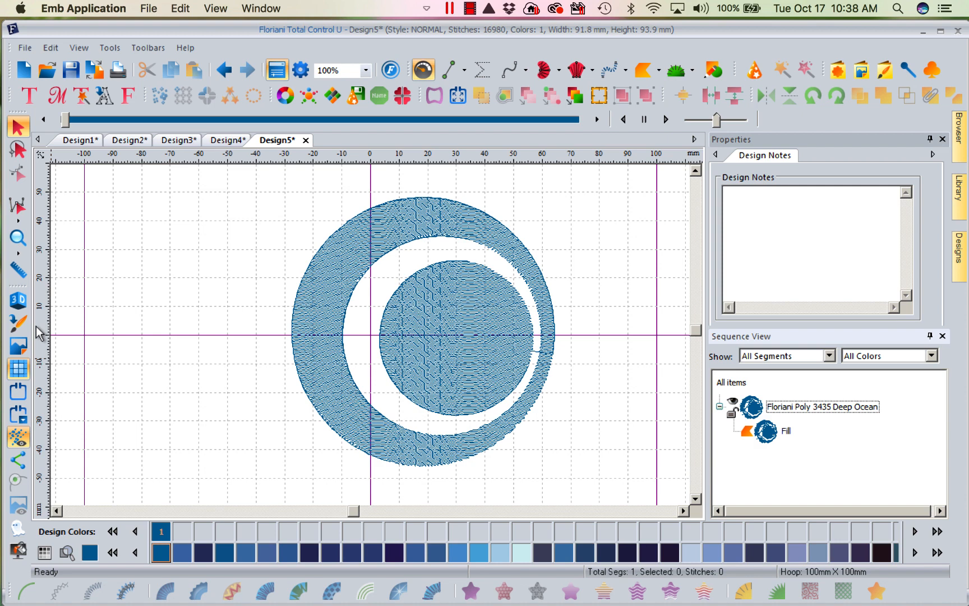
pyautogui.moveTo(602, 302)
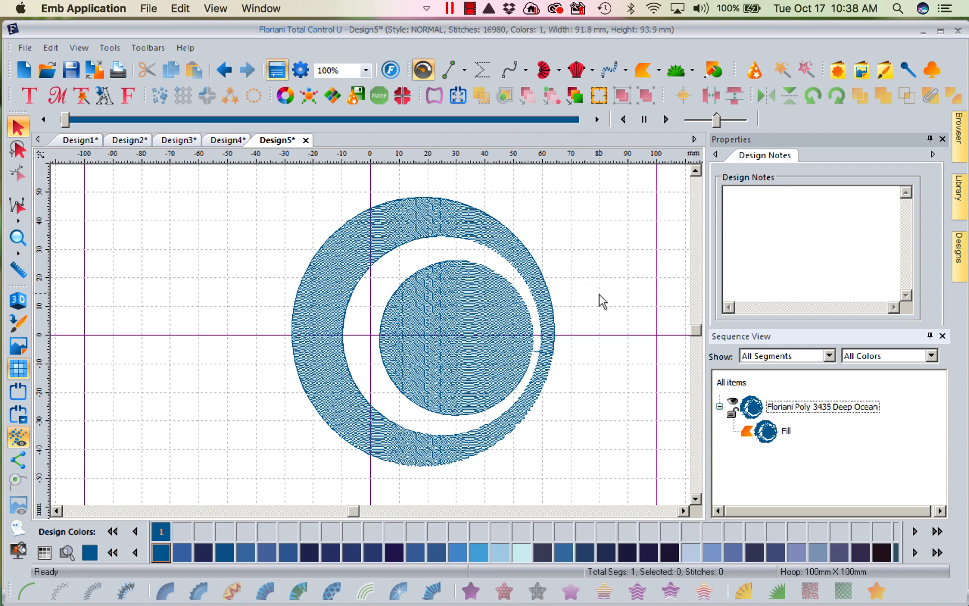
pyautogui.moveTo(604, 304)
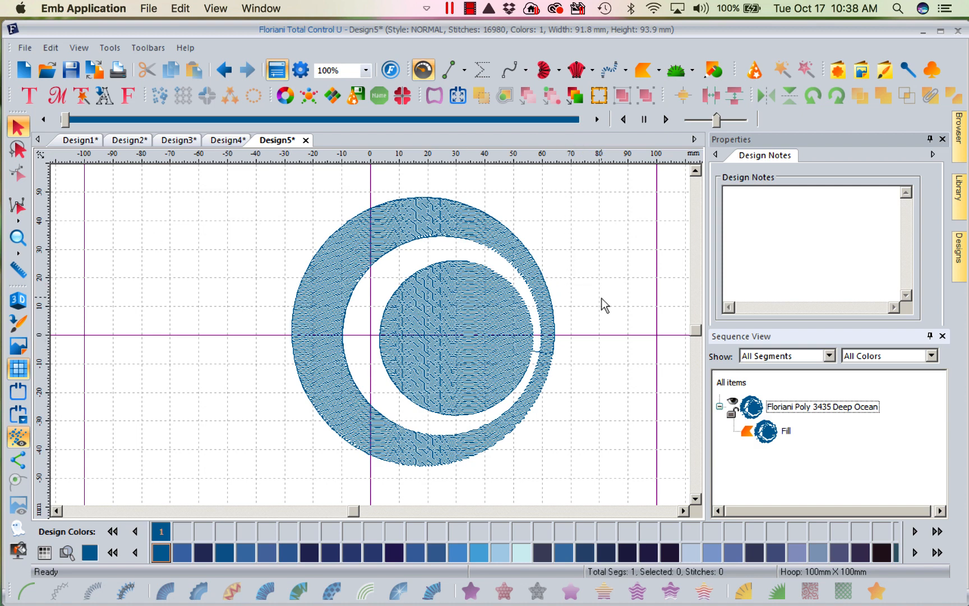
pyautogui.moveTo(446, 243)
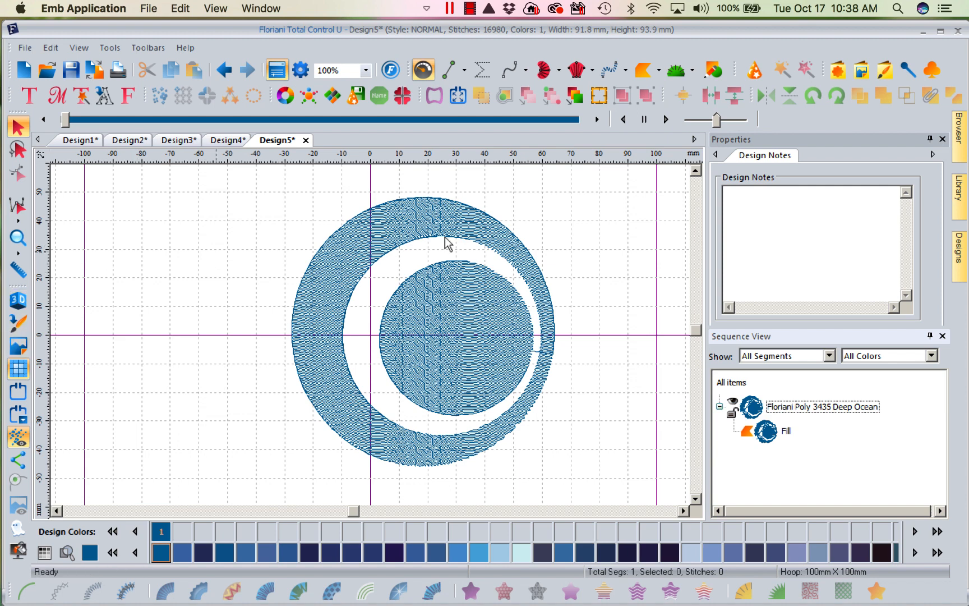
pyautogui.moveTo(602, 271)
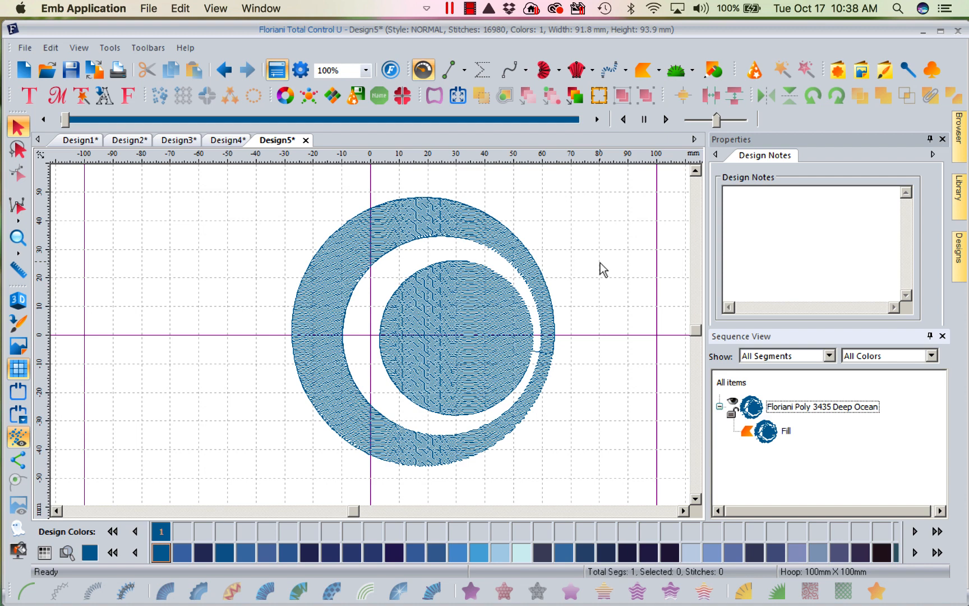
pyautogui.moveTo(470, 9)
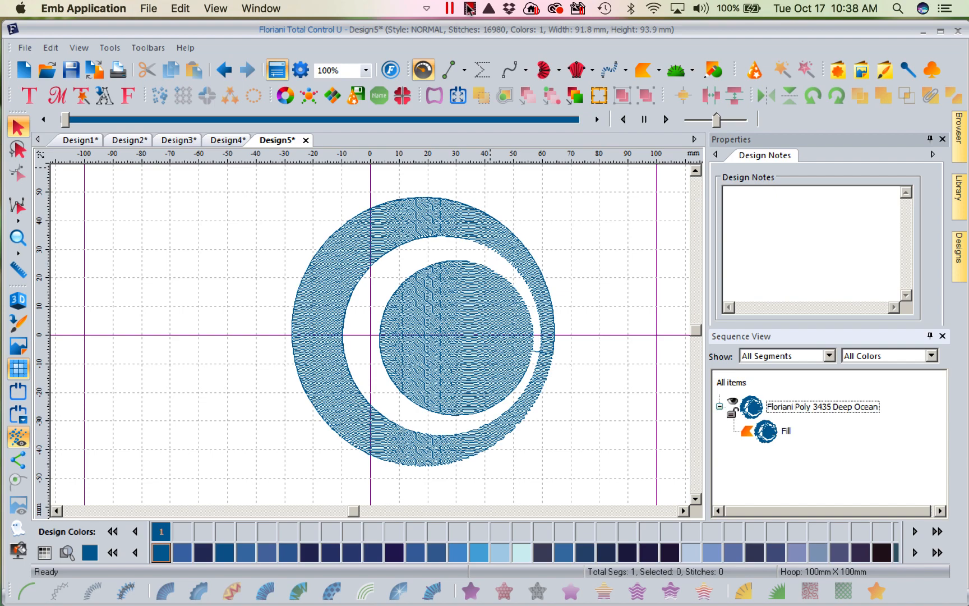